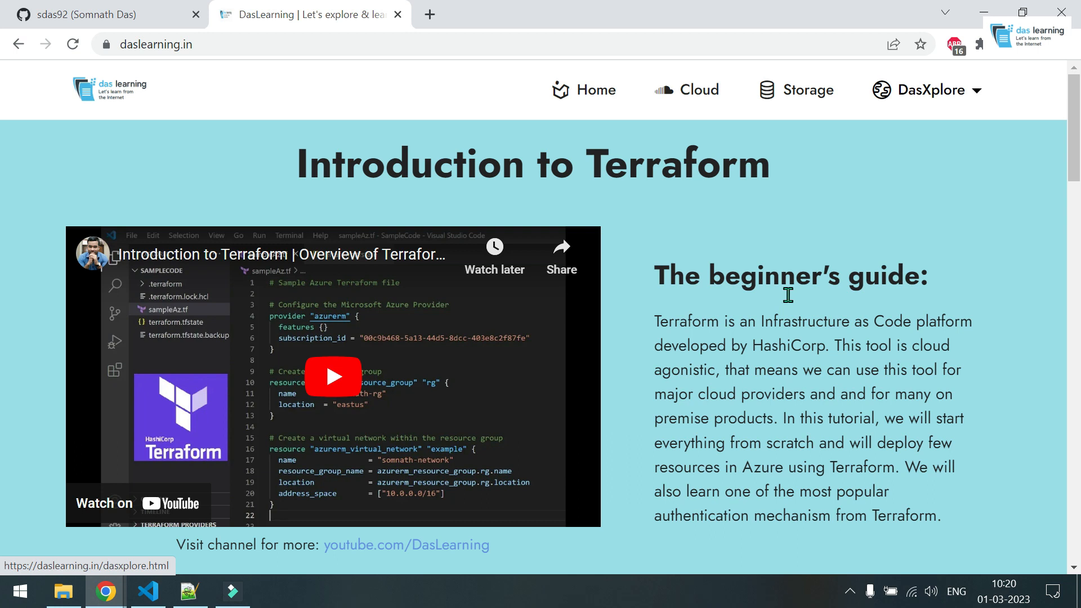
Step: Browse the gcp repository's terraform/terraform_ep7 folder on GitHub, then return to the local editor
click(97, 14)
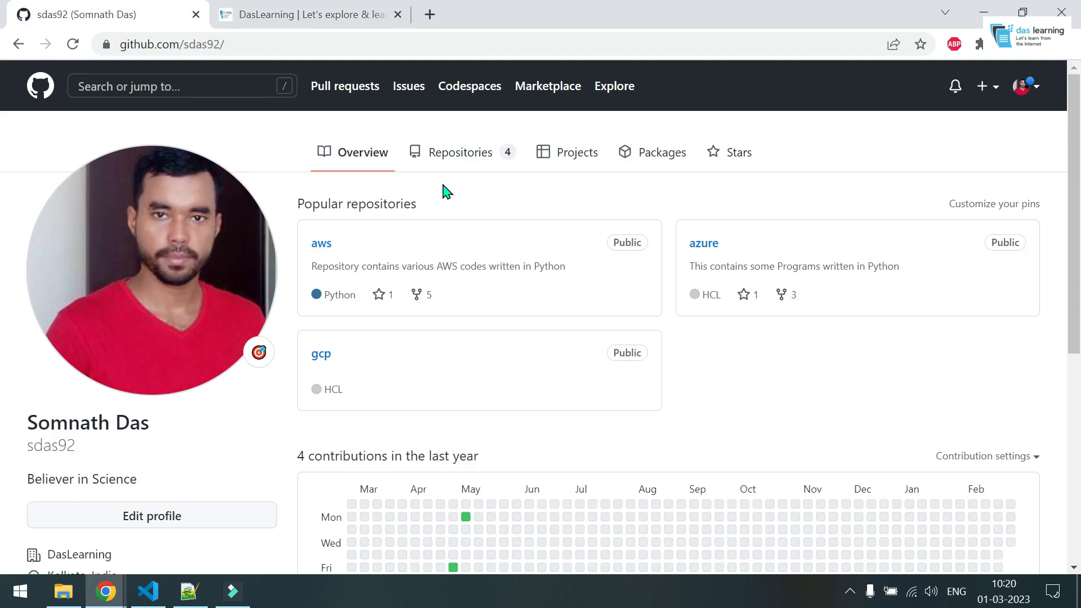
mouse_move(321, 355)
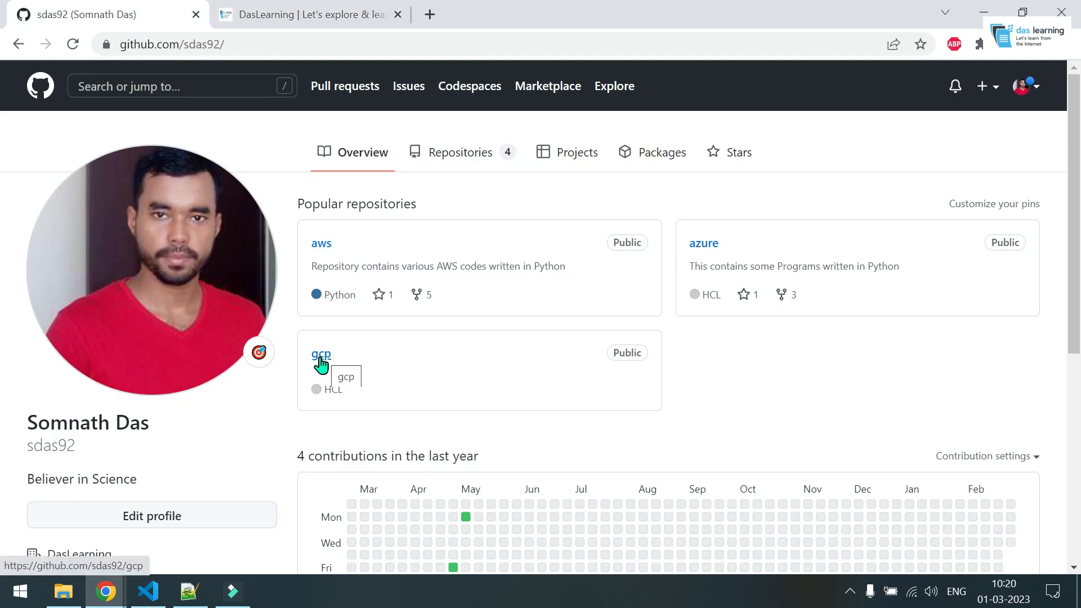
click(321, 354)
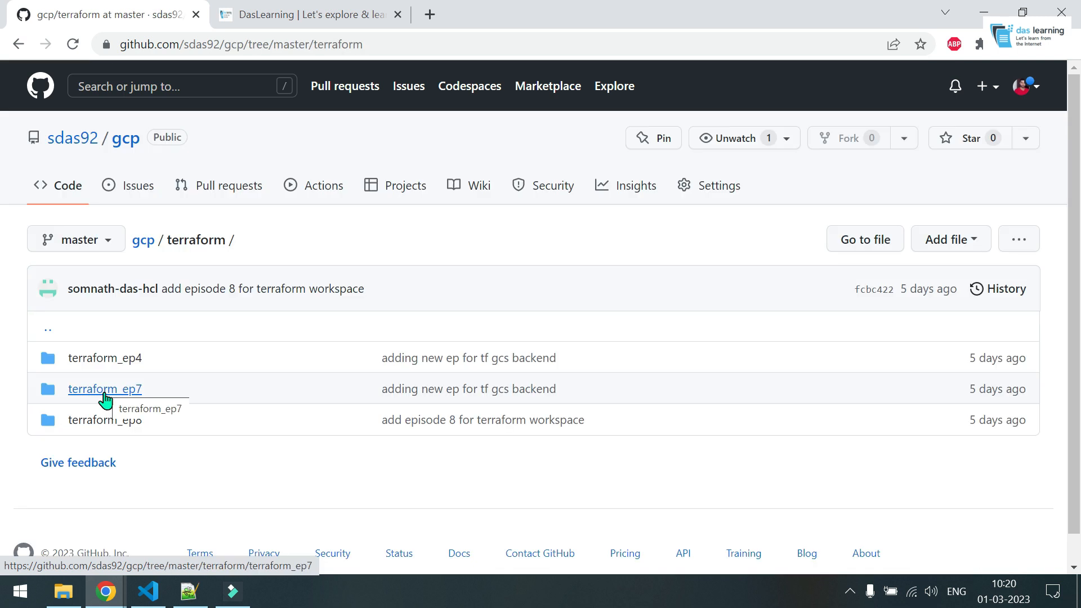
click(104, 389)
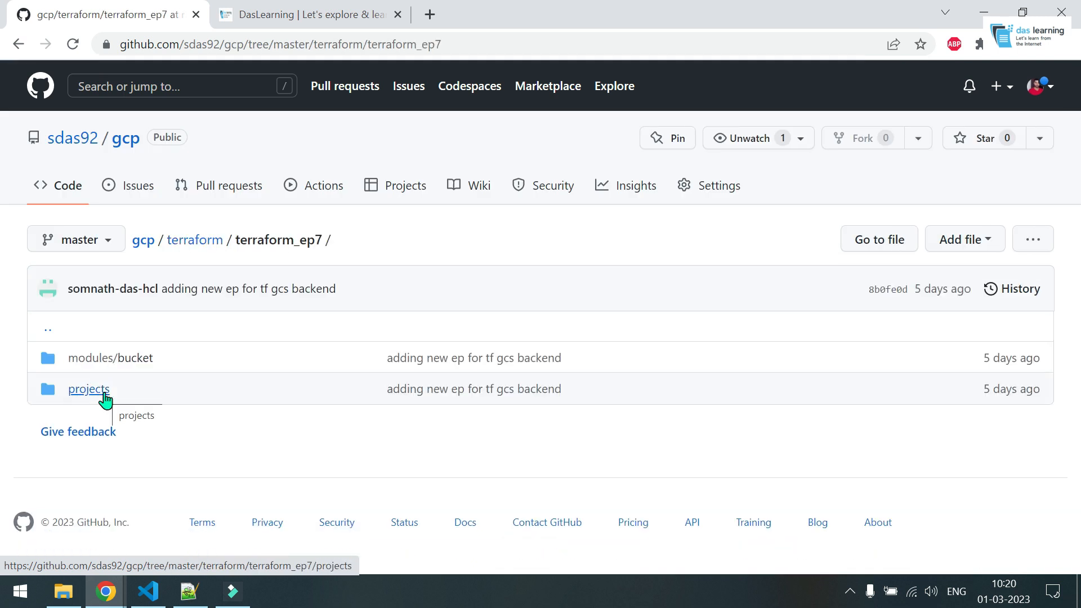
mouse_move(163, 419)
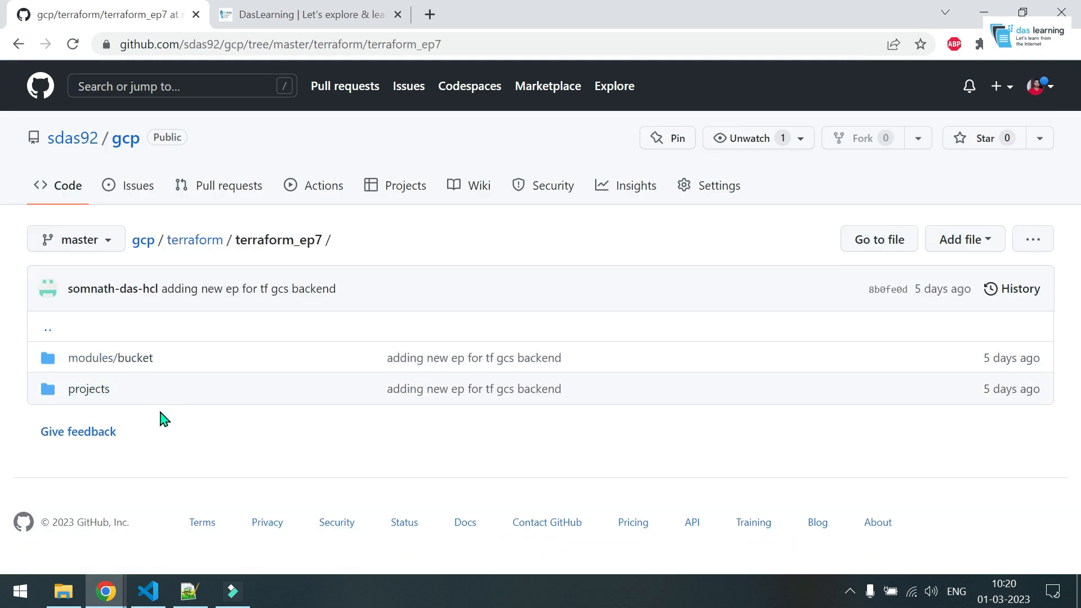
mouse_move(166, 430)
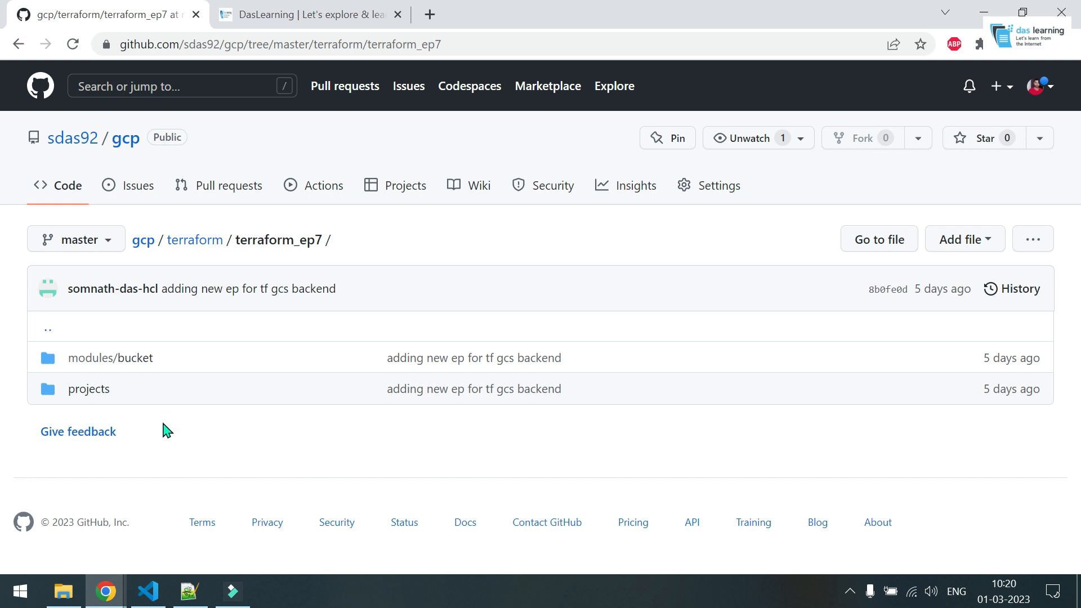
click(146, 592)
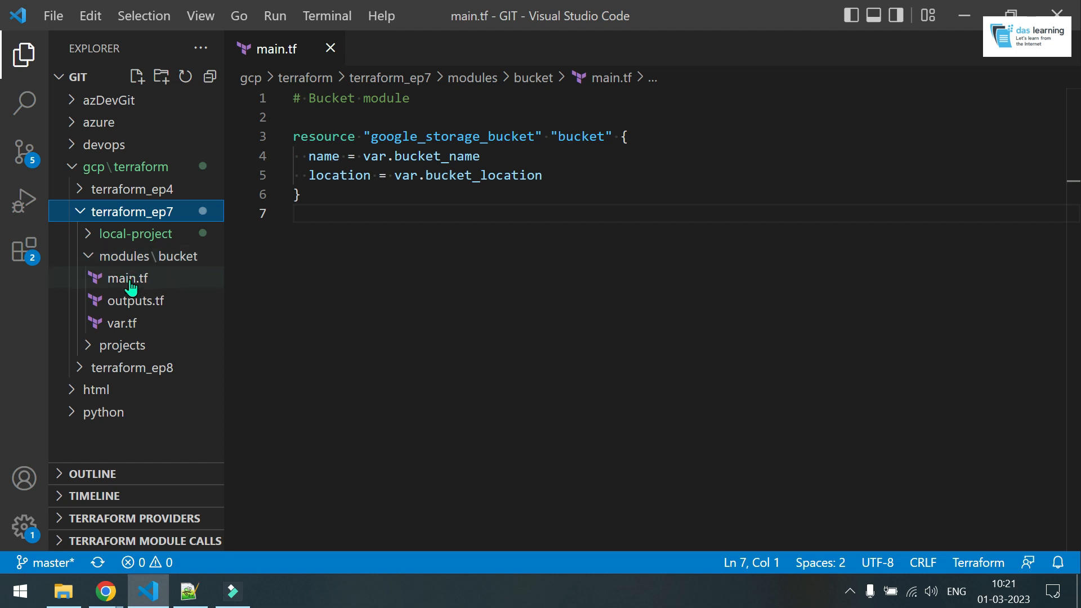
Step: Review the bucket module's google_storage_bucket resource, var.tf and outputs.tf
drag(294, 136, 298, 195)
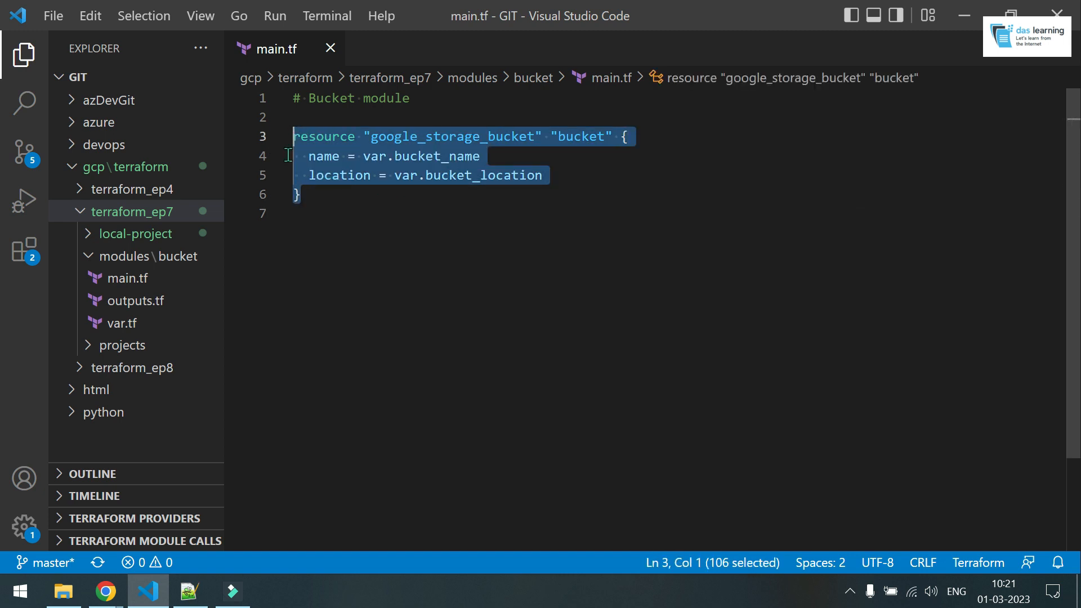
click(125, 323)
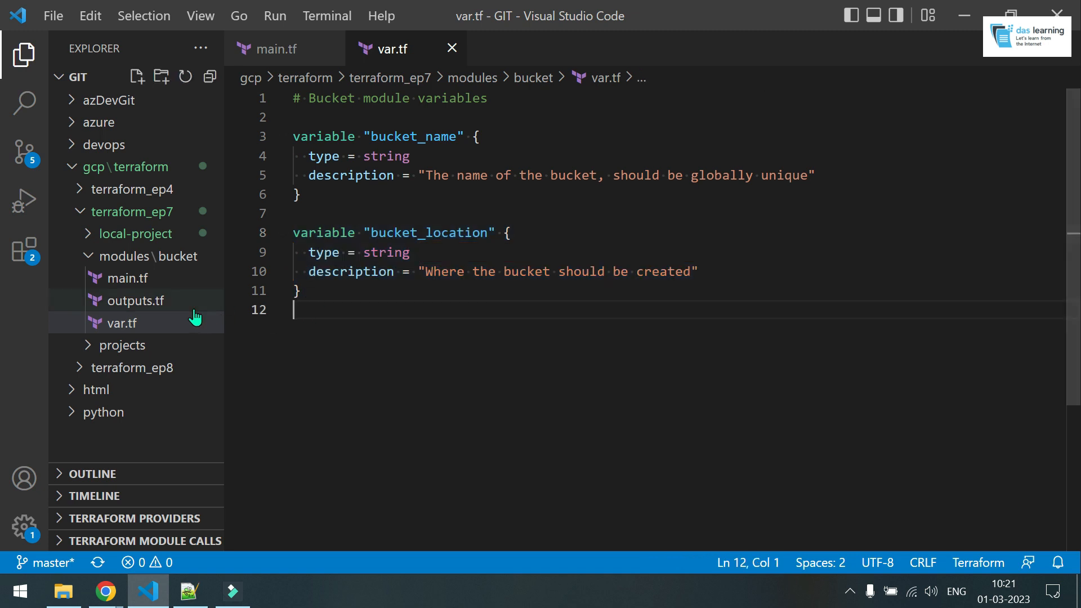
click(125, 301)
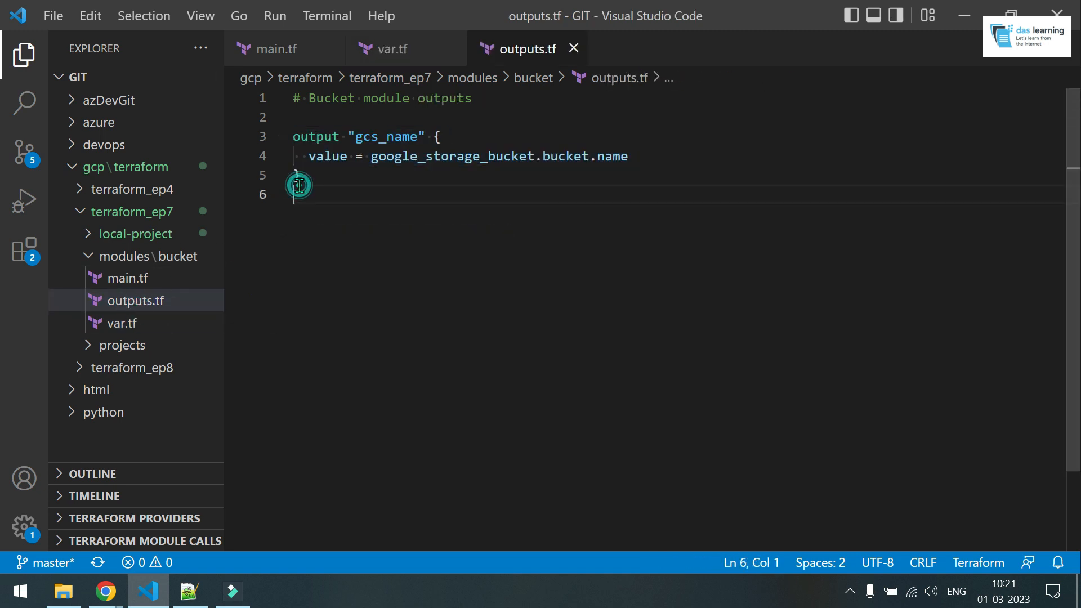
Step: Collapse the bucket module folder and expand projects to list common.tf, main.tf and op.tf
double_click(388, 137)
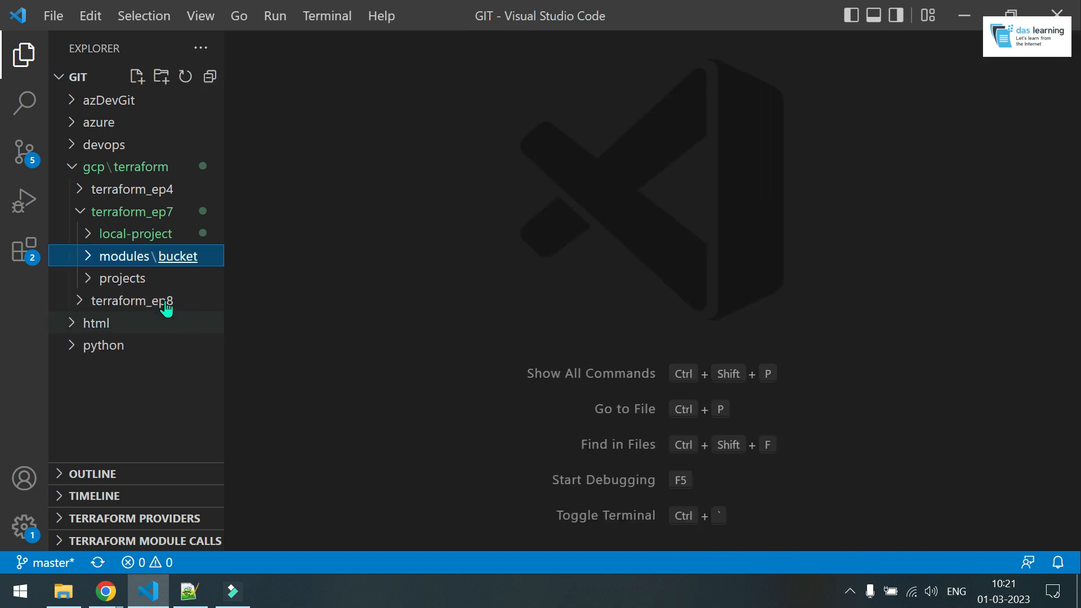
click(121, 278)
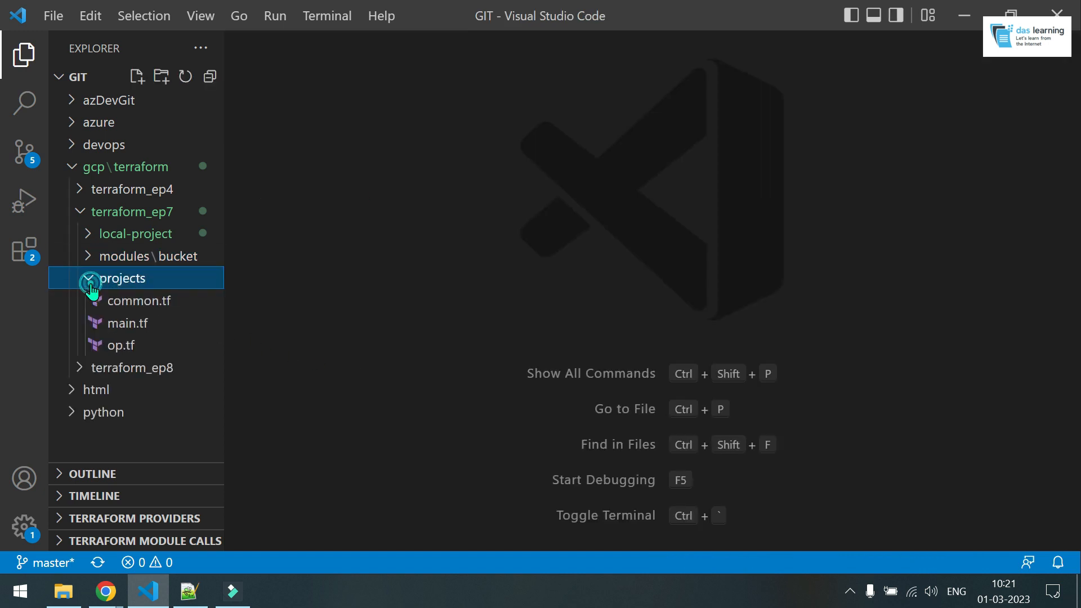
click(121, 278)
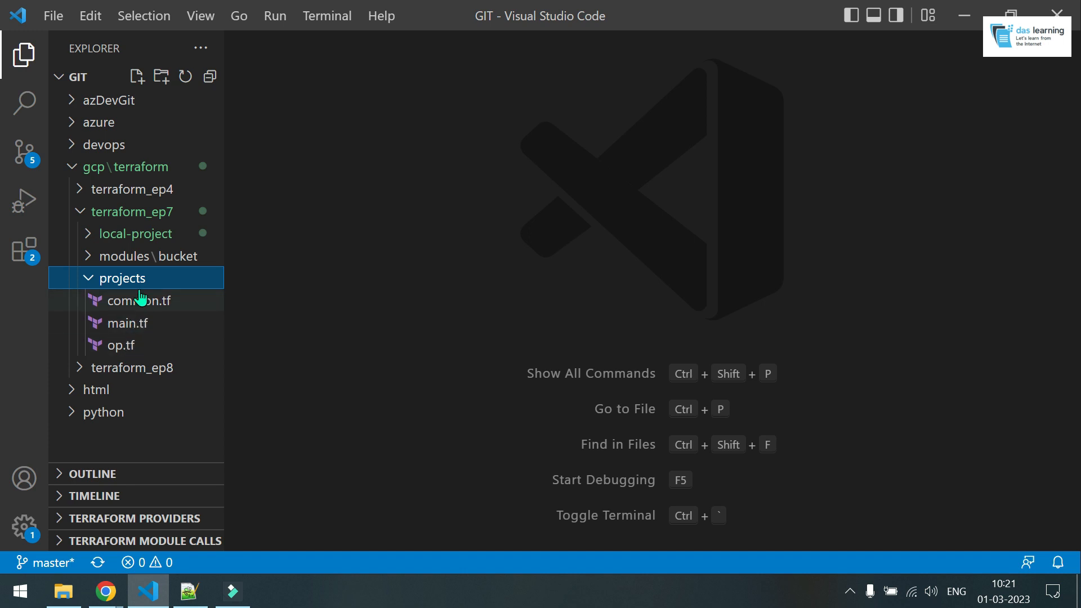
mouse_move(9, 544)
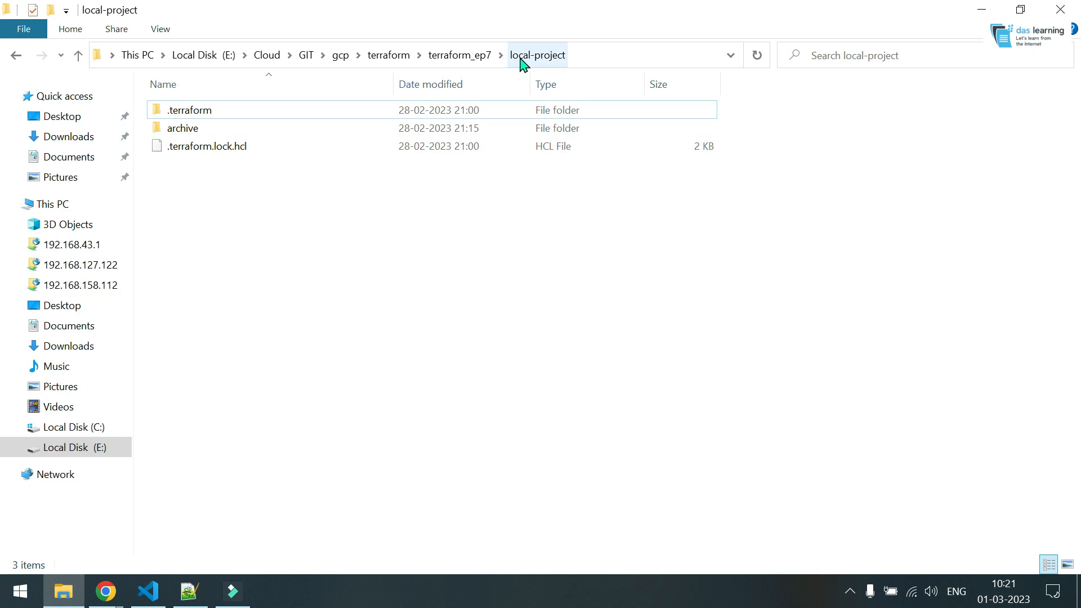
Step: Copy common.tf, main.tf and op.tf from projects into terraform_ep7\local-project
click(459, 55)
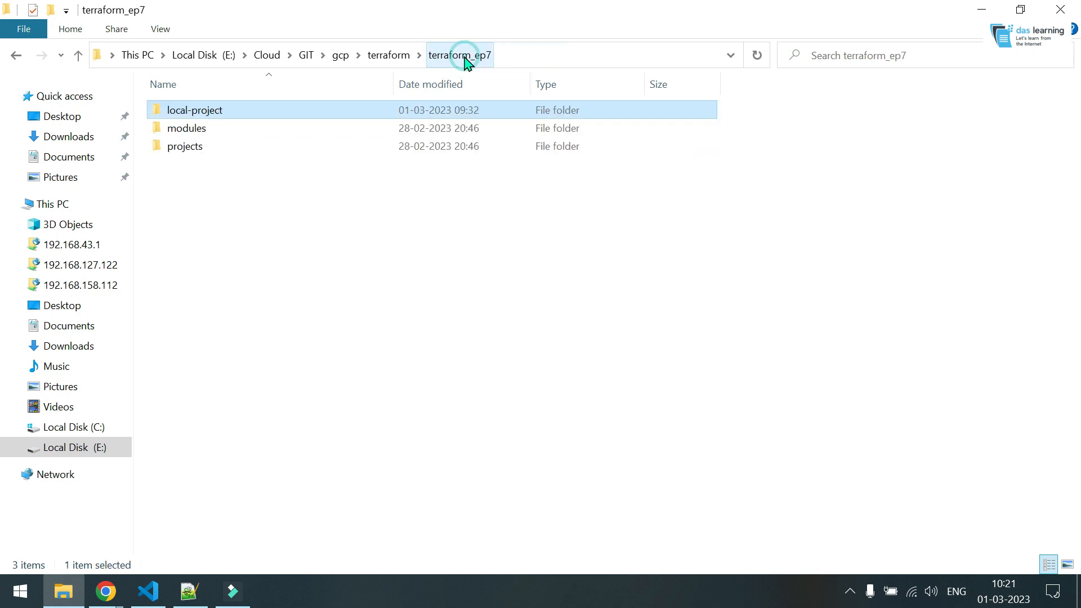
double_click(185, 146)
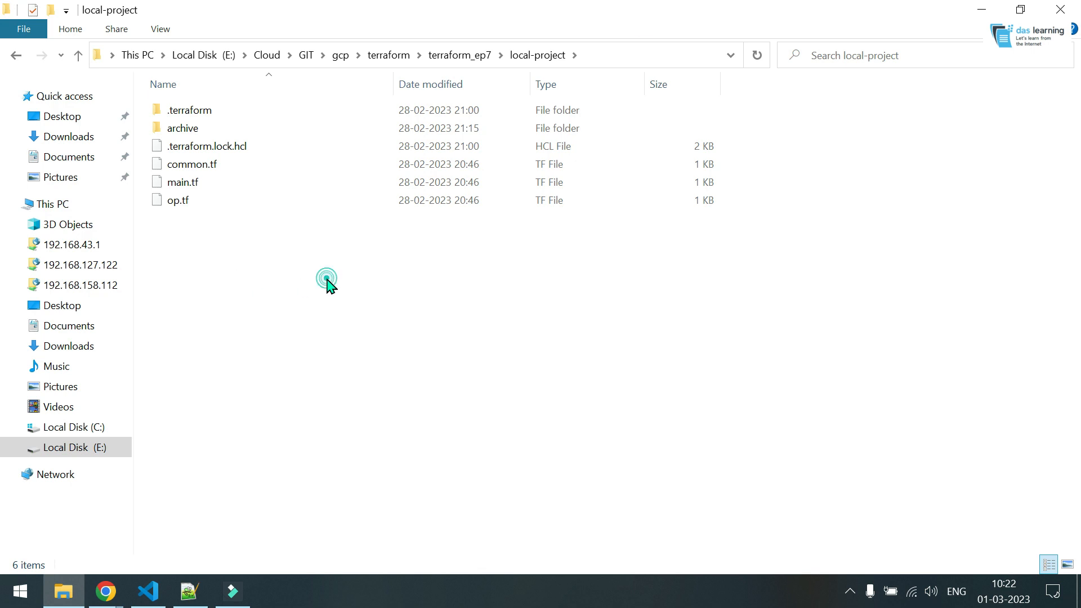
Step: Focus the PowerShell console in local-project and begin a terraform command
click(275, 592)
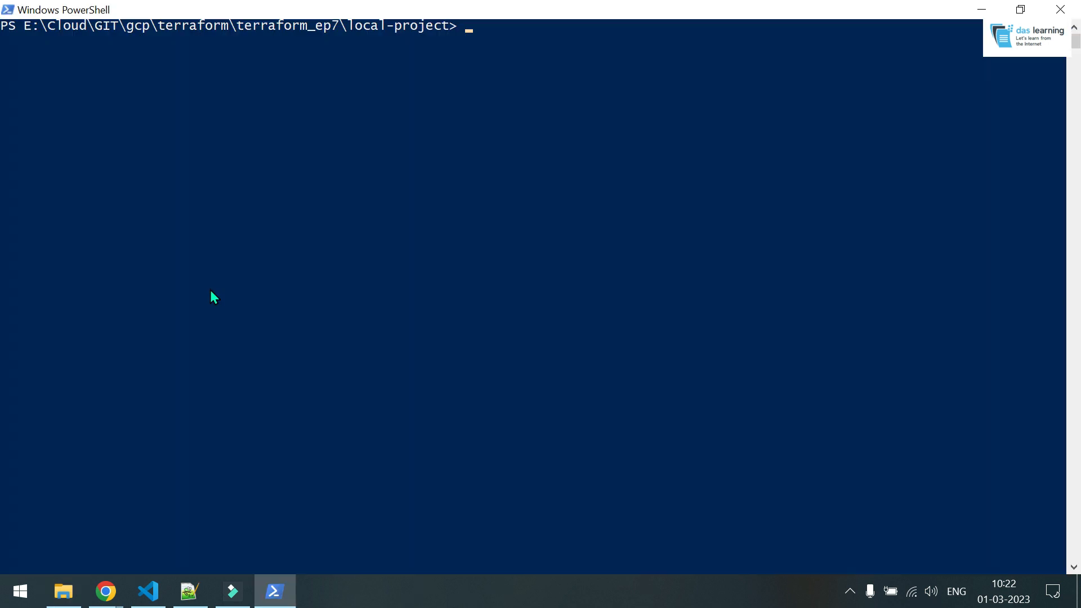
text(te)
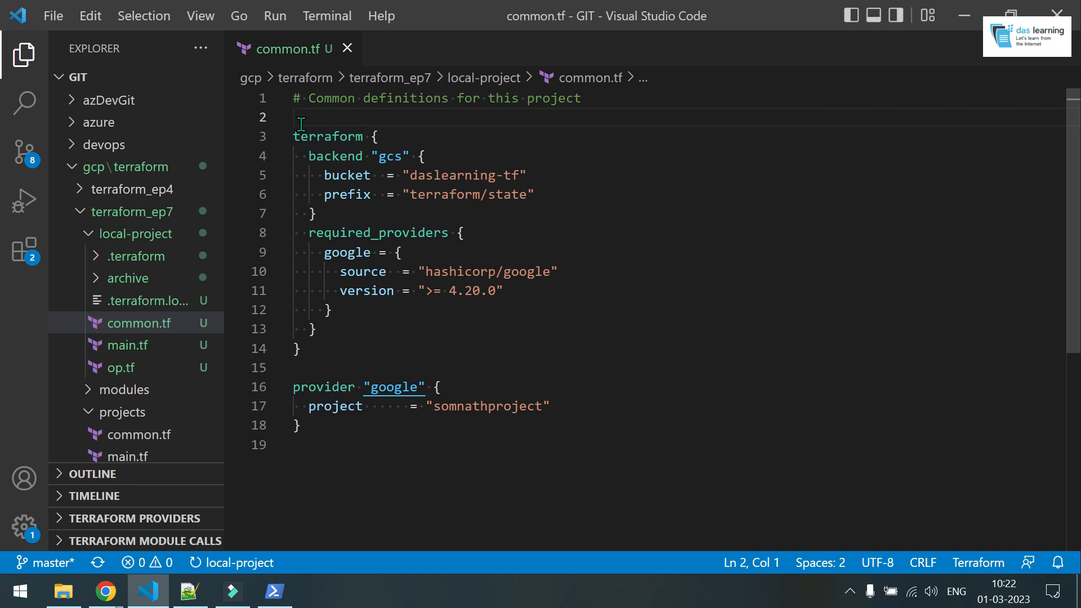
Step: Comment out the terraform backend block in local-project's common.tf with /* */ and review main.tf
text(/*)
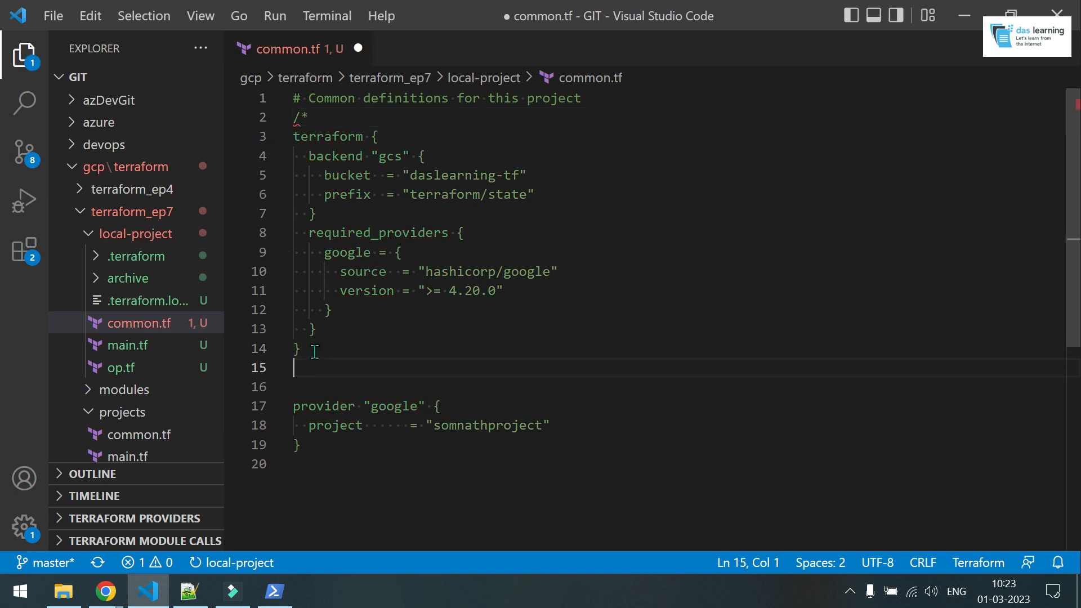
text(*/)
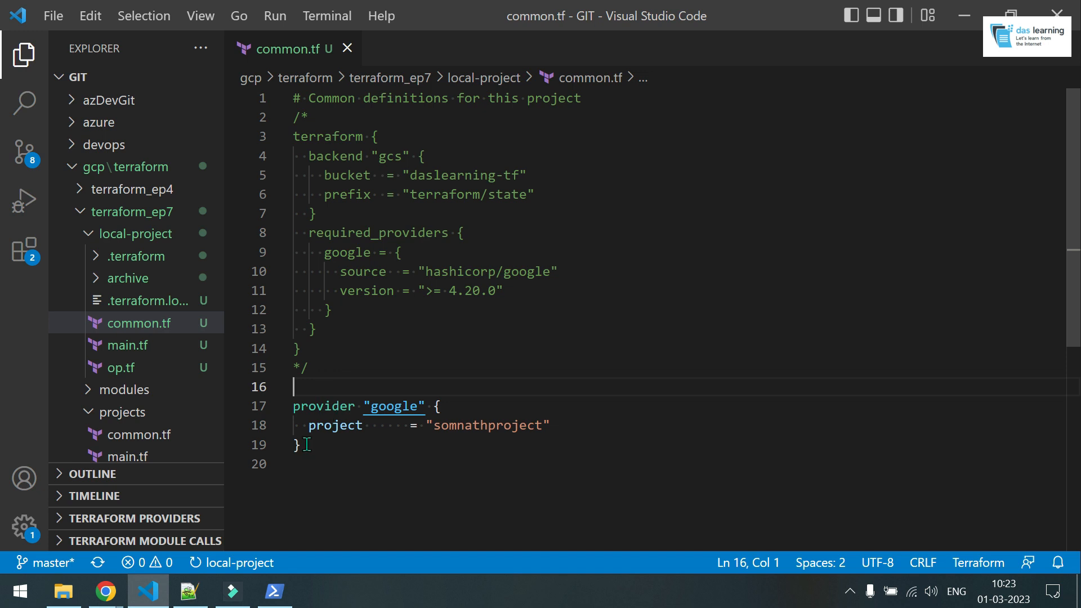
click(128, 345)
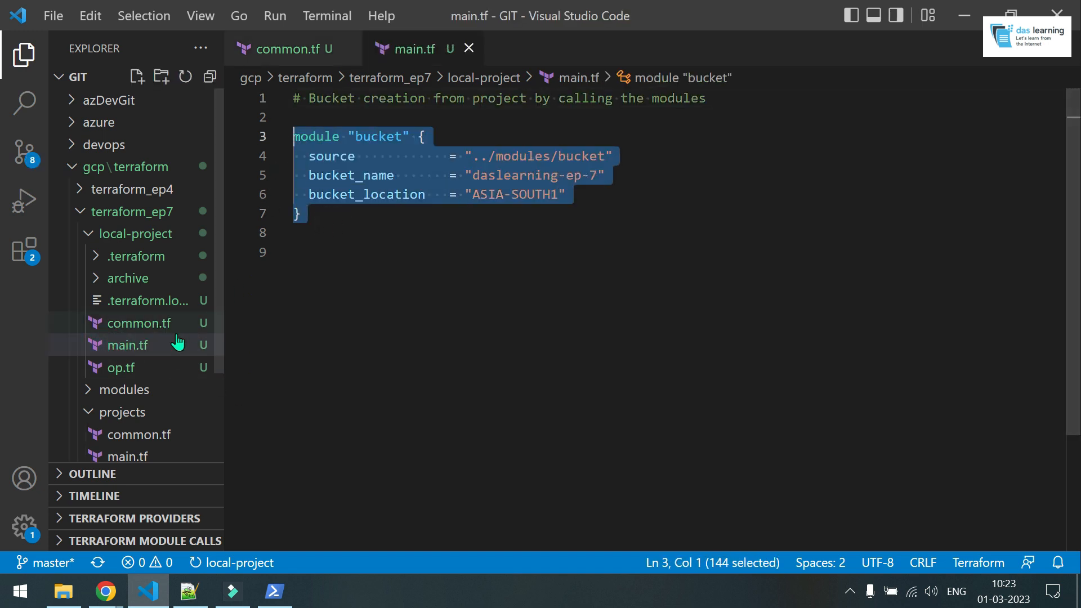
click(127, 367)
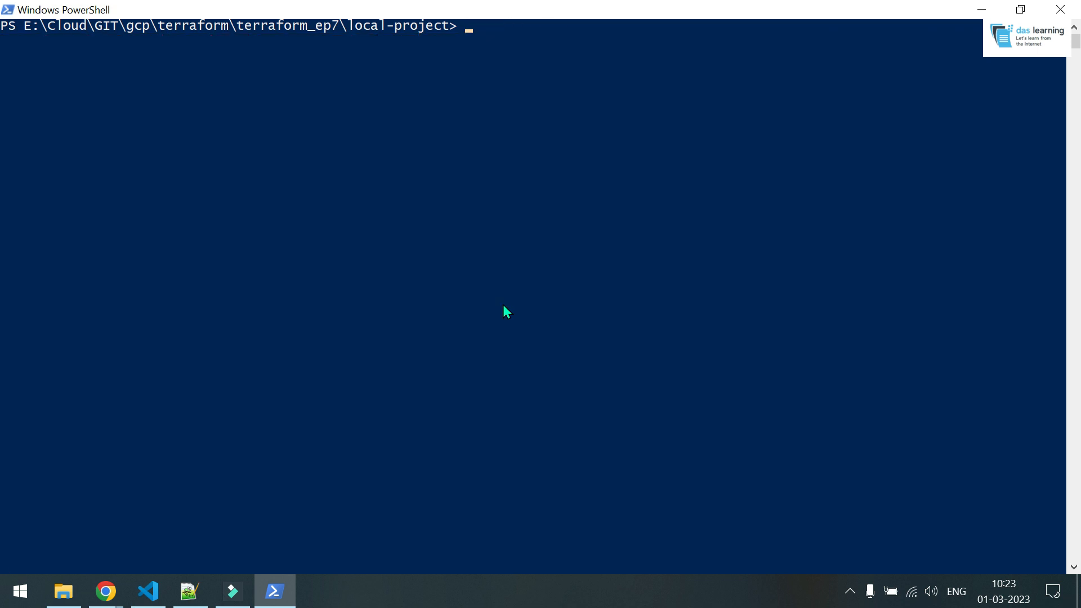
Step: Set GOOGLE_APPLICATION_CREDENTIALS to E:\Cloud\Keys\gcpkey.json in PowerShell and start a terraform command
text($Env:GOOGLE_APPLICATION_CREDENTIALS=")
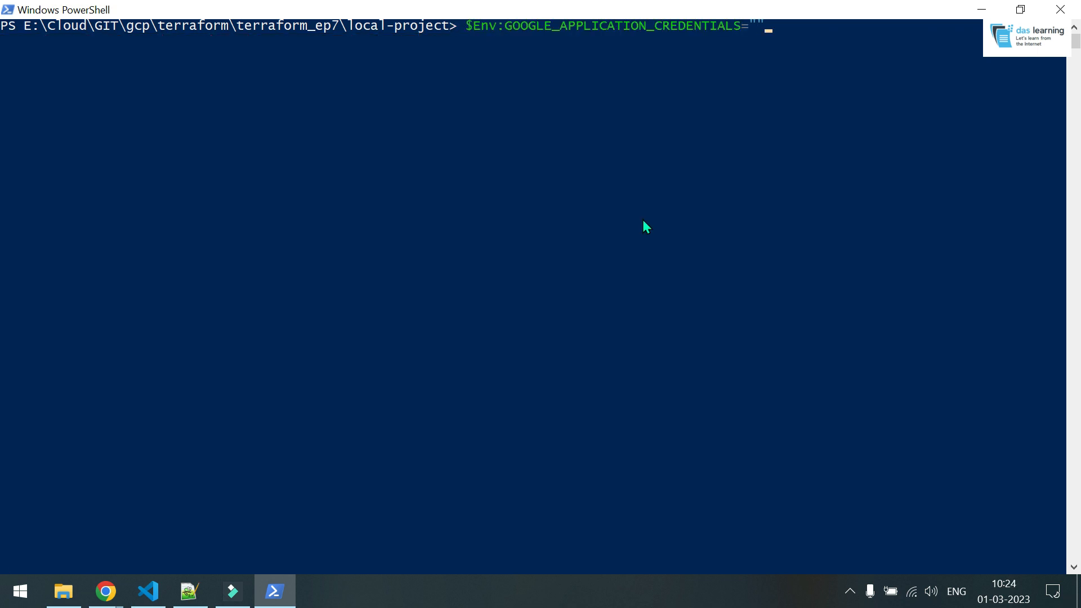
mouse_move(634, 232)
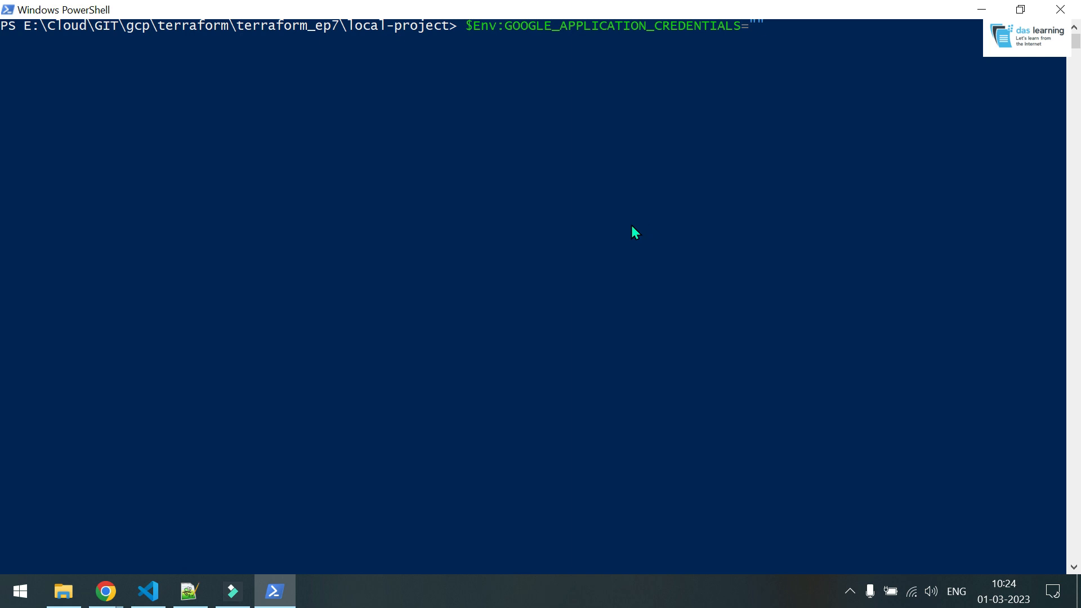
mouse_move(581, 168)
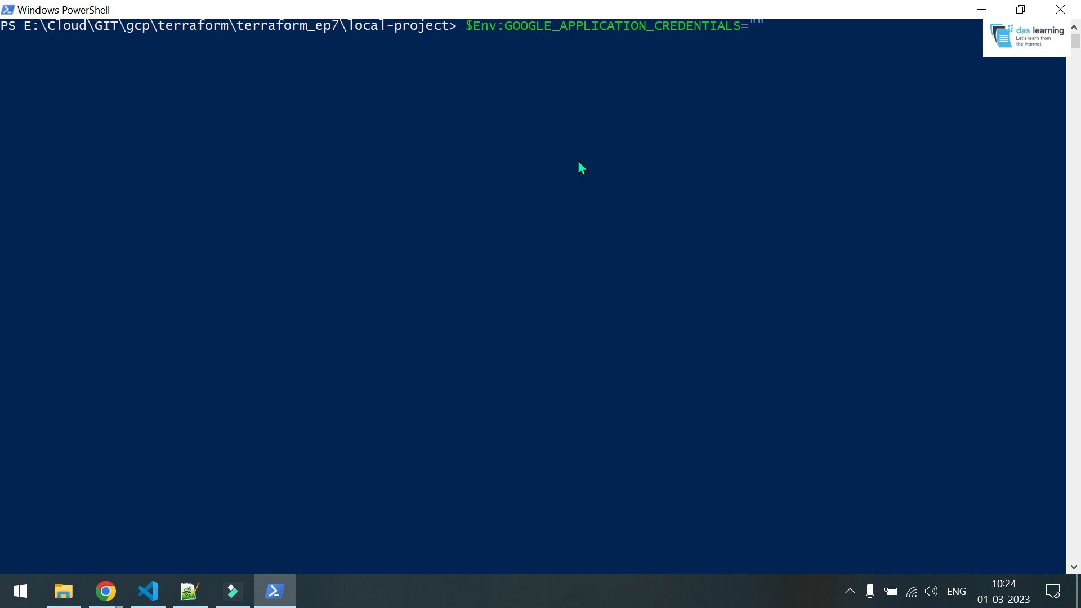
mouse_move(479, 179)
text(te)
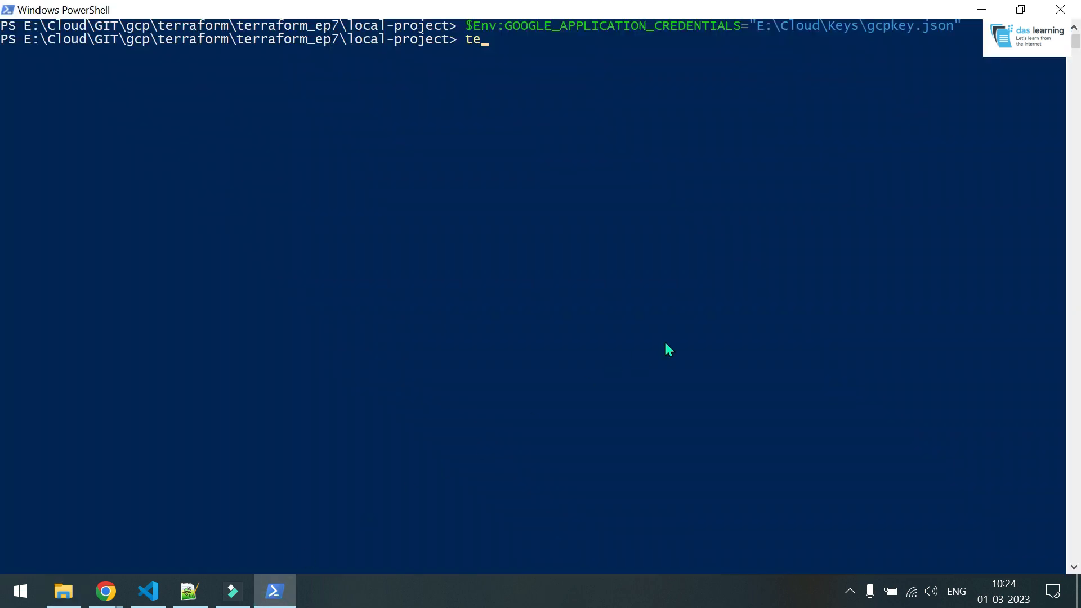
text(rraform)
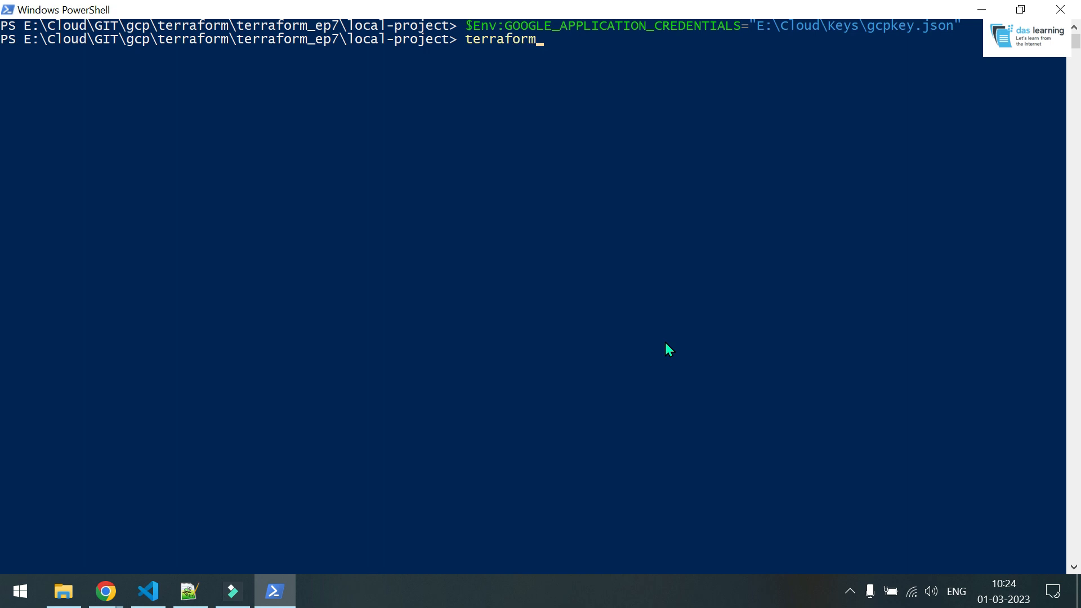
click(145, 591)
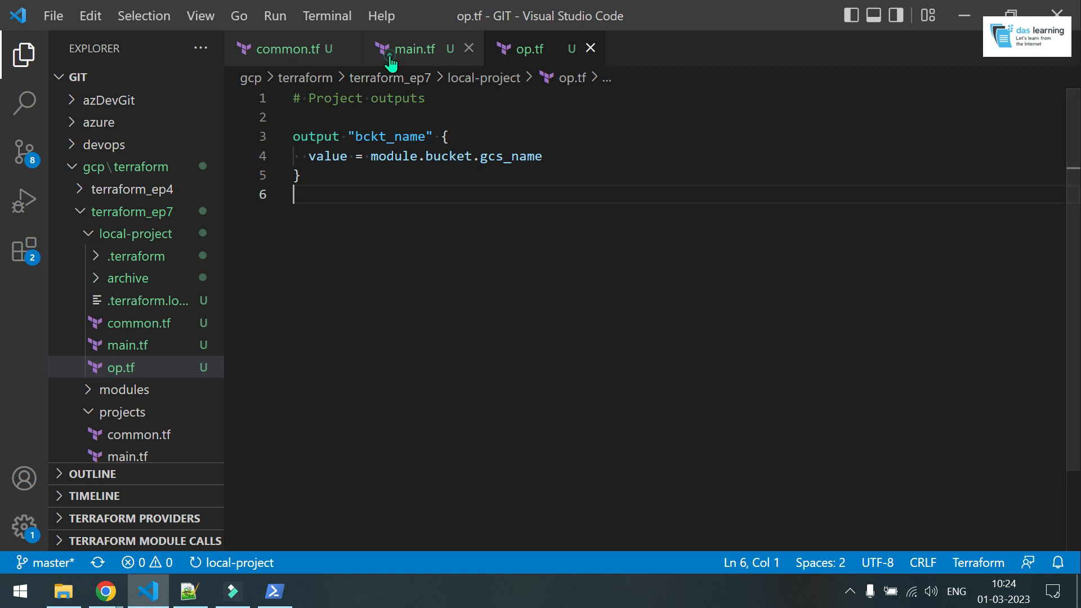
Step: Change the module's bucket_name in main.tf to "daslearning-local" and return to the console
click(412, 49)
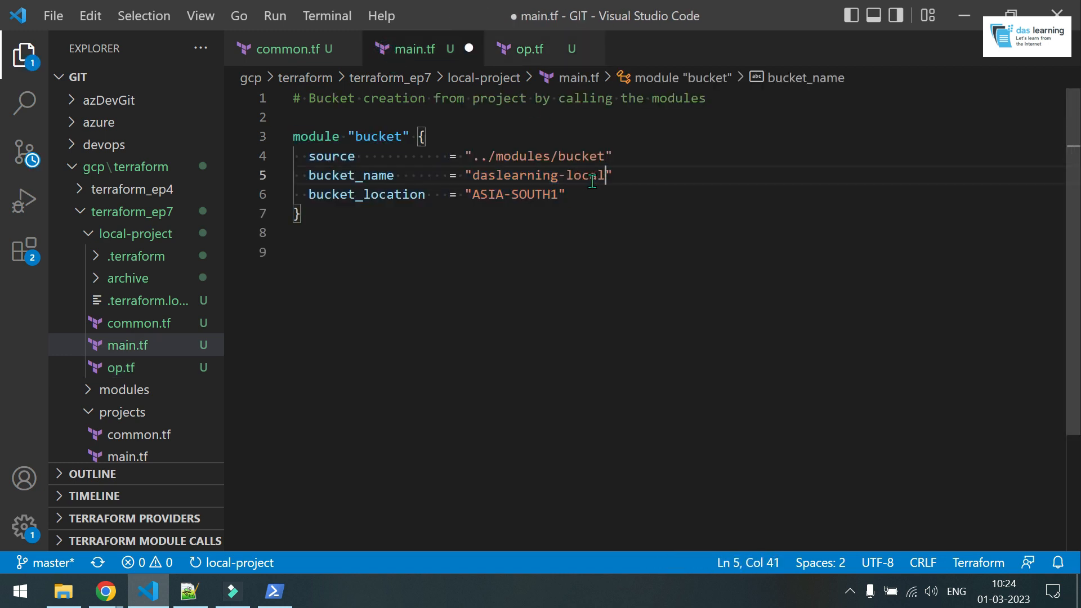
click(275, 591)
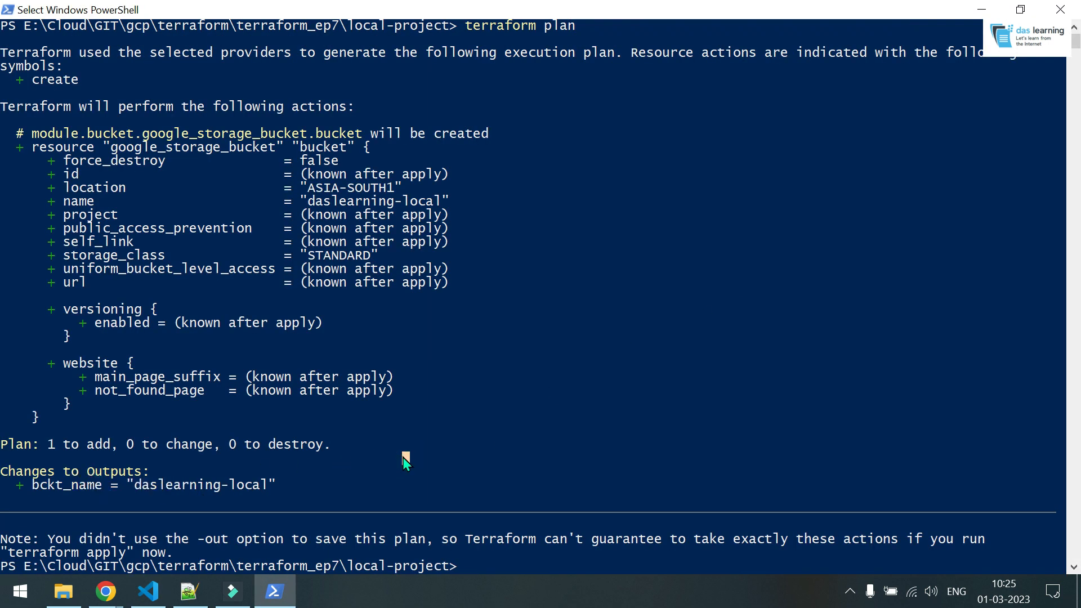
Step: Run terraform plan showing one bucket, daslearning-local in ASIA-SOUTH1, to create
text(terrafr)
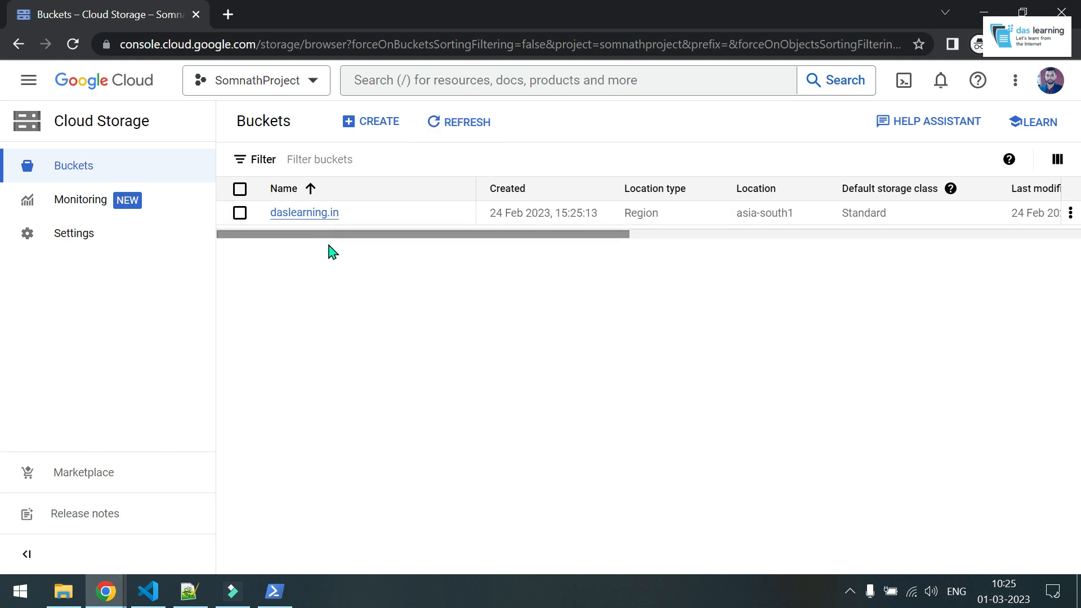
Step: Refresh the Cloud Storage bucket list to reveal the new daslearning-local bucket in asia-south1
click(421, 330)
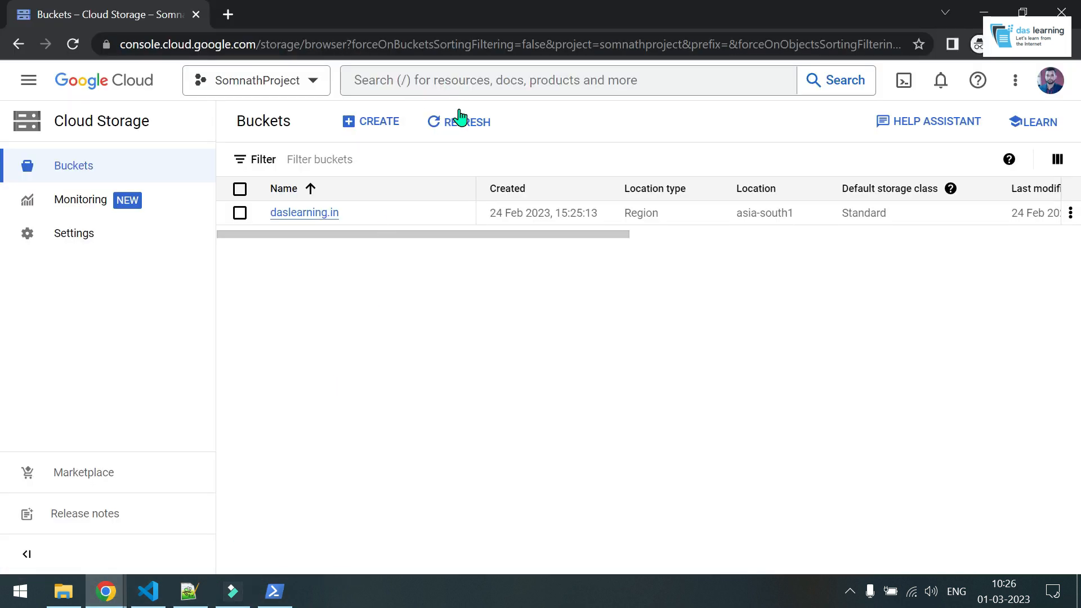
click(459, 122)
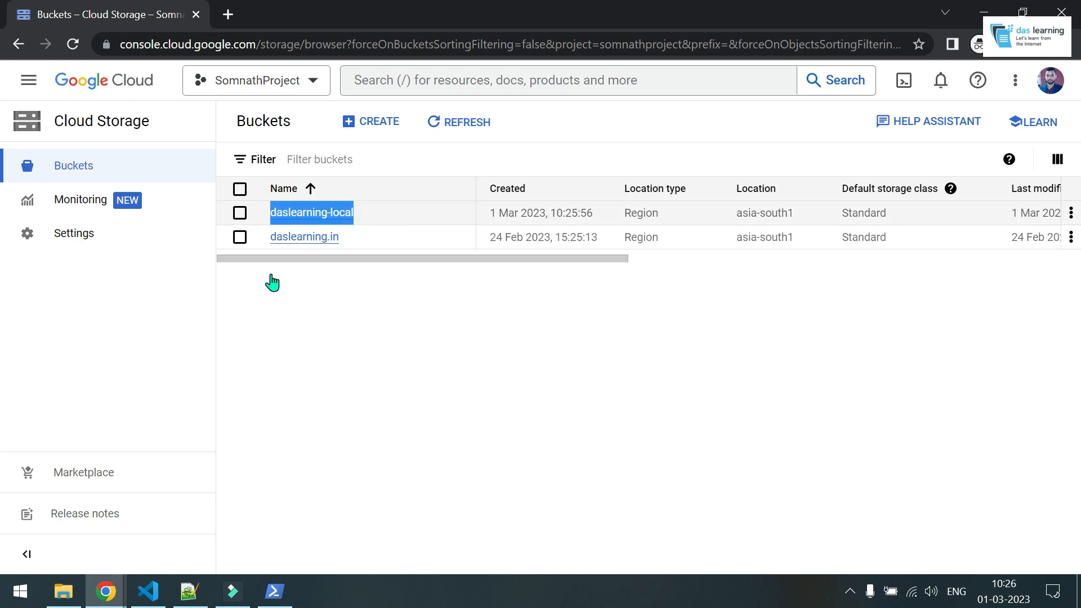
click(63, 591)
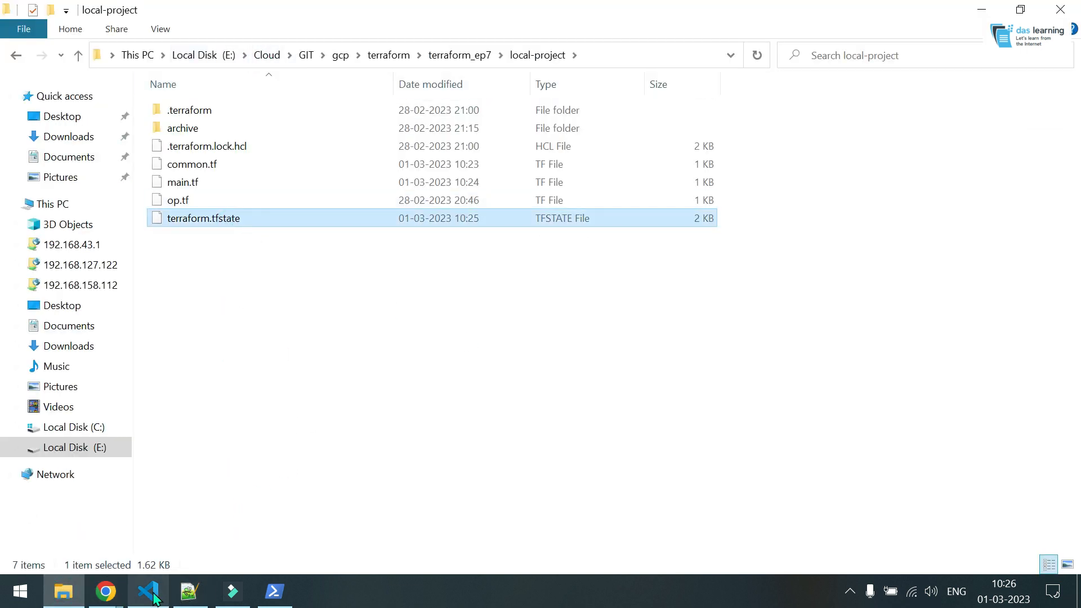
Step: Inspect the local terraform.tfstate recording the daslearning-local output and module.bucket resource
click(147, 591)
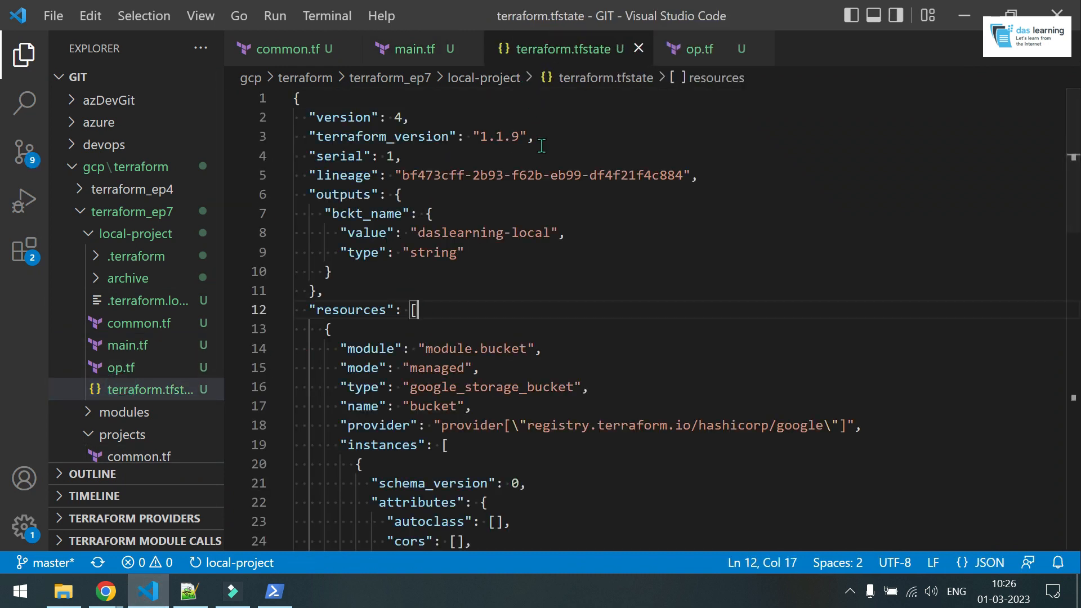
double_click(472, 348)
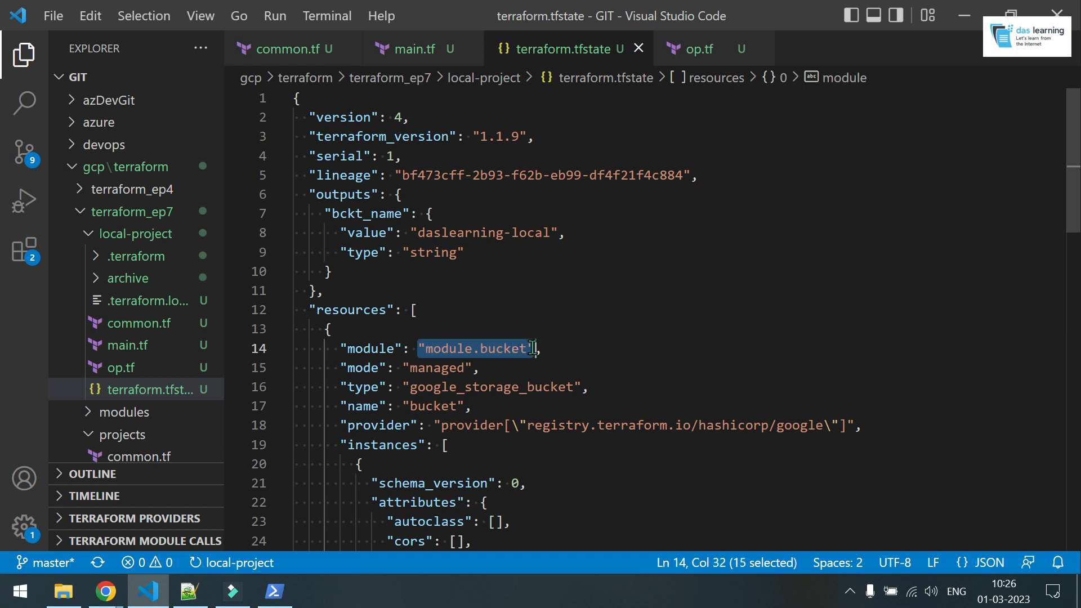
scroll(down, 3)
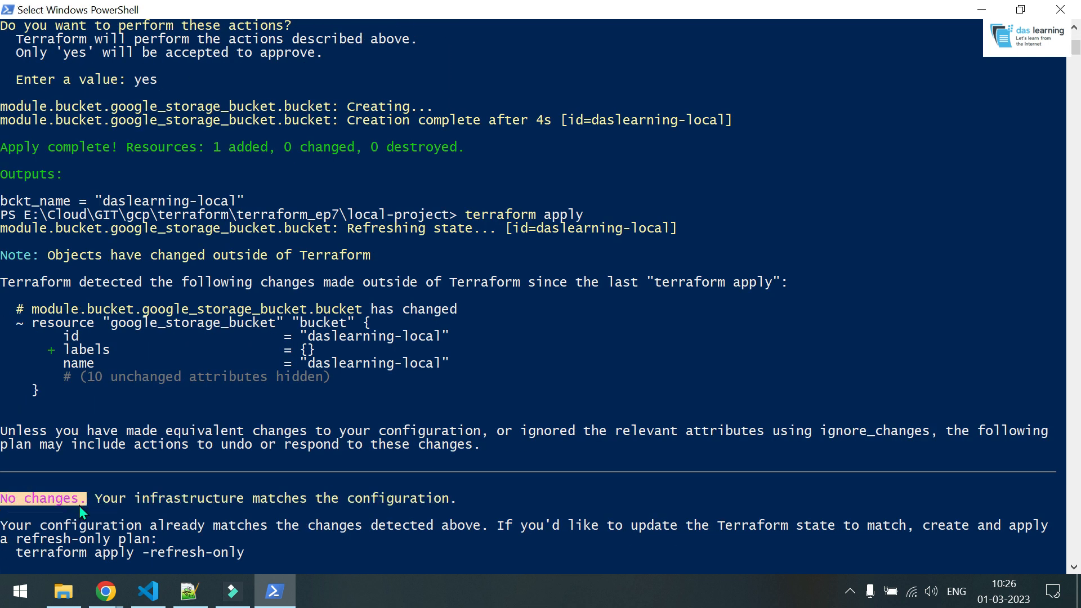
mouse_move(134, 519)
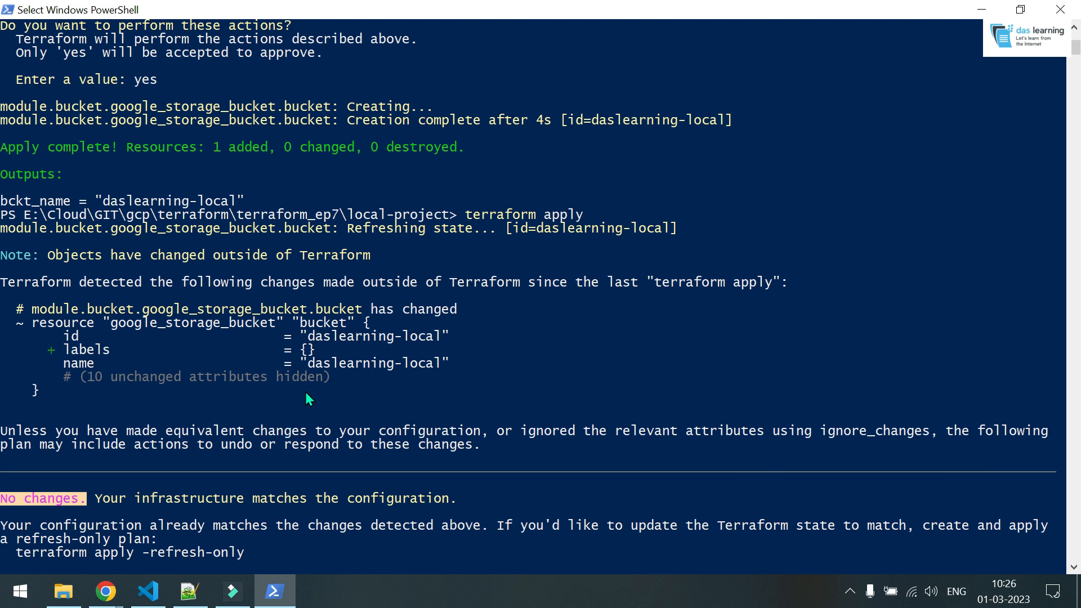
Step: Move terraform.tfstate and terraform.tfstate.backup from local-project into the archive folder
click(63, 591)
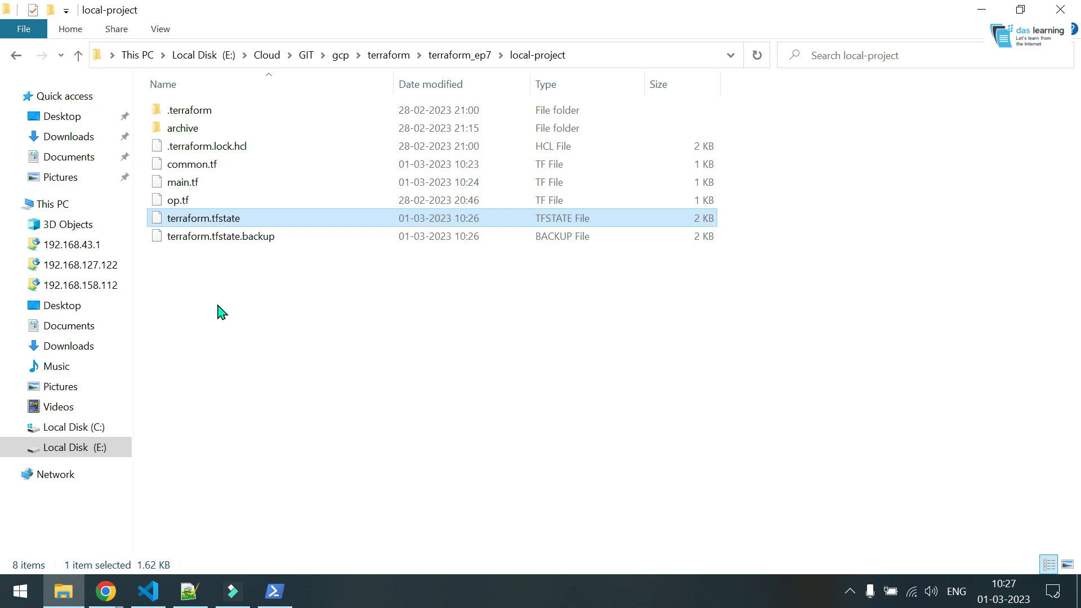
click(241, 236)
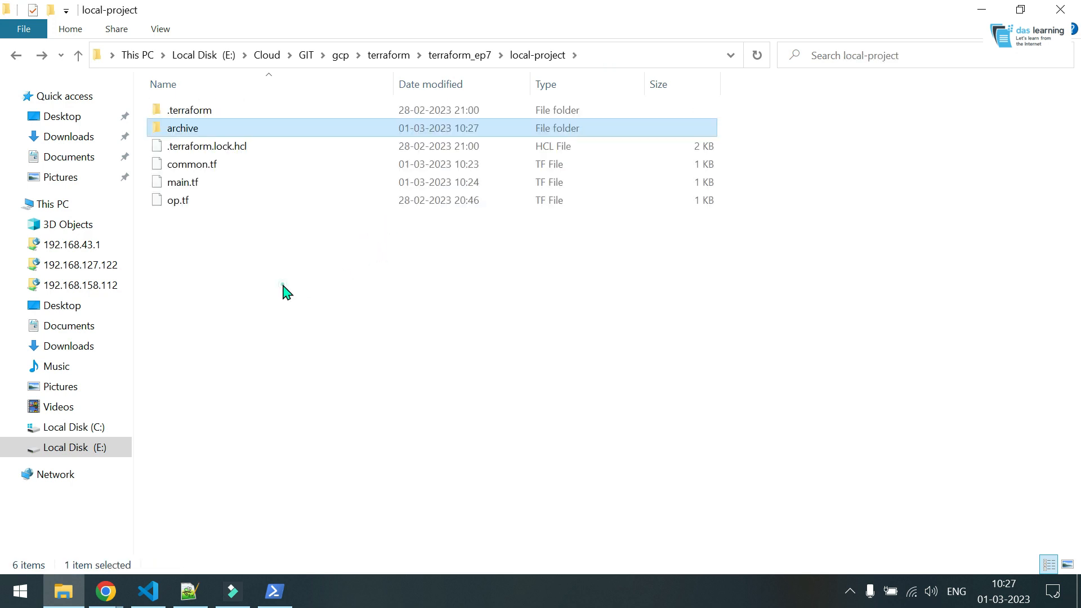
click(209, 262)
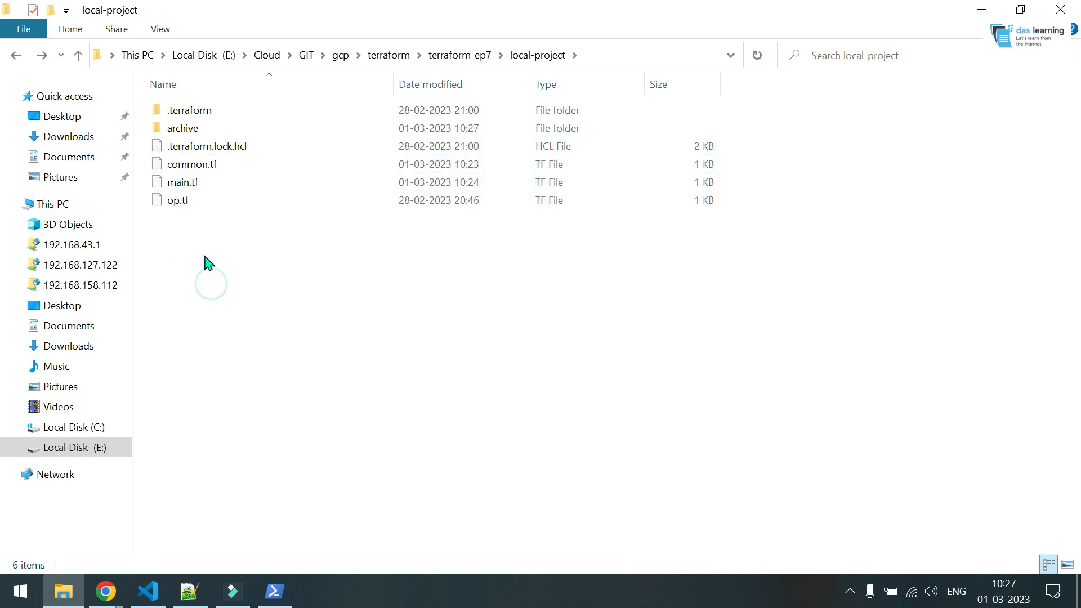
Step: Run terraform apply in PowerShell without local state and approve recreating daslearning-local with yes
click(274, 592)
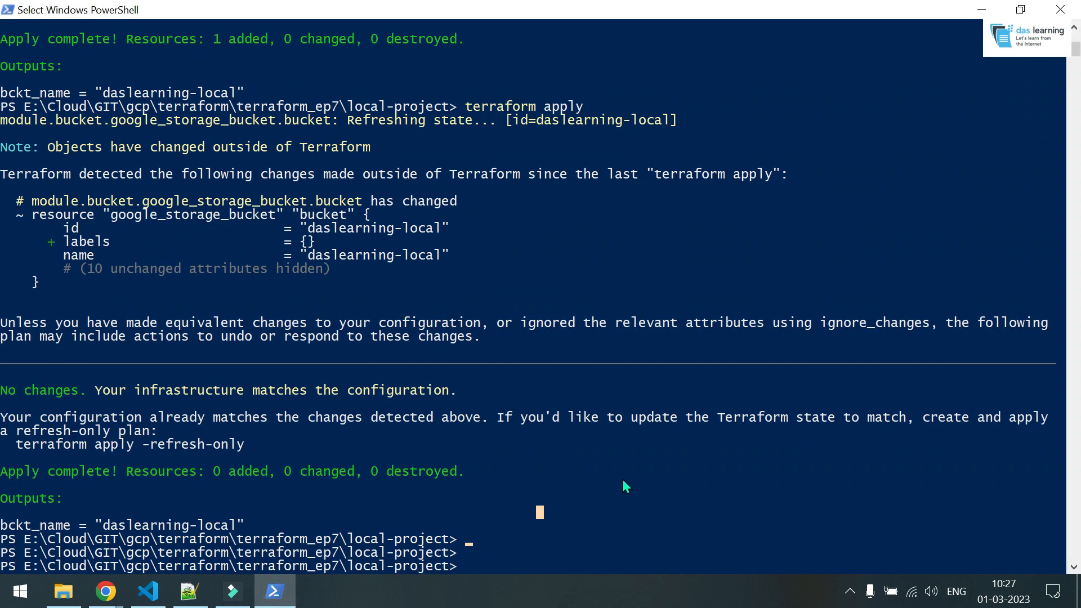
text(terraform apply)
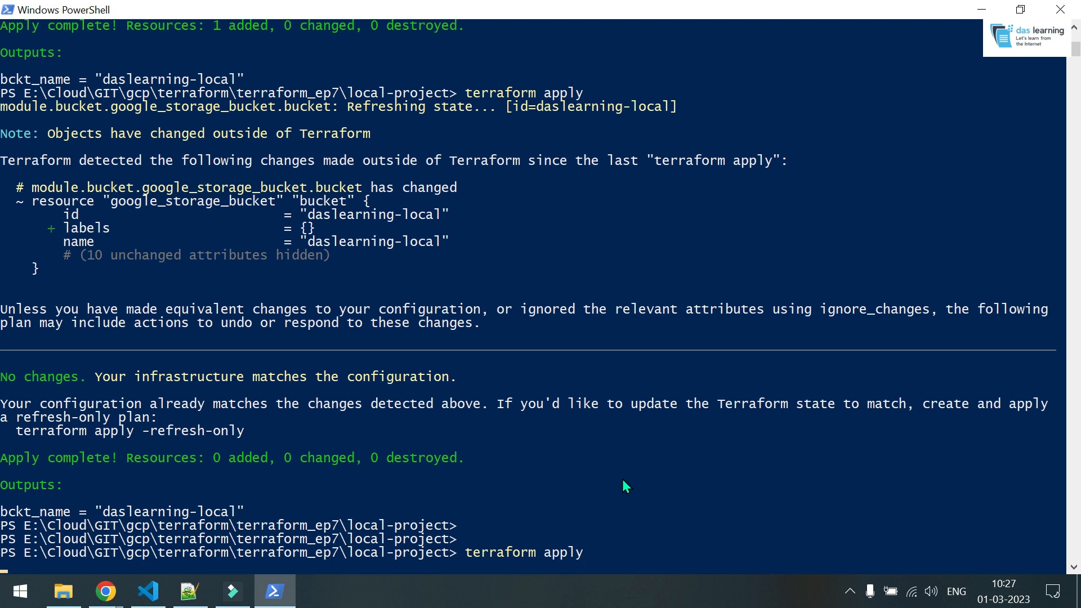
key(enter)
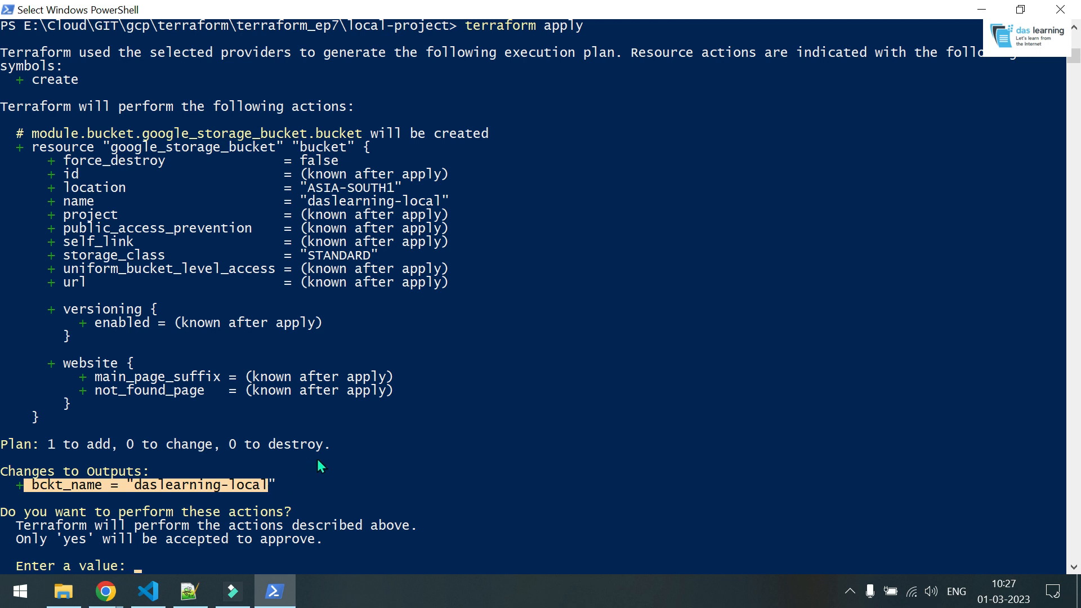
text(yes)
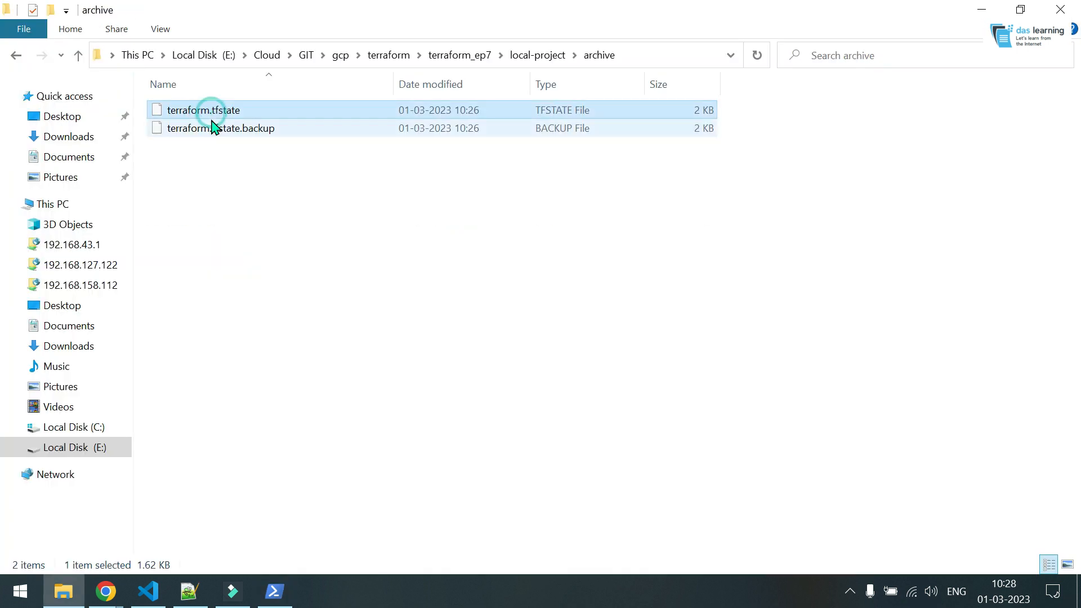
Step: Restore terraform.tfstate from archive into local-project and rerun terraform apply, which reports no changes
click(17, 56)
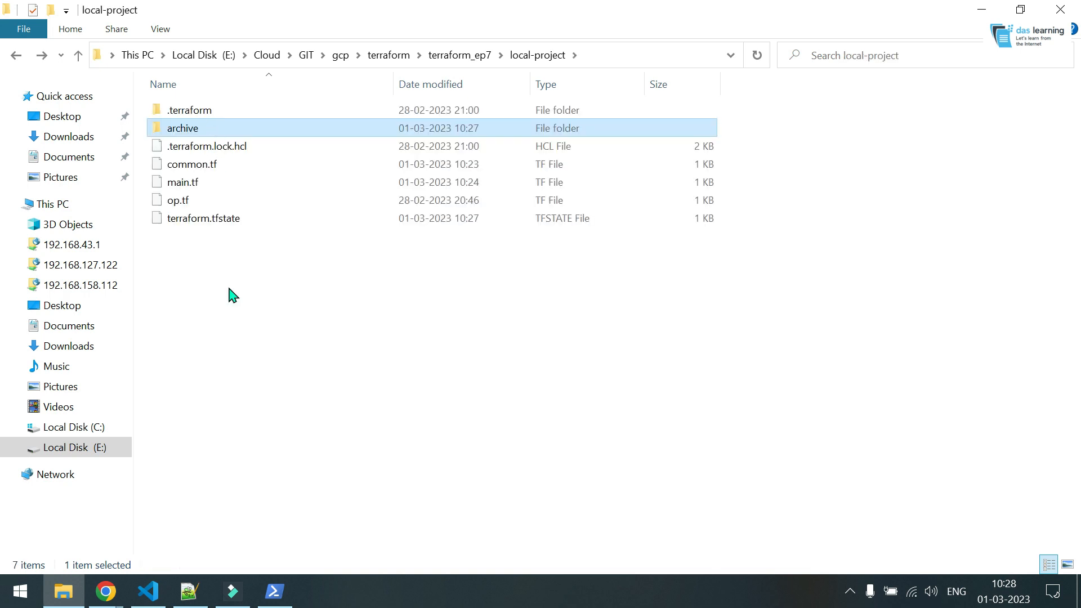
click(274, 591)
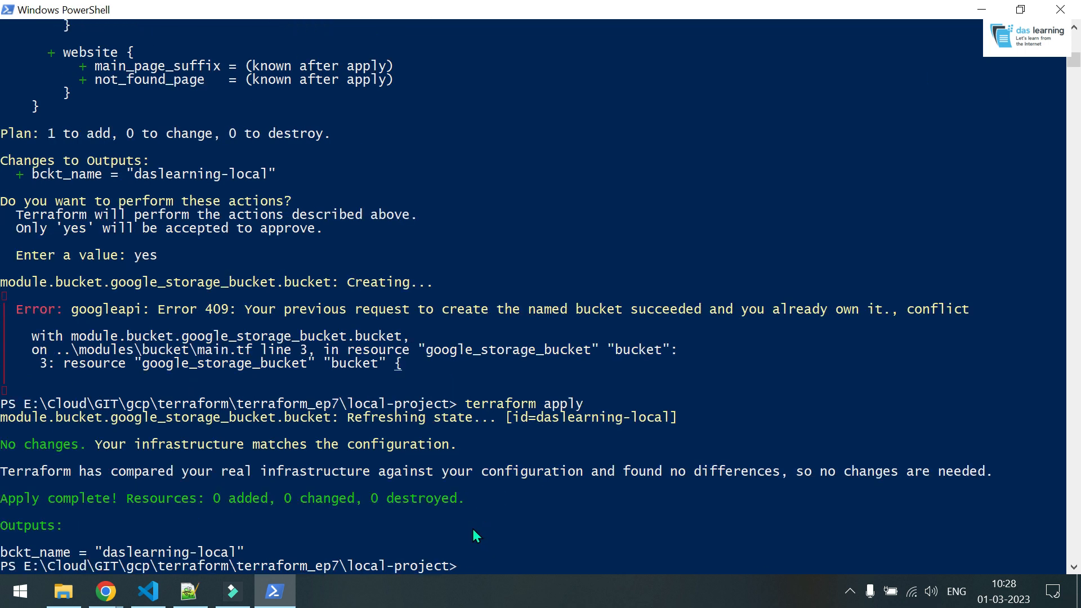
click(146, 592)
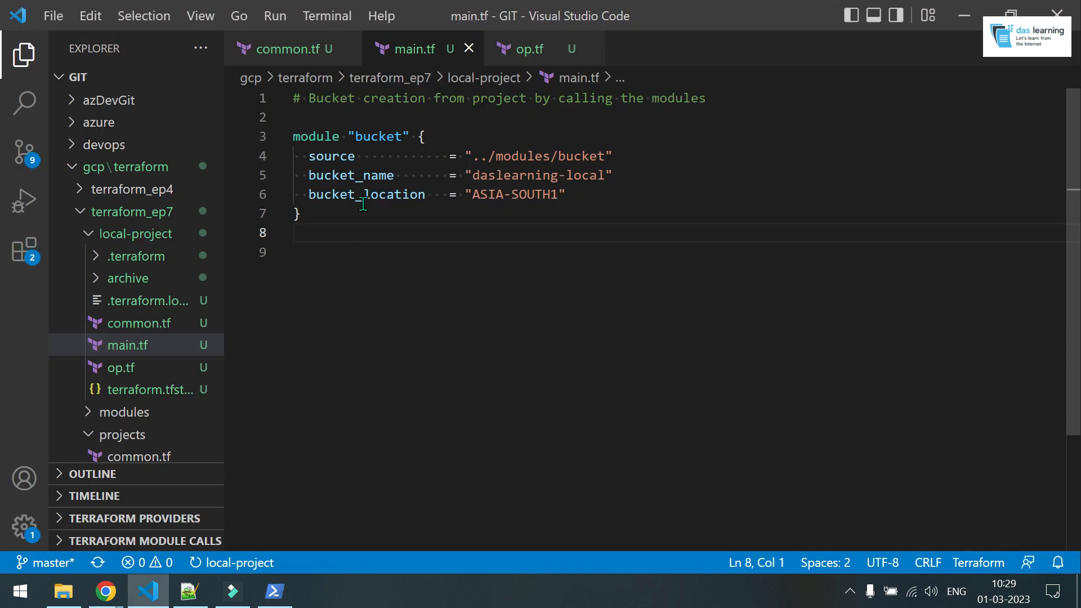
Step: Close the open editor files and copy local-project as a new folder named remote
click(468, 48)
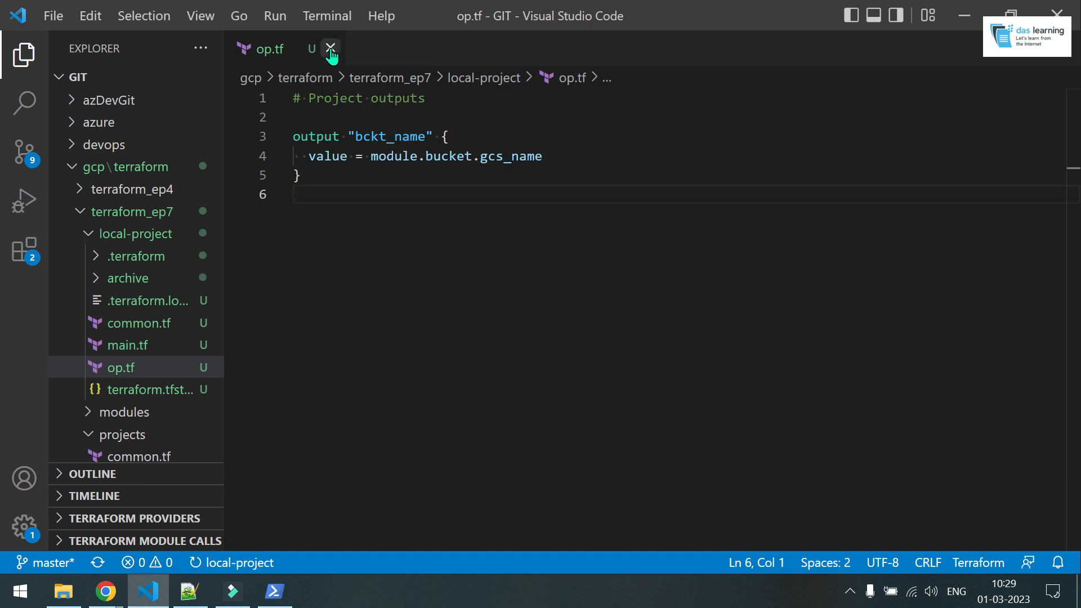
click(331, 49)
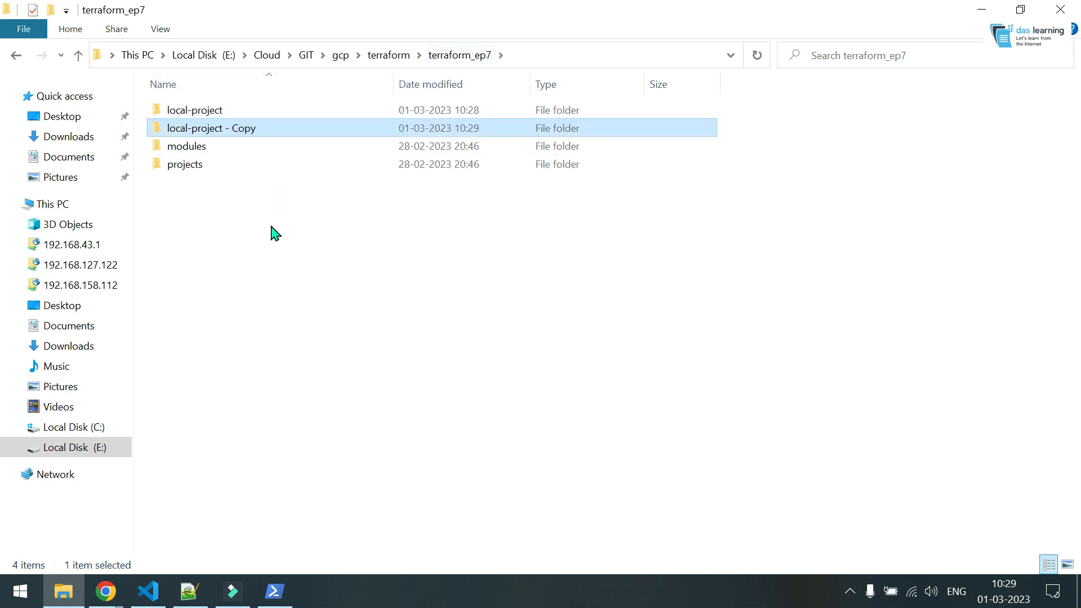
text(remo)
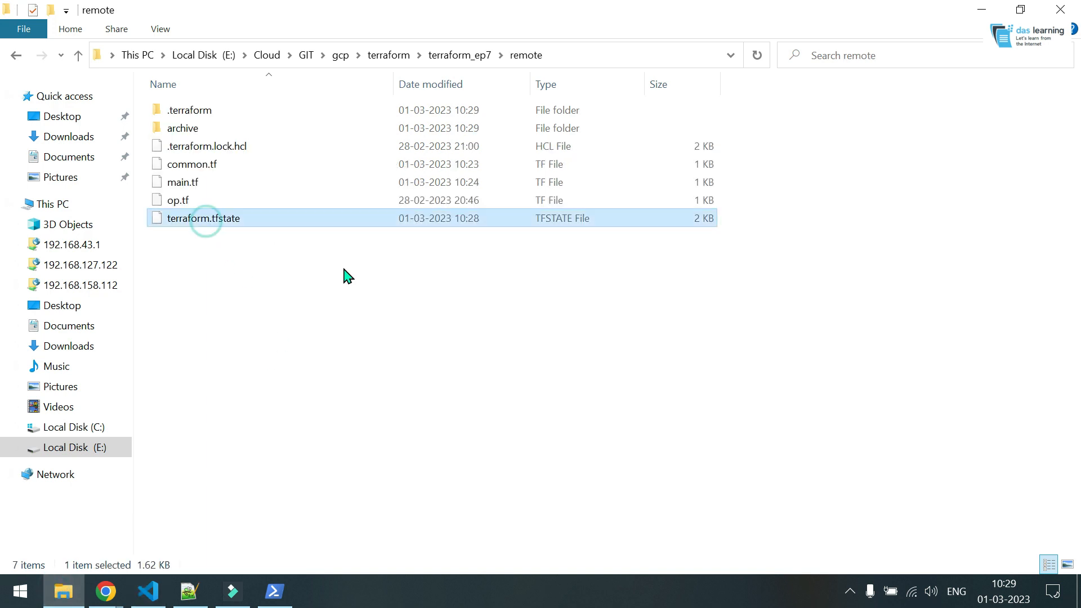
Step: Permanently delete terraform.tfstate and the archive folder from the remote copy
key(Delete)
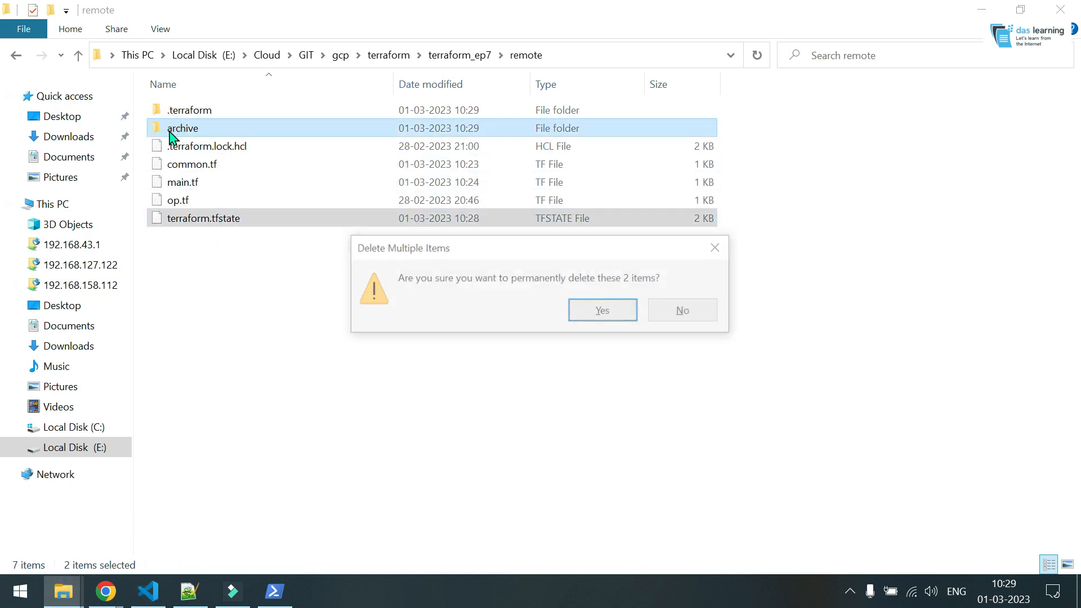
click(601, 309)
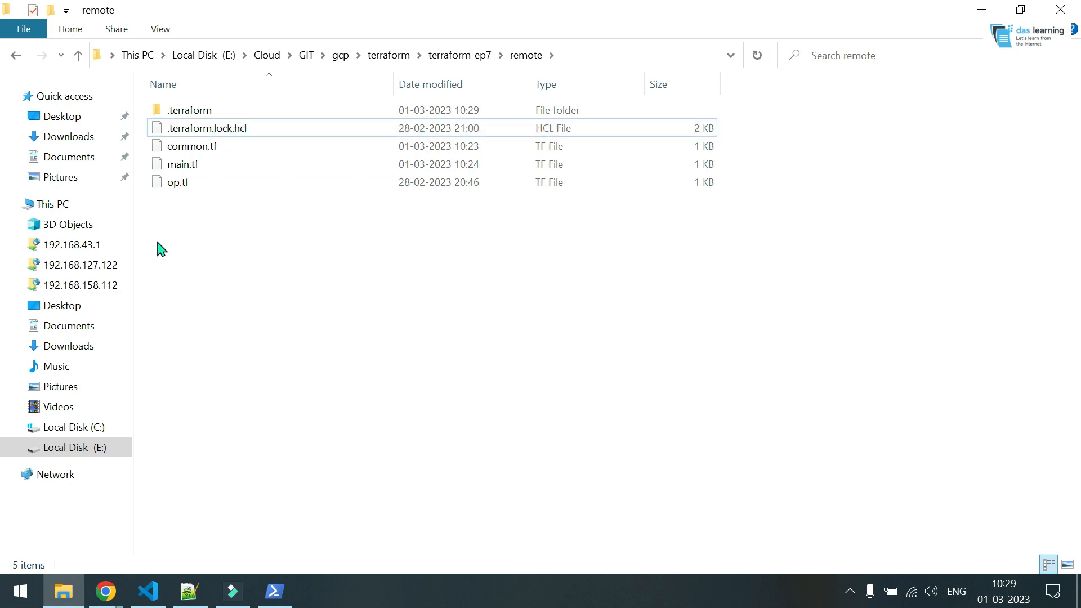
click(211, 247)
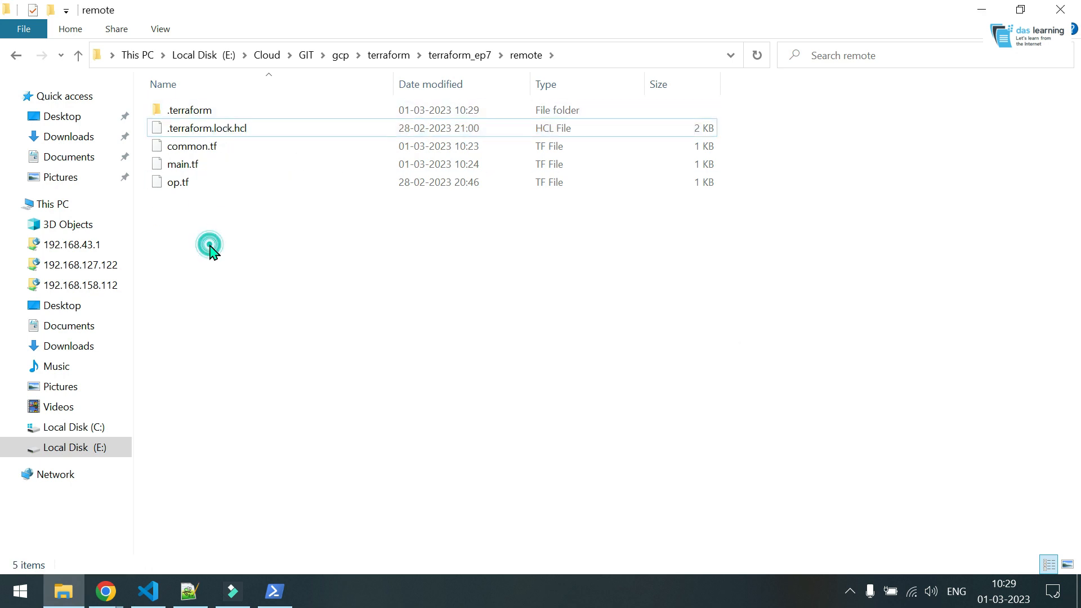
click(147, 591)
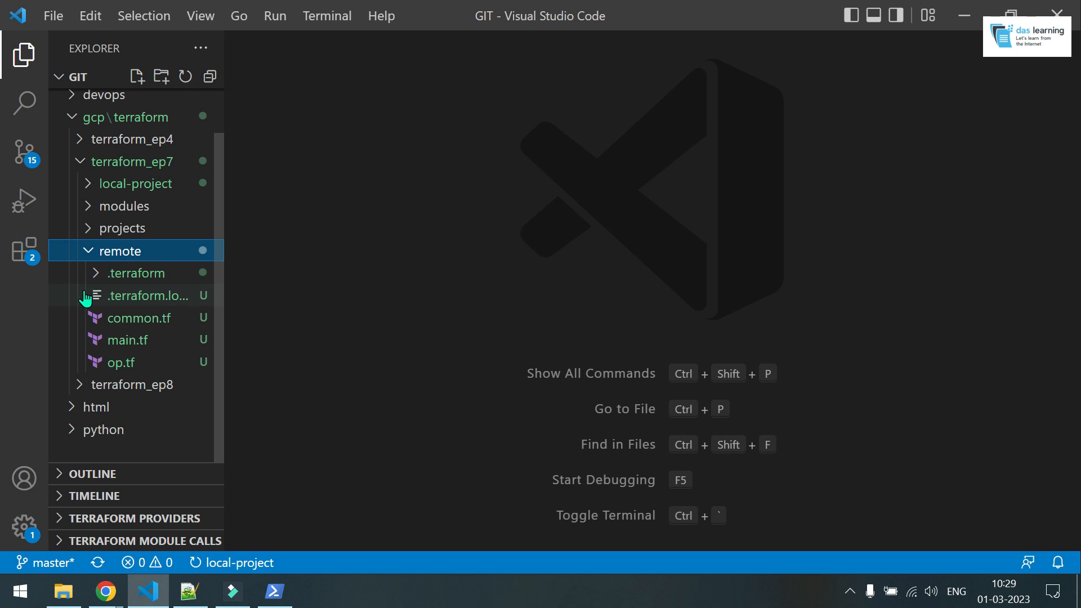
Step: Review remote/common.tf: gcs backend with bucket daslearning-tf, prefix terraform/state, and hashicorp/google provider
click(135, 318)
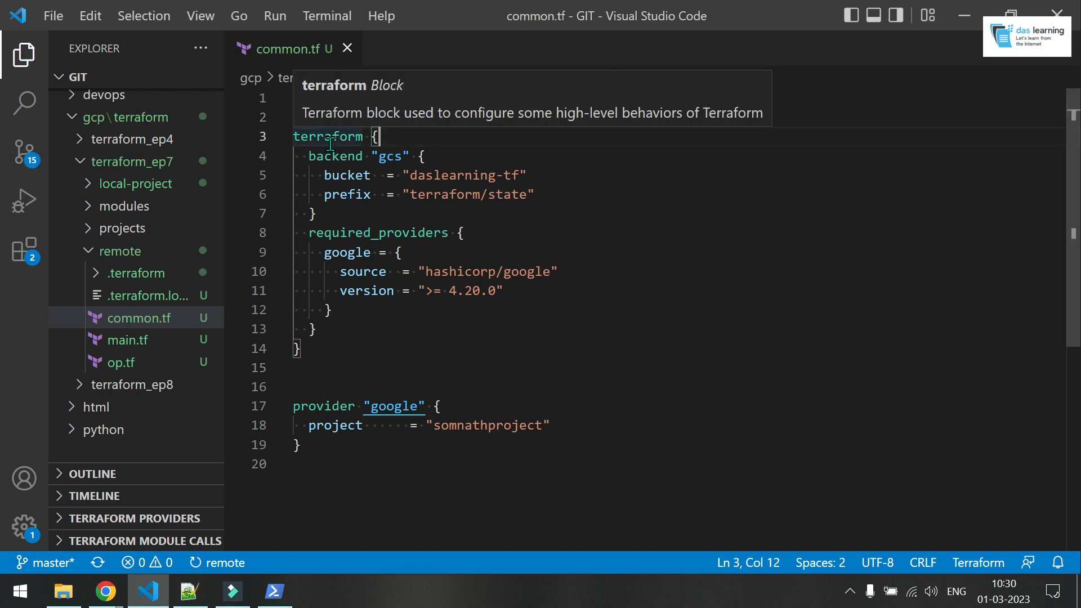
click(336, 349)
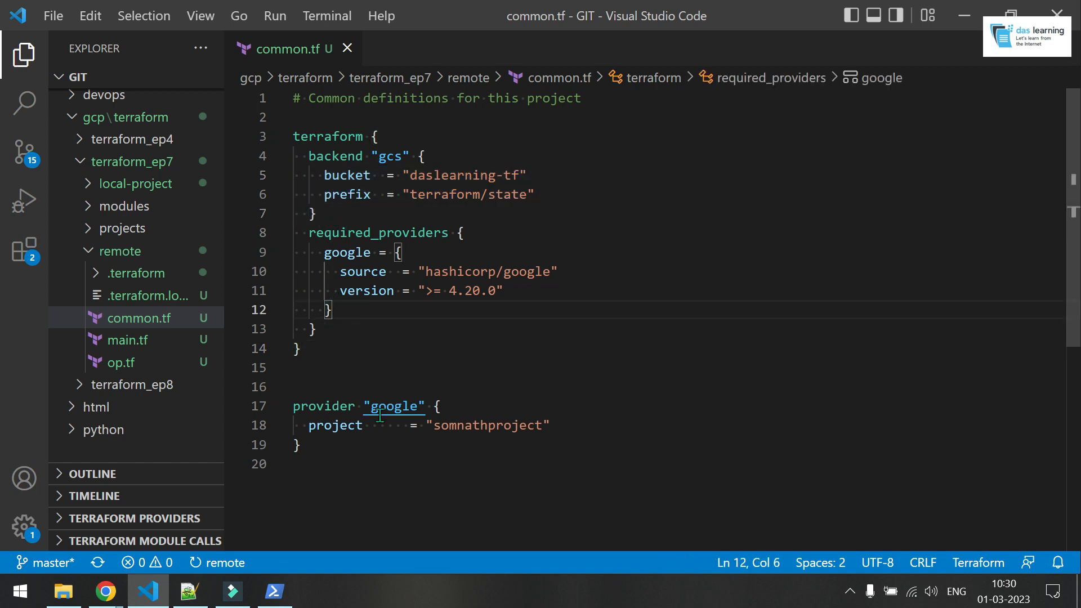
double_click(395, 406)
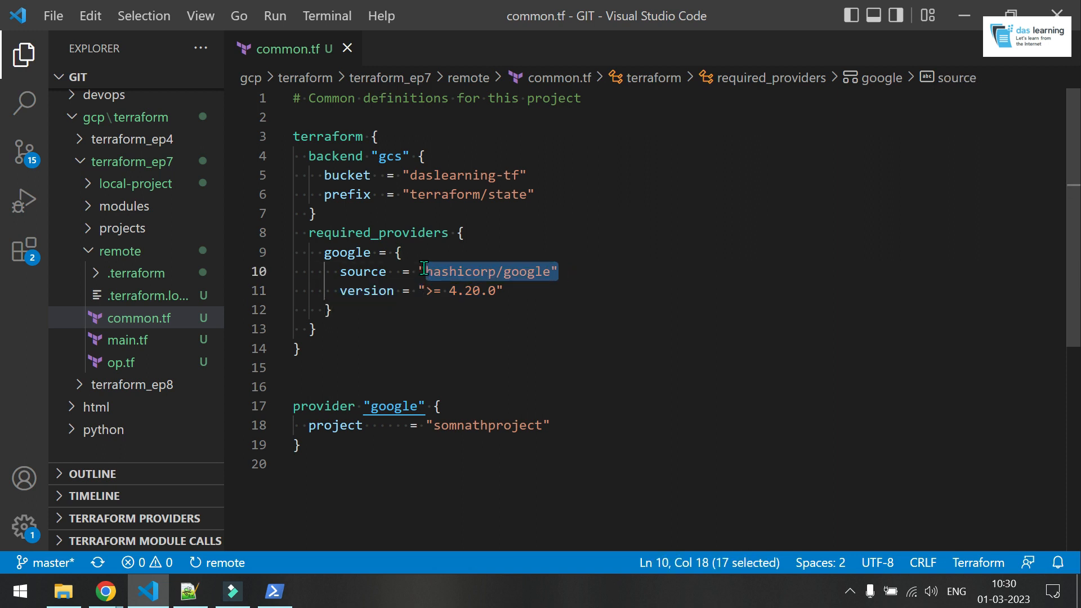
mouse_move(376, 314)
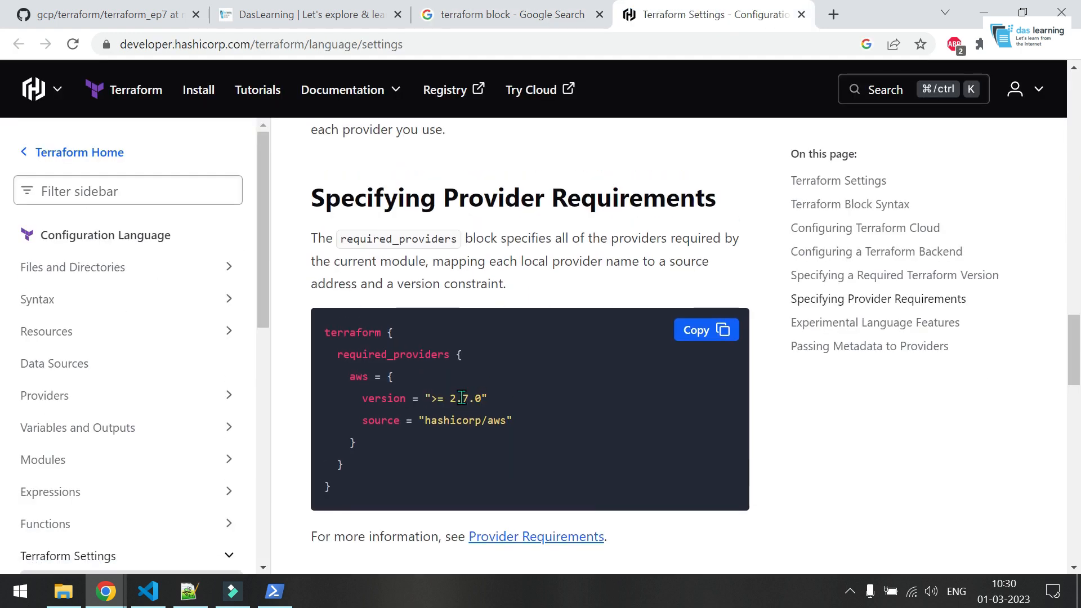
Step: Return to VS Code after reviewing Terraform's Specifying Provider Requirements documentation
click(146, 591)
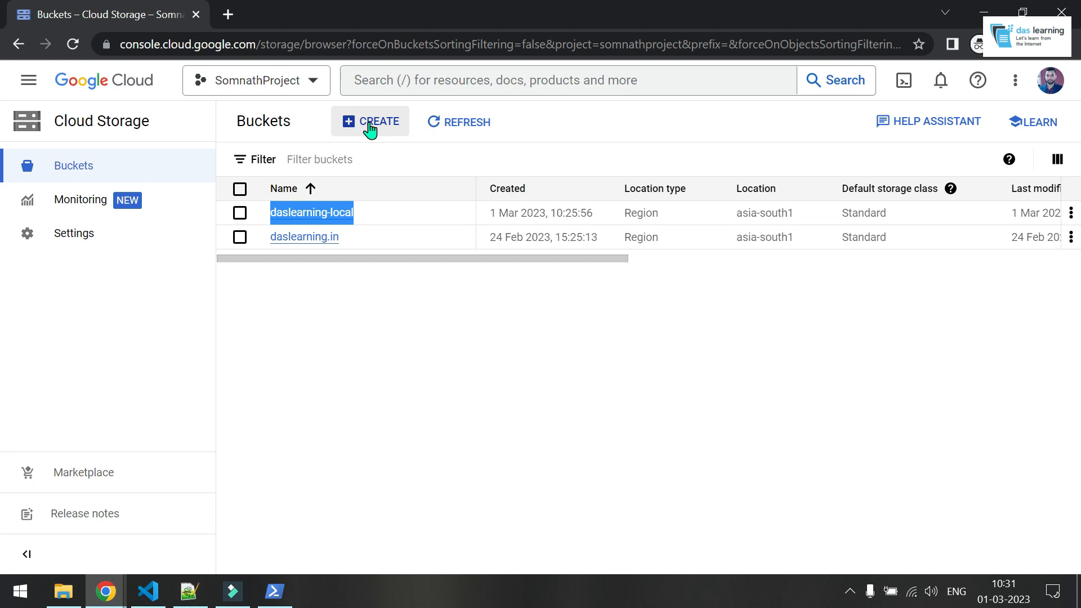
Step: Create the daslearning-tf Cloud Storage bucket in the asia-south2 region and return to the code
click(371, 121)
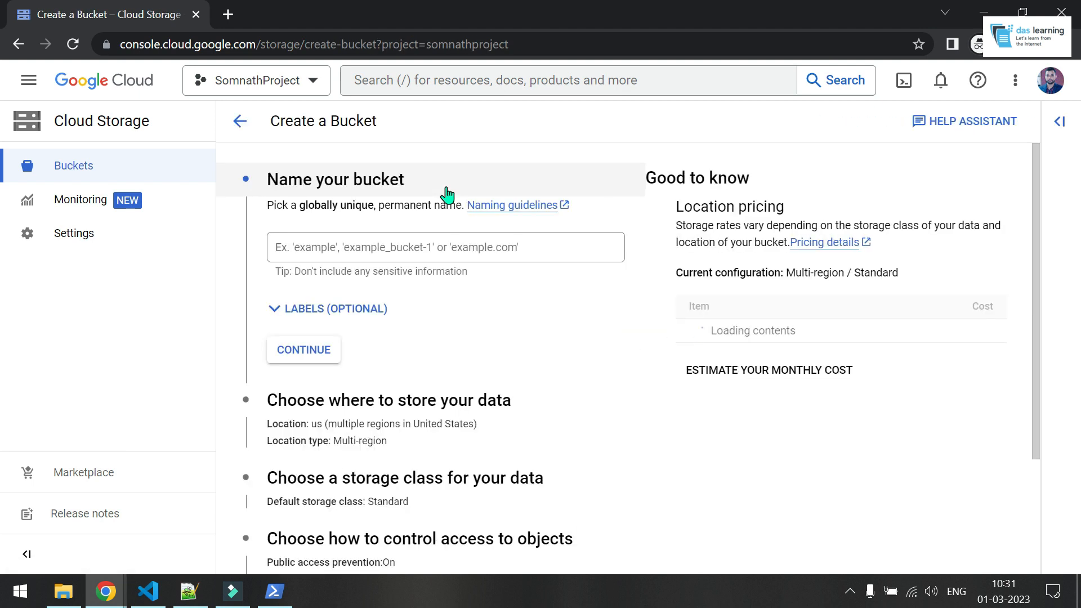
click(455, 482)
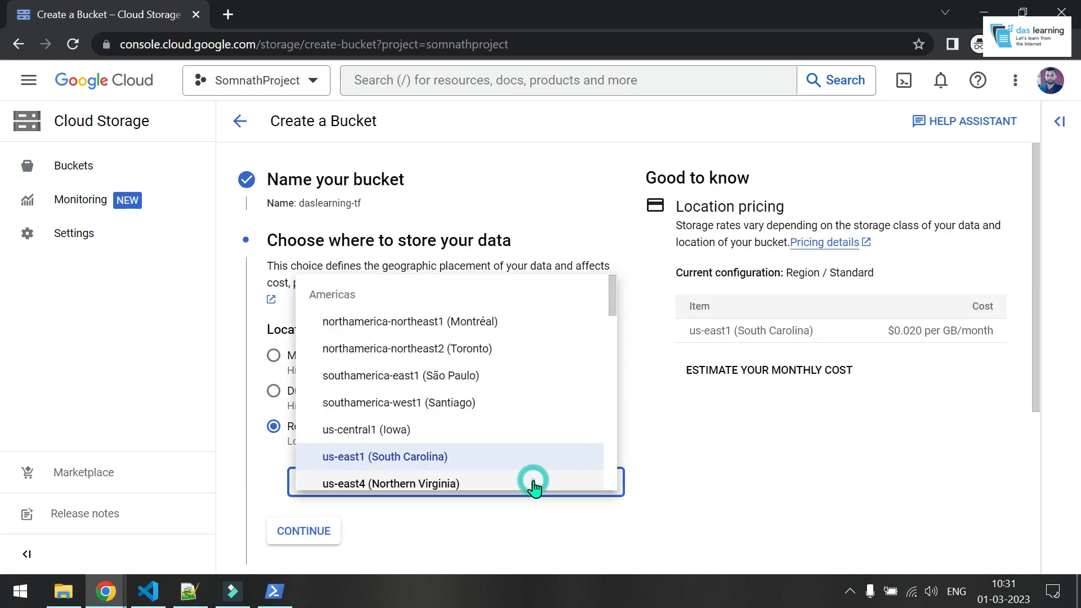
scroll(down, 3)
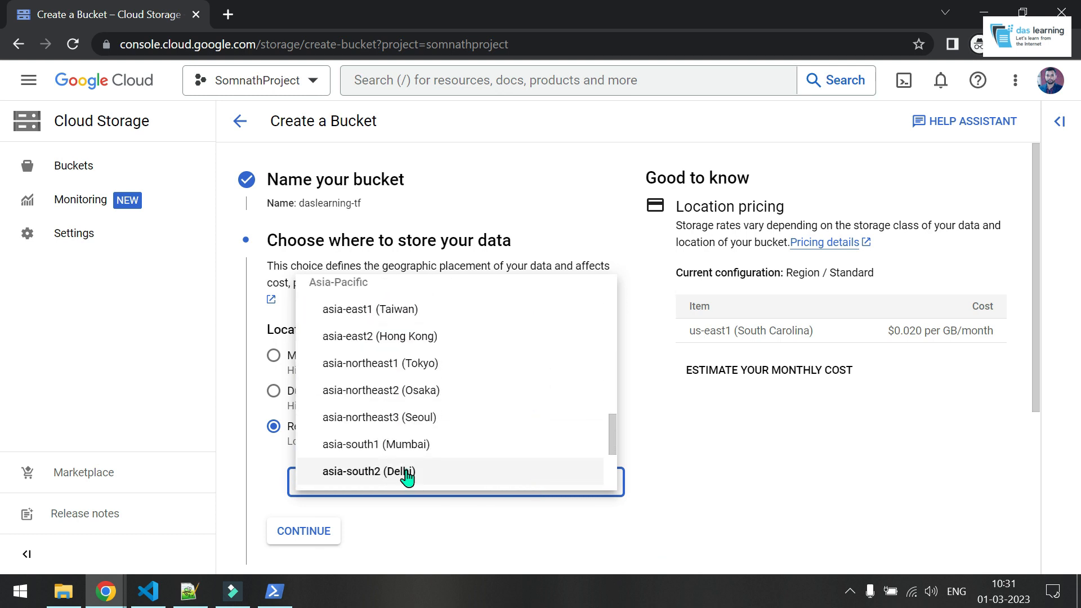
click(367, 472)
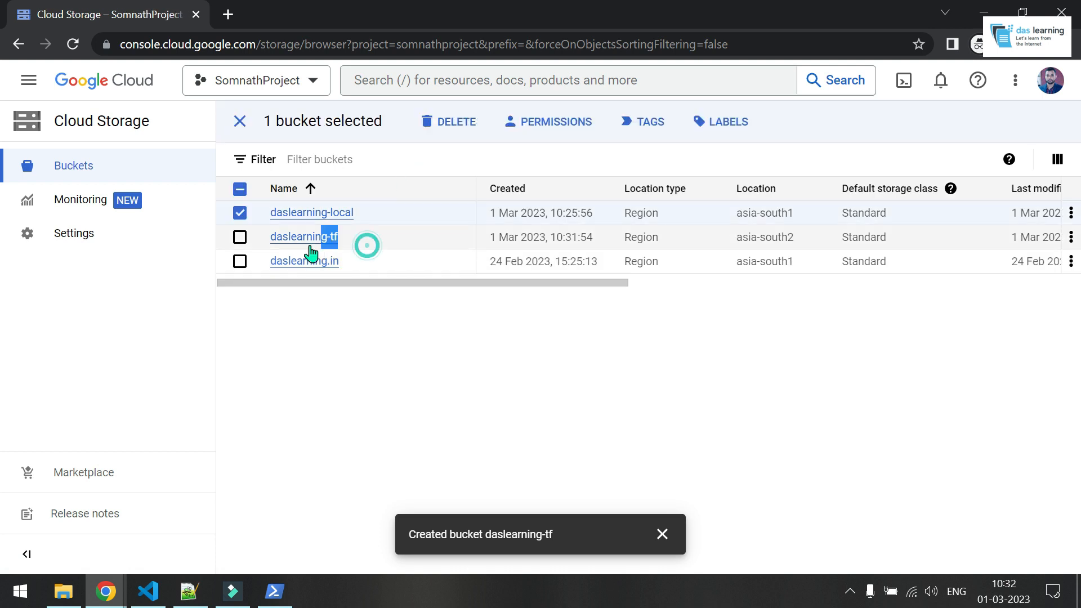
click(146, 591)
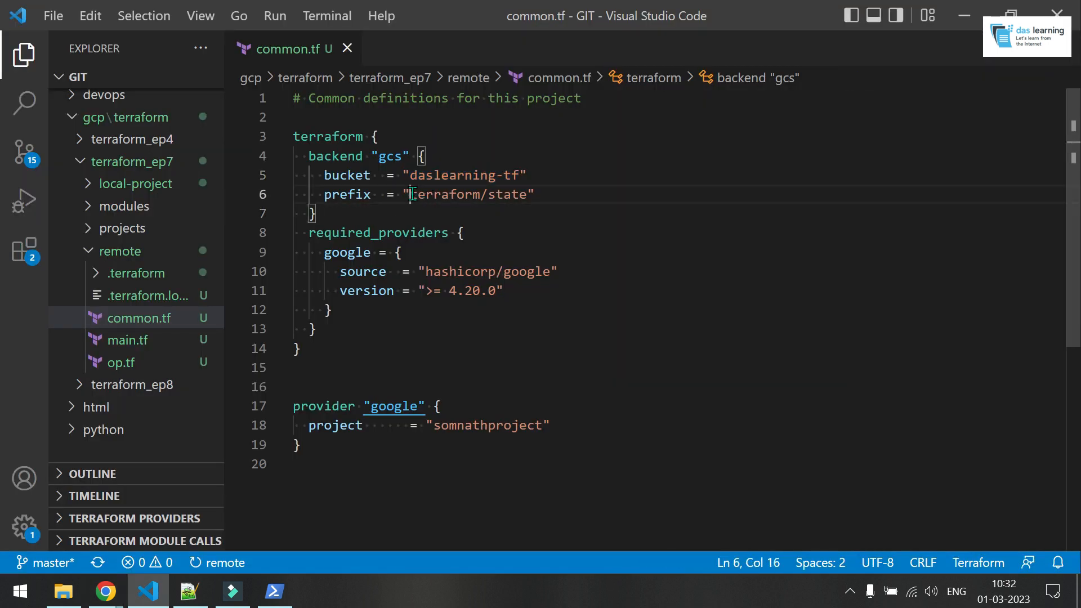
Step: Check the gcs backend prefix and empty daslearning-tf bucket, then rename main.tf's bucket to daslearning-ep-7
click(413, 195)
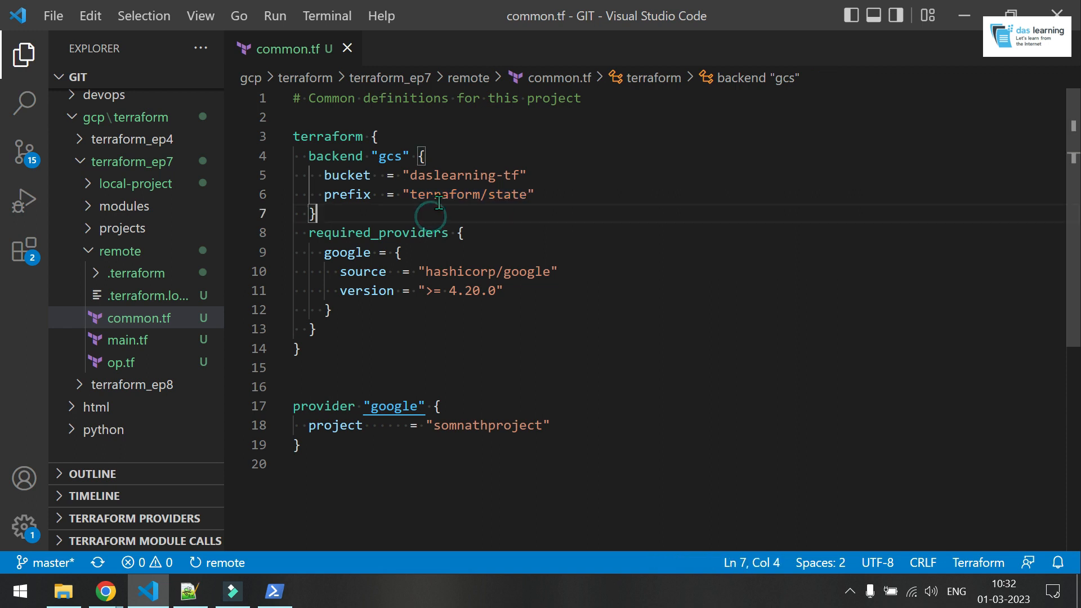
double_click(443, 195)
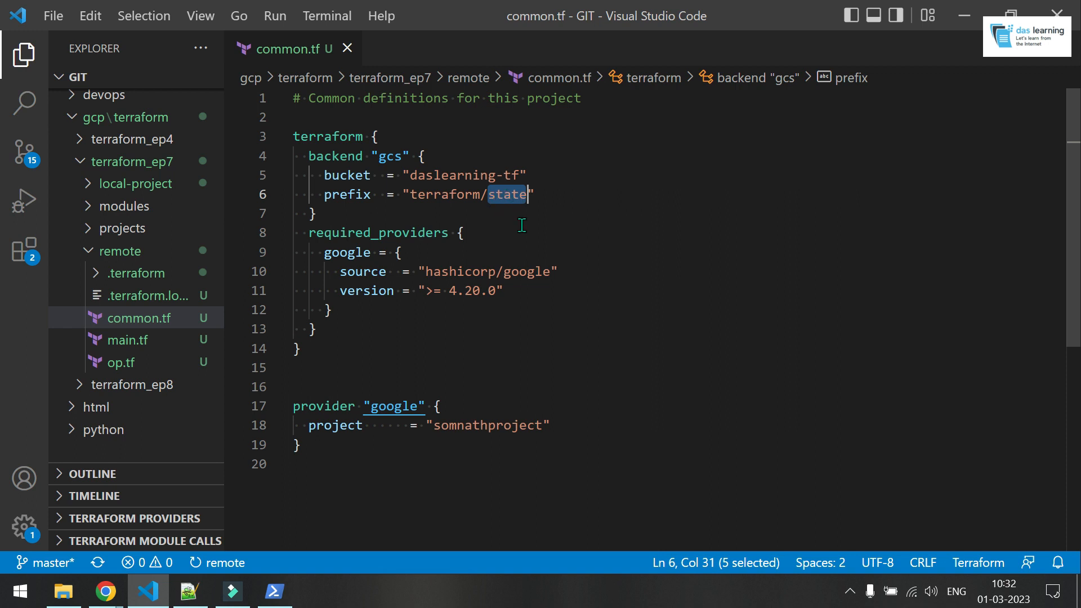
click(105, 591)
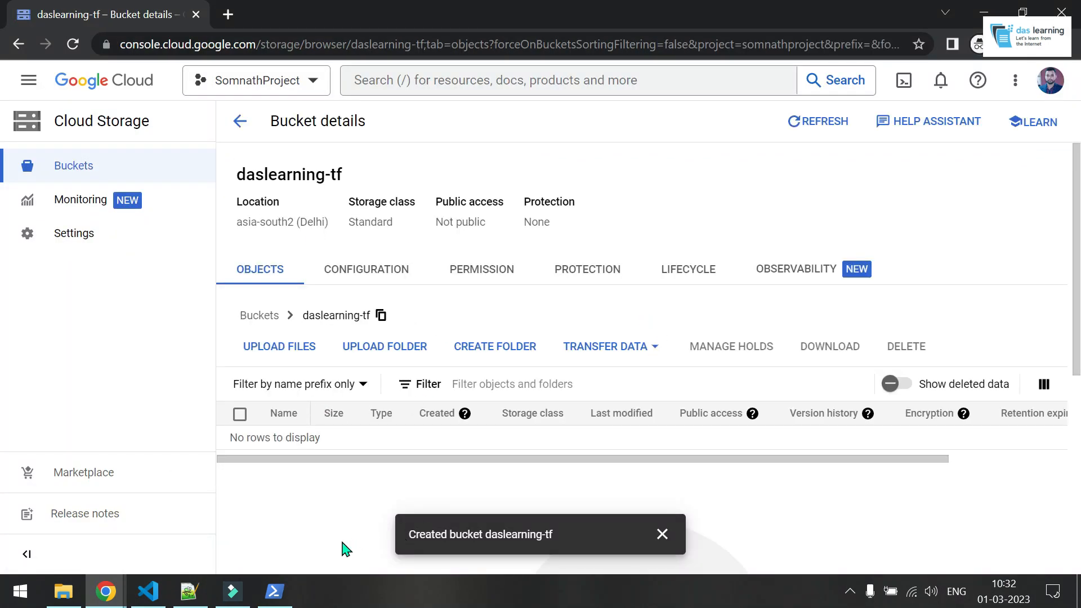
click(147, 591)
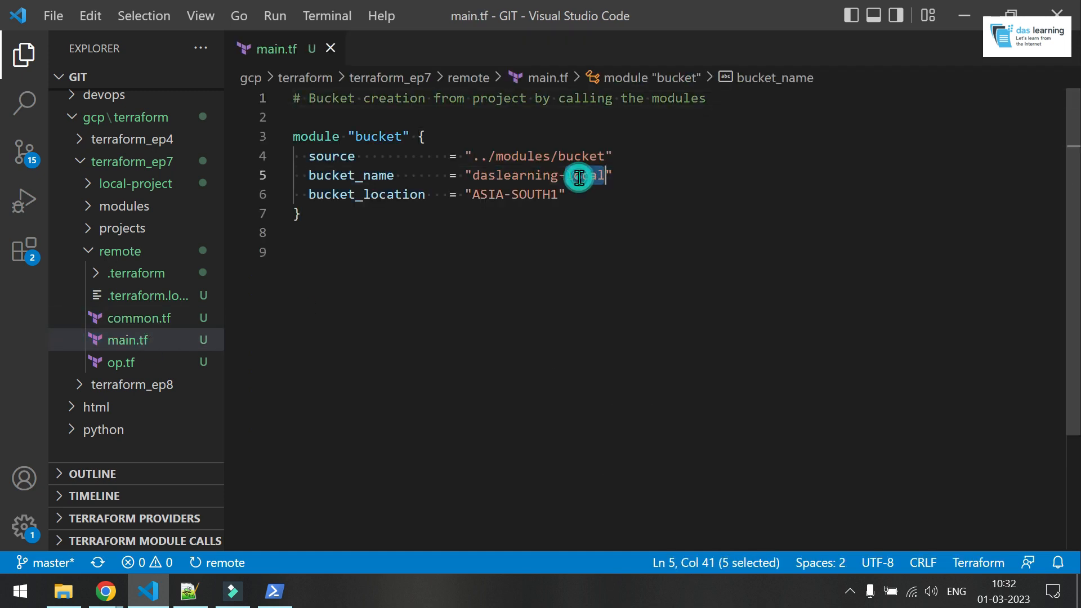
text(ep-7)
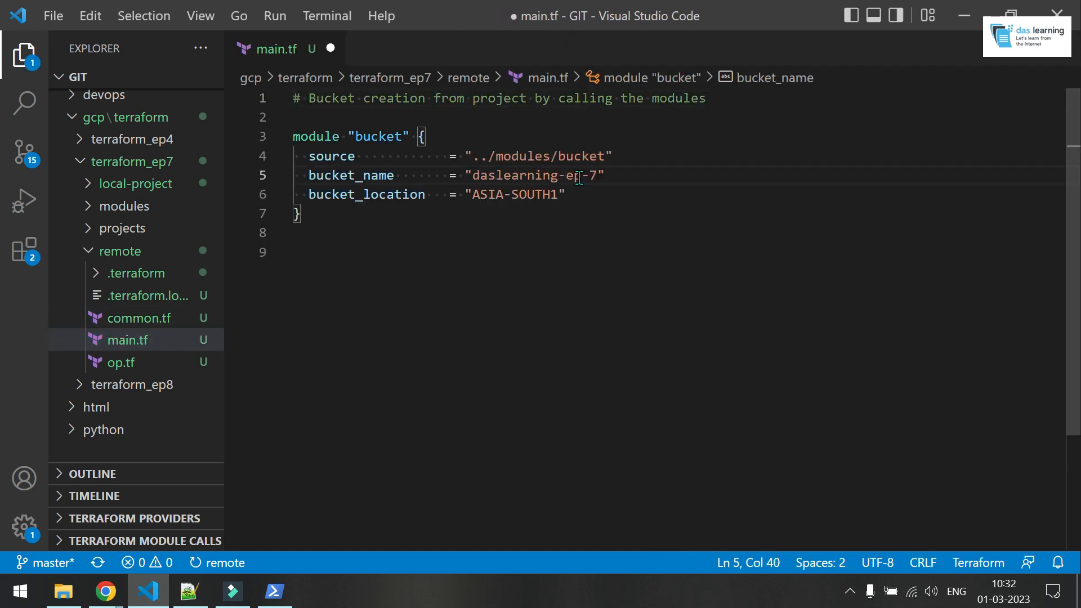
click(275, 591)
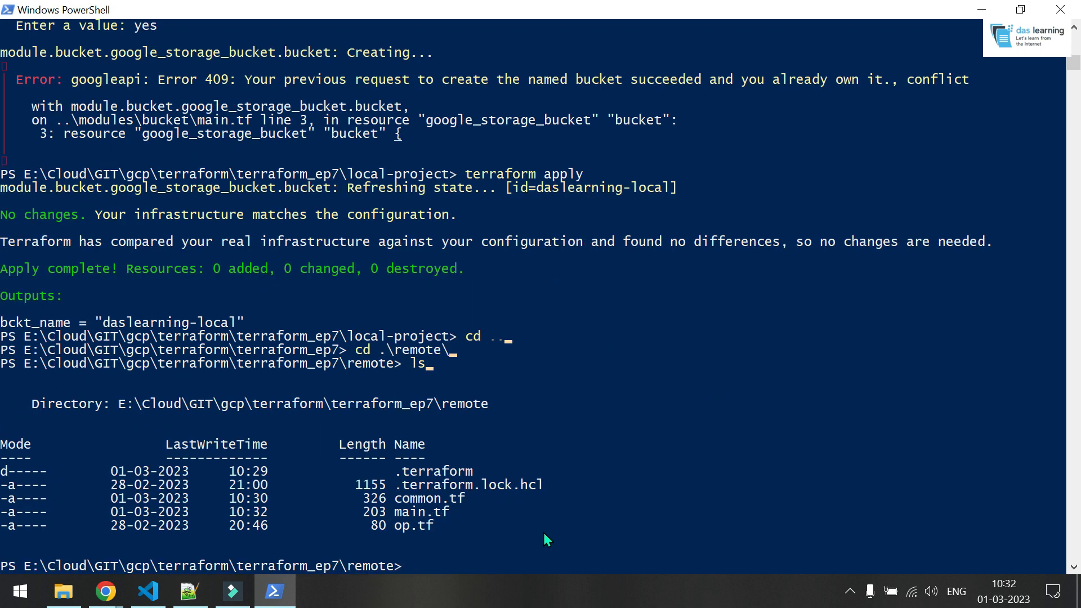
Step: Clear the screen and run terraform init in the remote folder, configuring the gcs backend, then start terraform plan
text(cl)
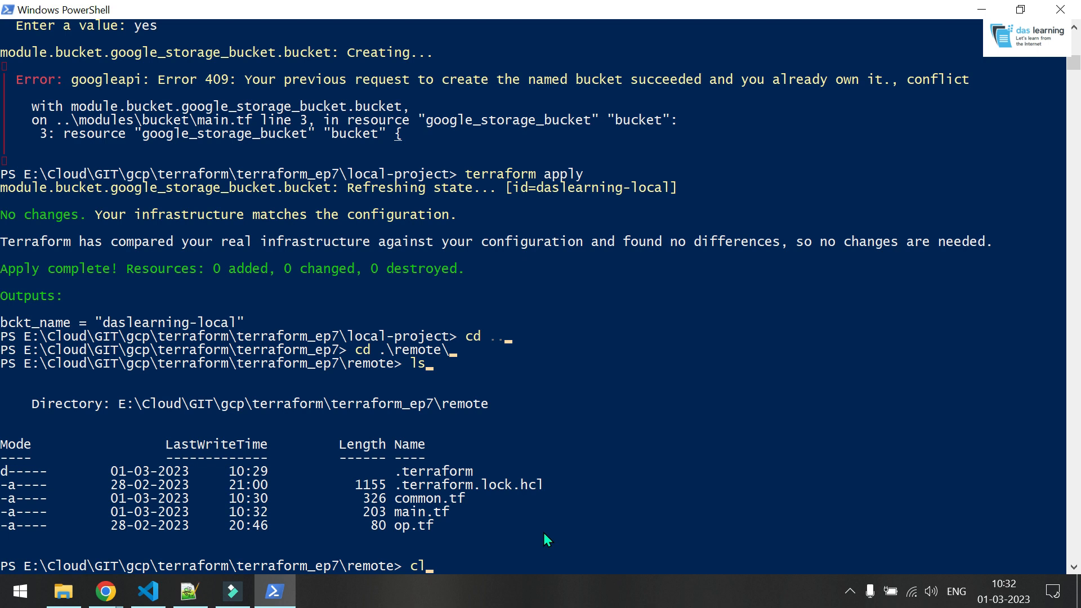
text(terraform init)
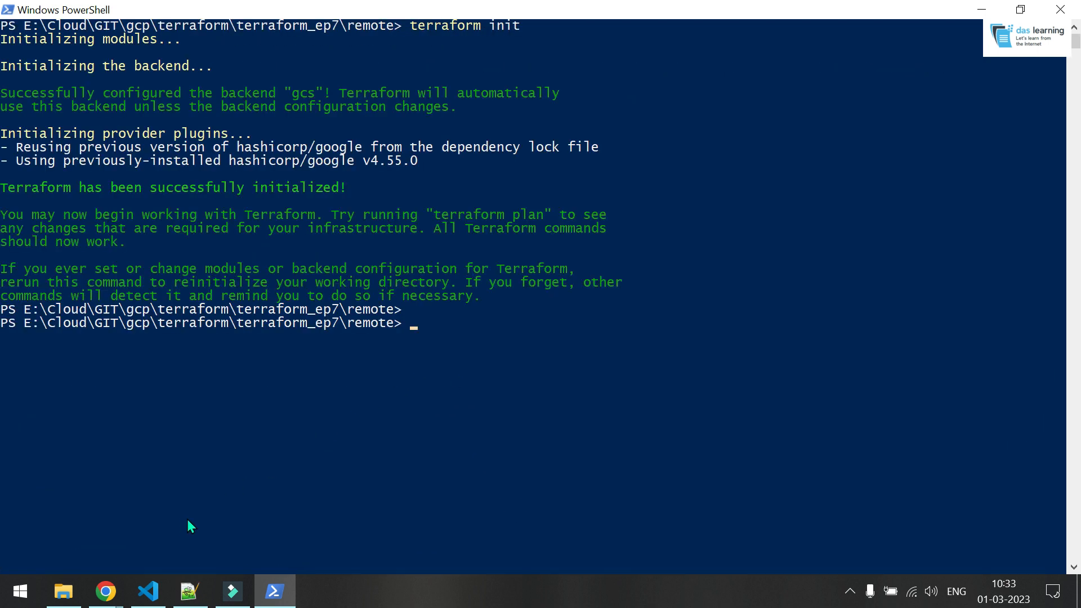
mouse_move(510, 327)
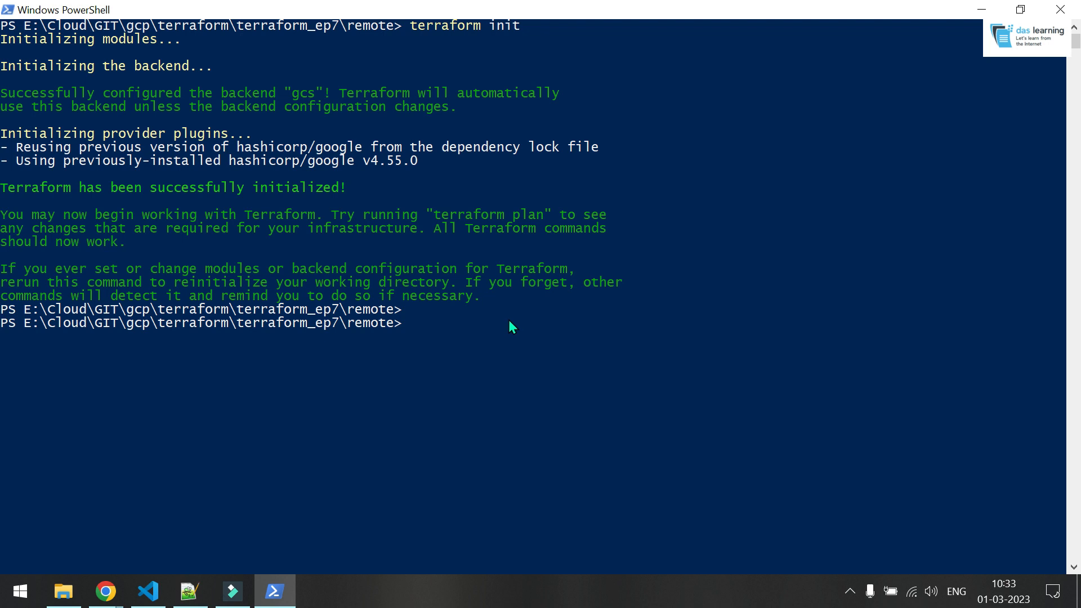
mouse_move(115, 123)
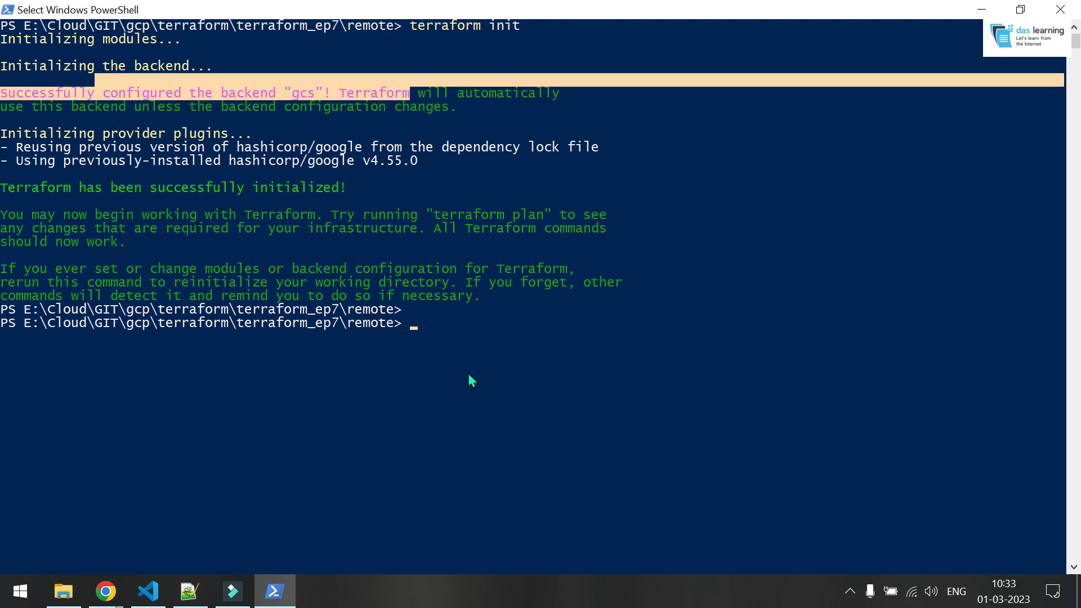
text(terraform plan)
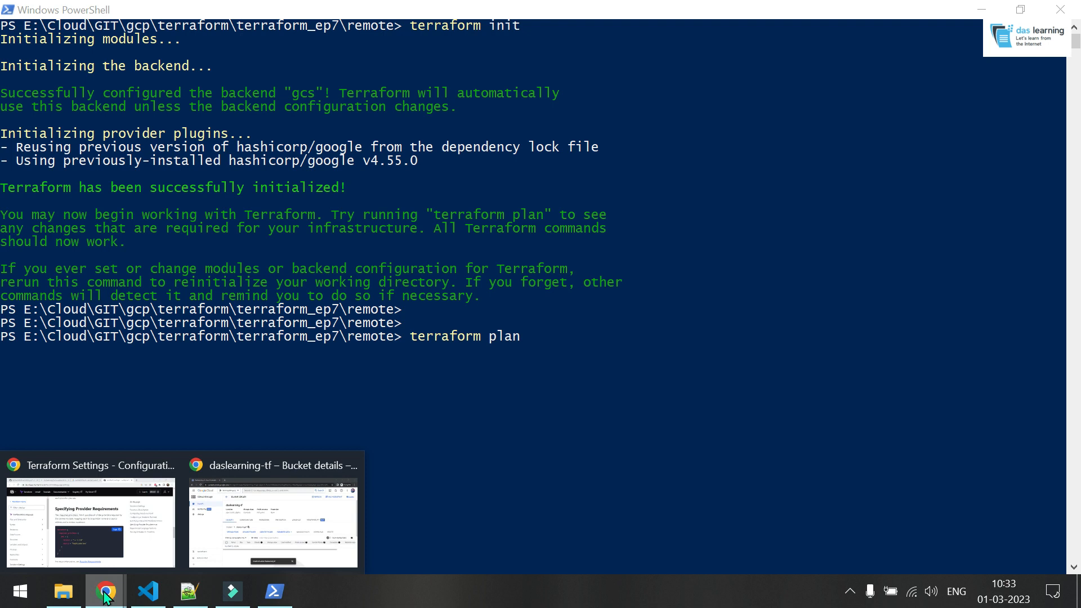
Step: Walk through common.tf's backend block and highlight the hashicorp/google provider source value
click(146, 591)
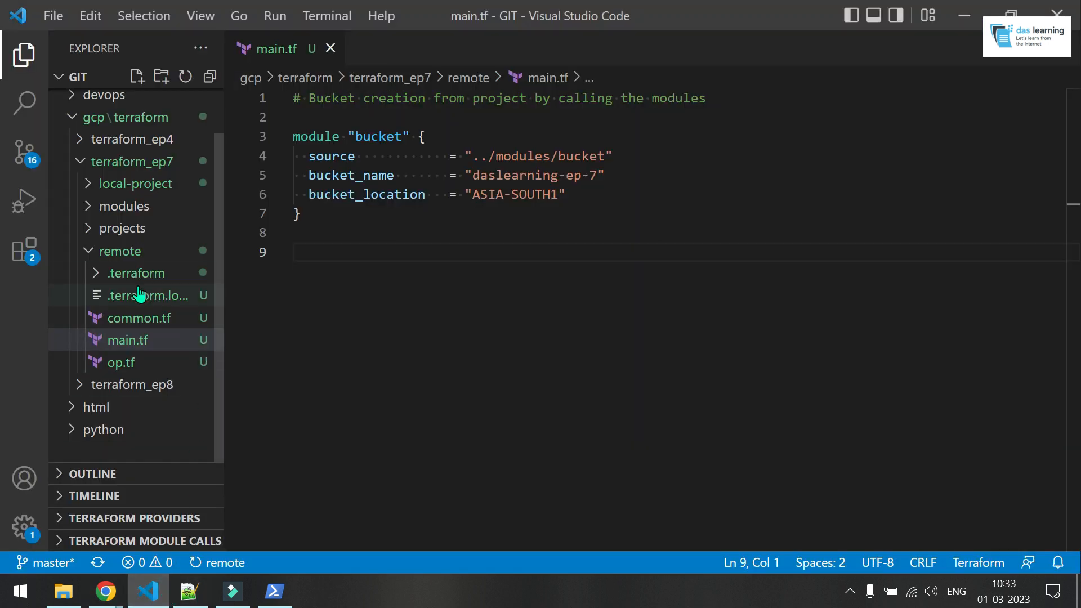
click(137, 318)
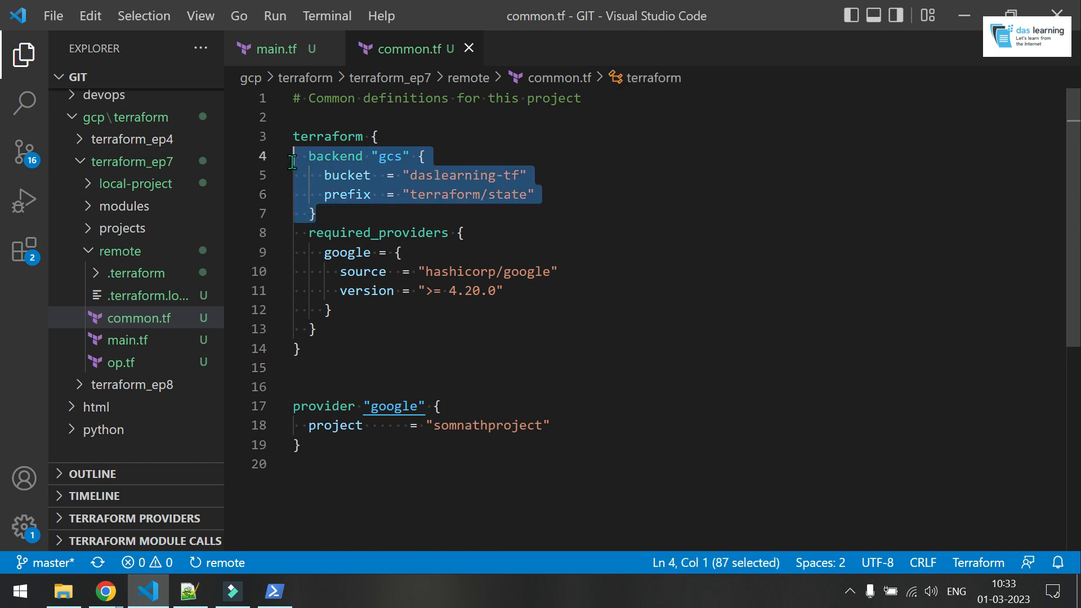
click(331, 214)
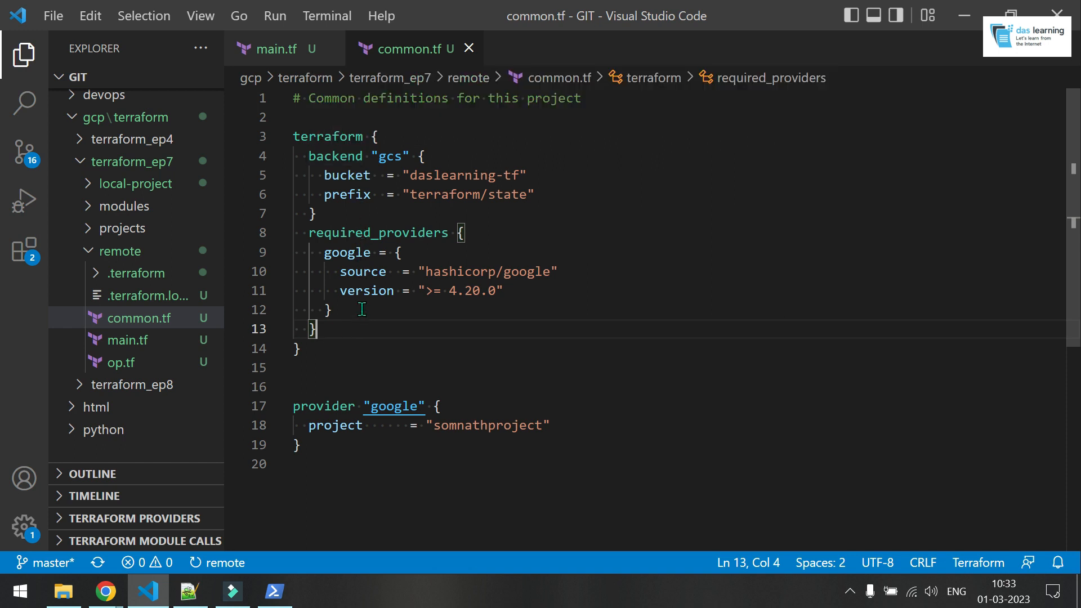
double_click(394, 407)
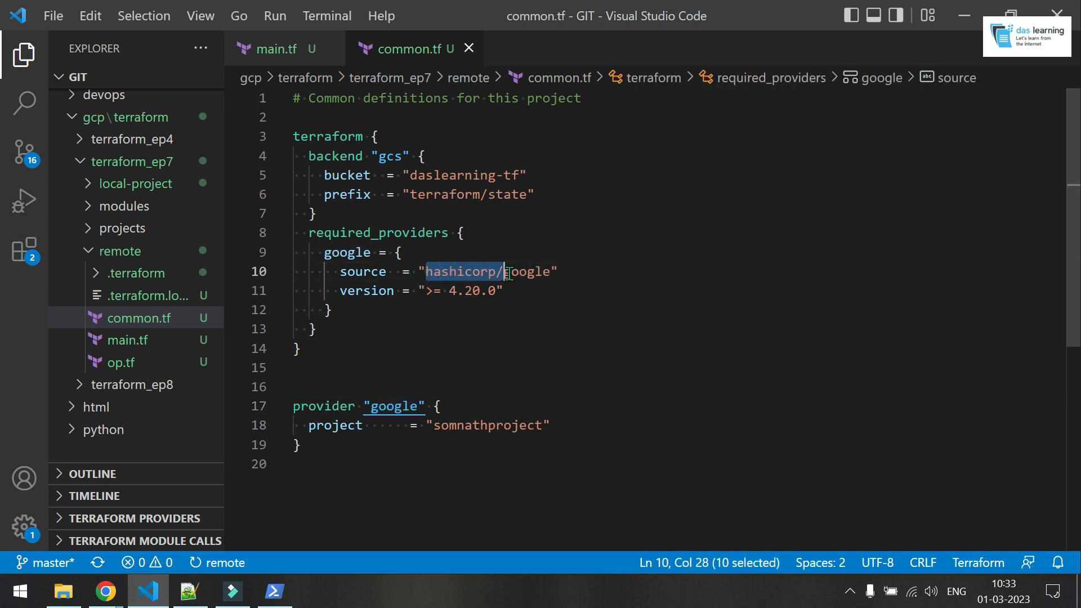
drag(503, 271, 549, 271)
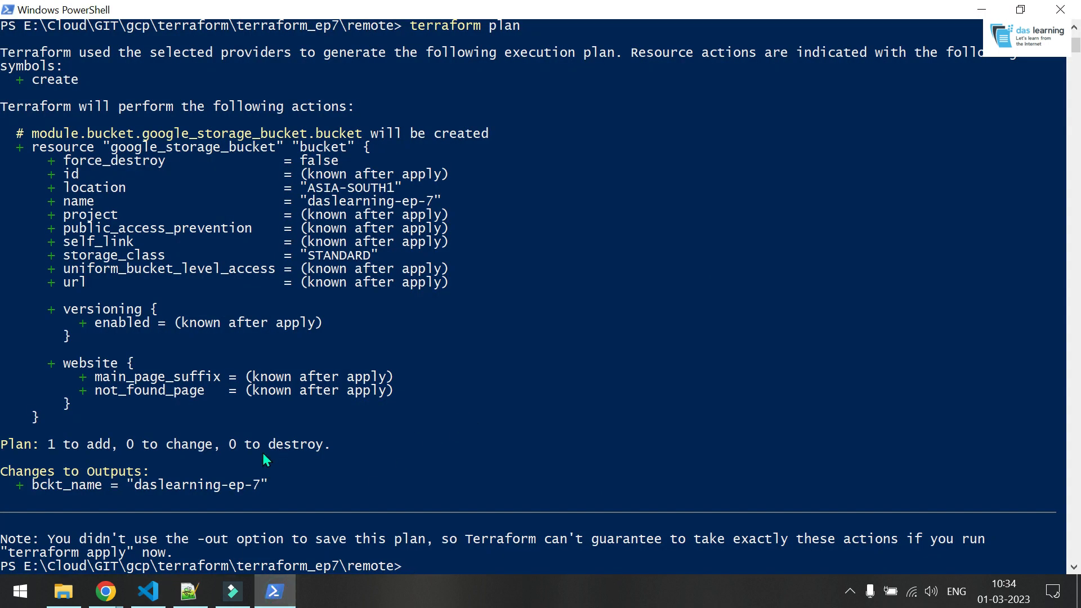
Step: Apply with --auto-approve to create daslearning-ep-7, then check the Cloud Storage bucket list
drag(128, 484, 268, 485)
text(terraform apply --a)
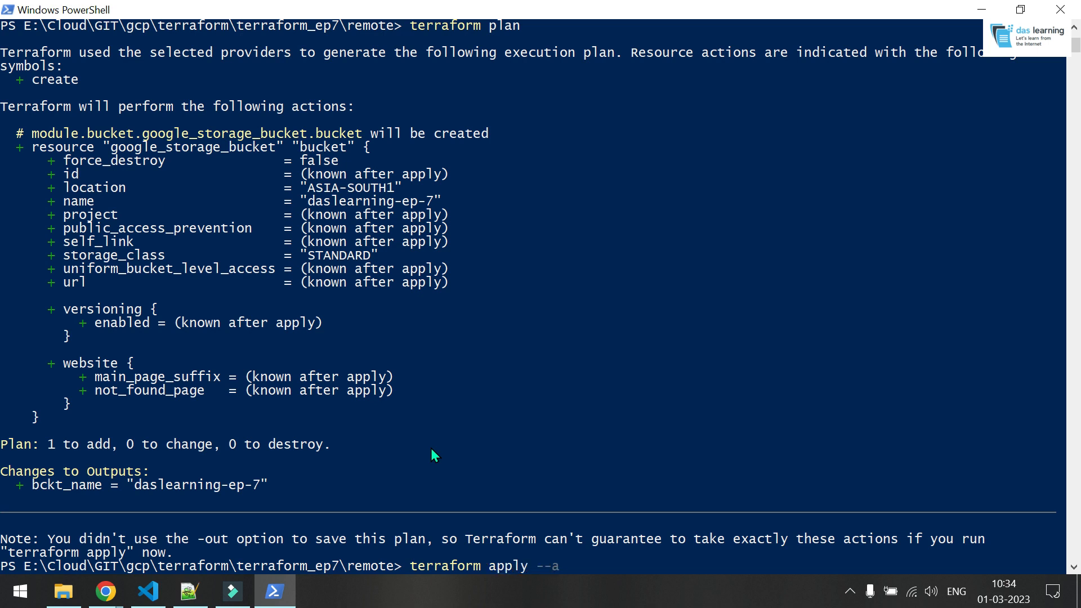
text(uto-approve)
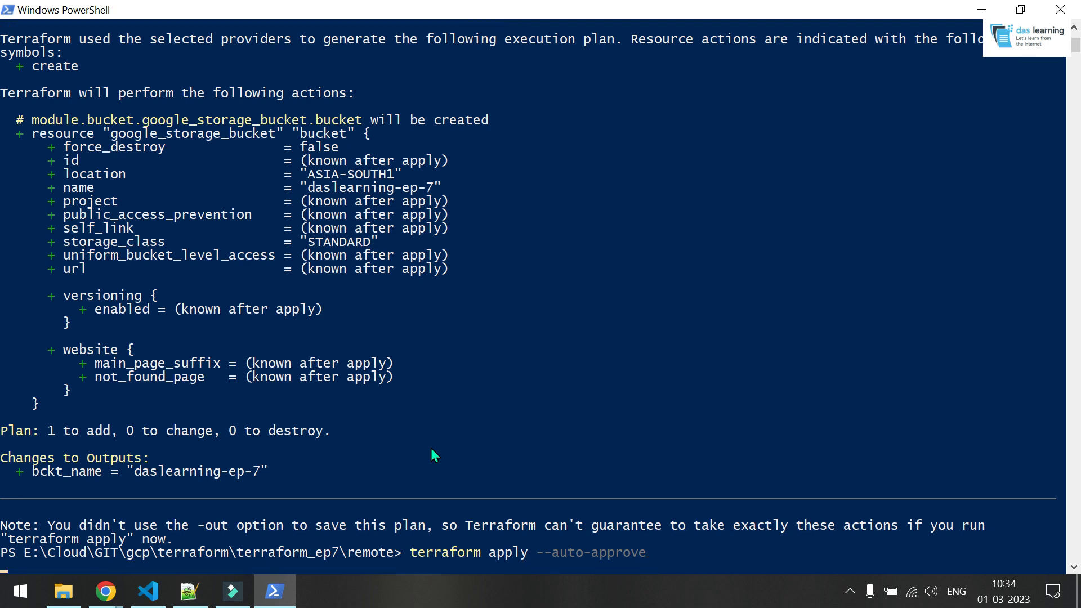
click(104, 591)
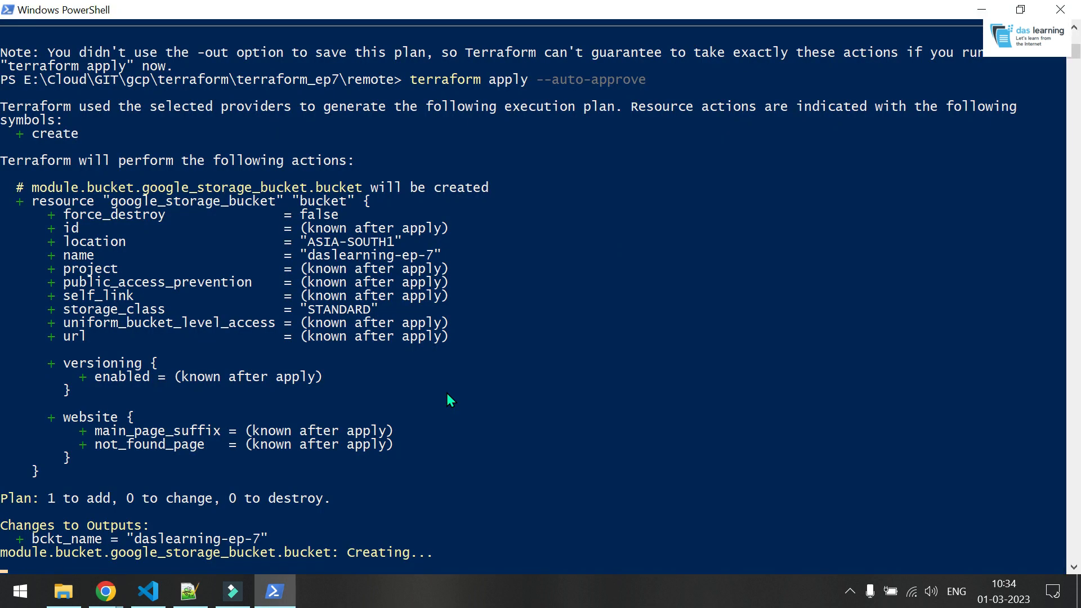
click(103, 592)
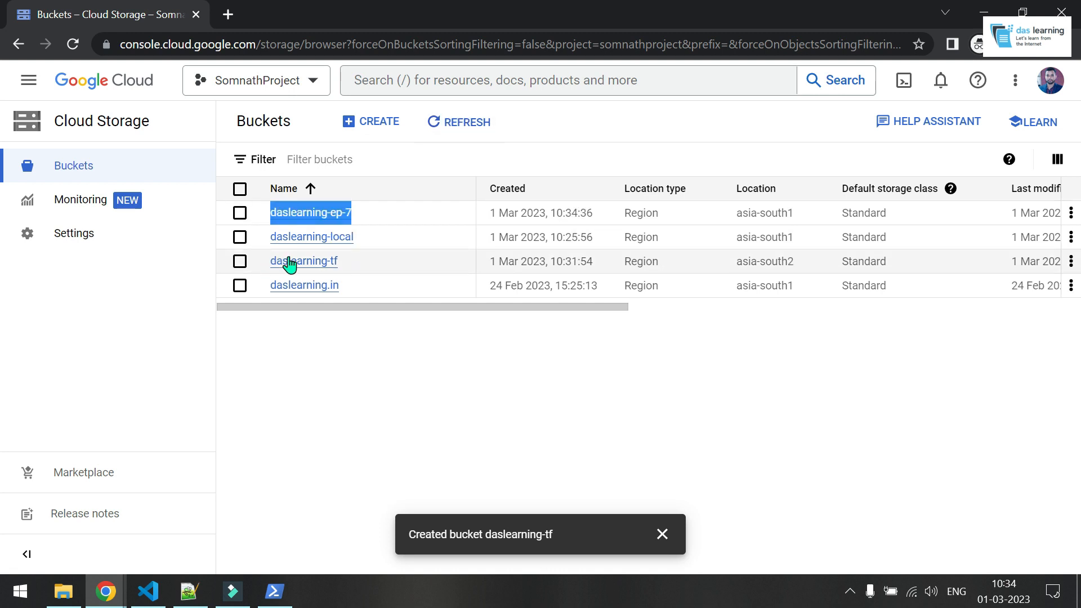
Step: Browse daslearning-tf into terraform/state/ to see default.tfstate, dismissing the out-of-date notice
click(303, 261)
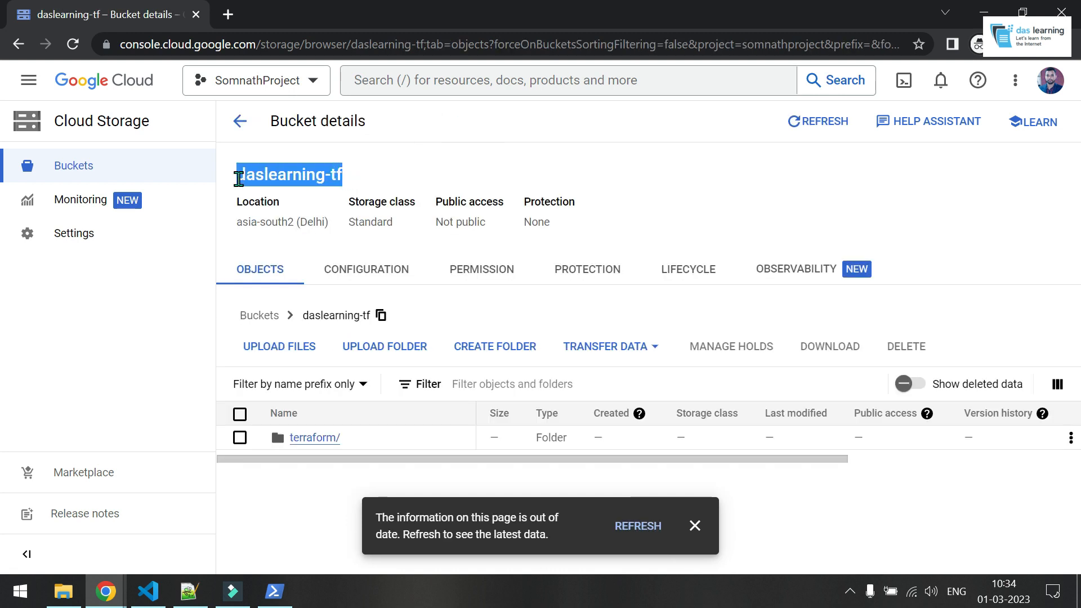
mouse_move(314, 436)
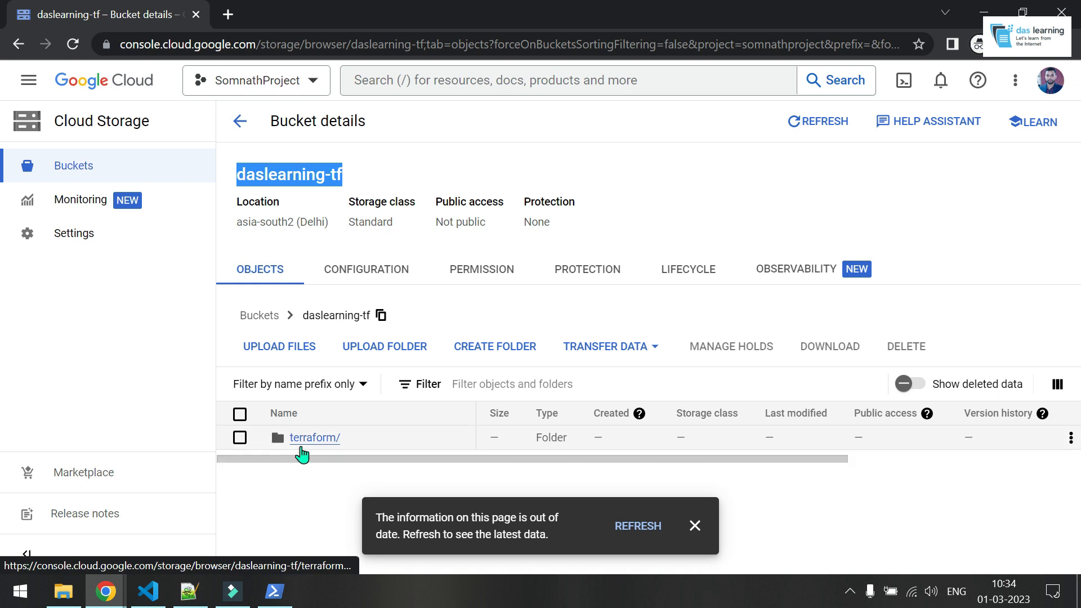
click(146, 591)
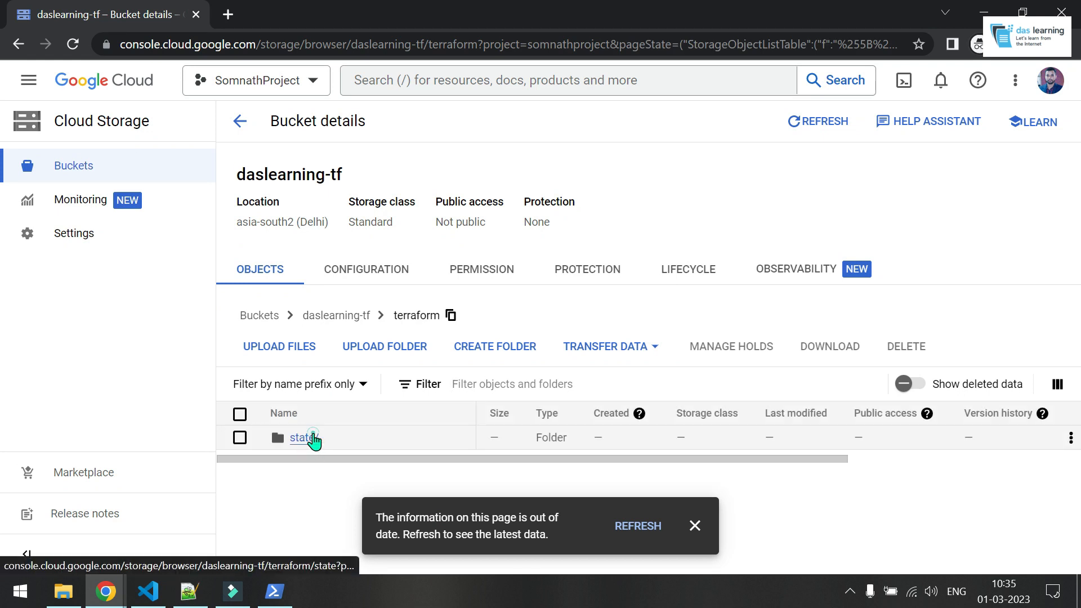
click(301, 437)
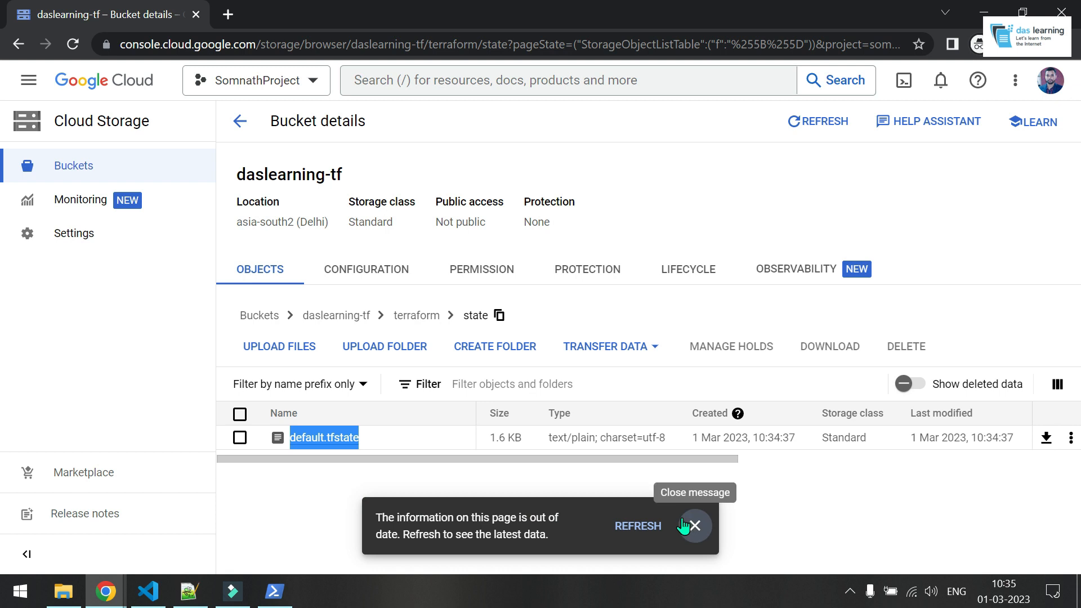
click(694, 526)
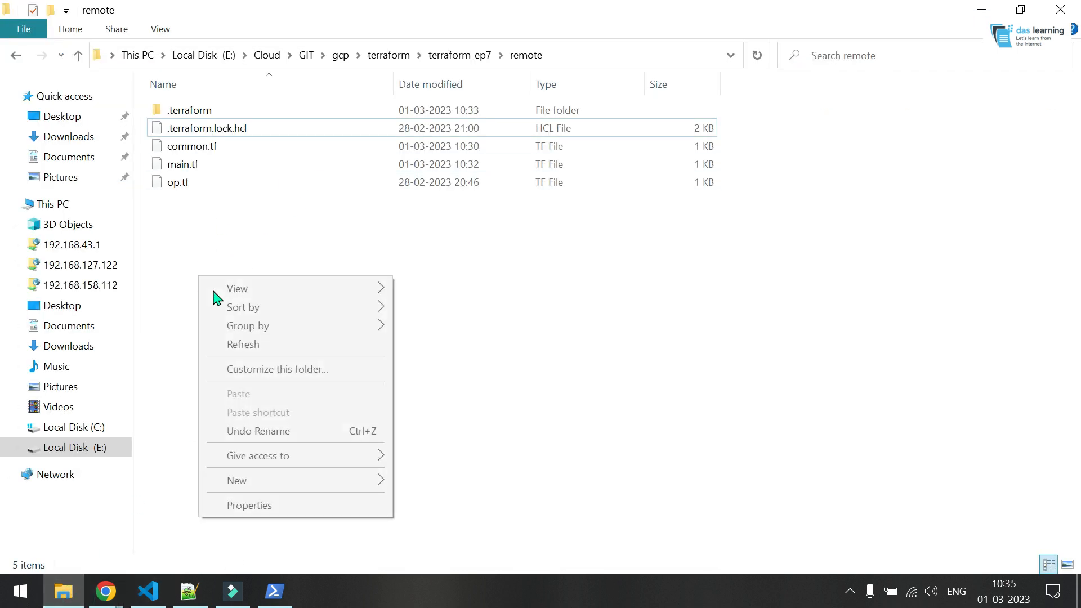
Step: Confirm the local remote folder has no tfstate and return to the state bucket in the console
click(158, 276)
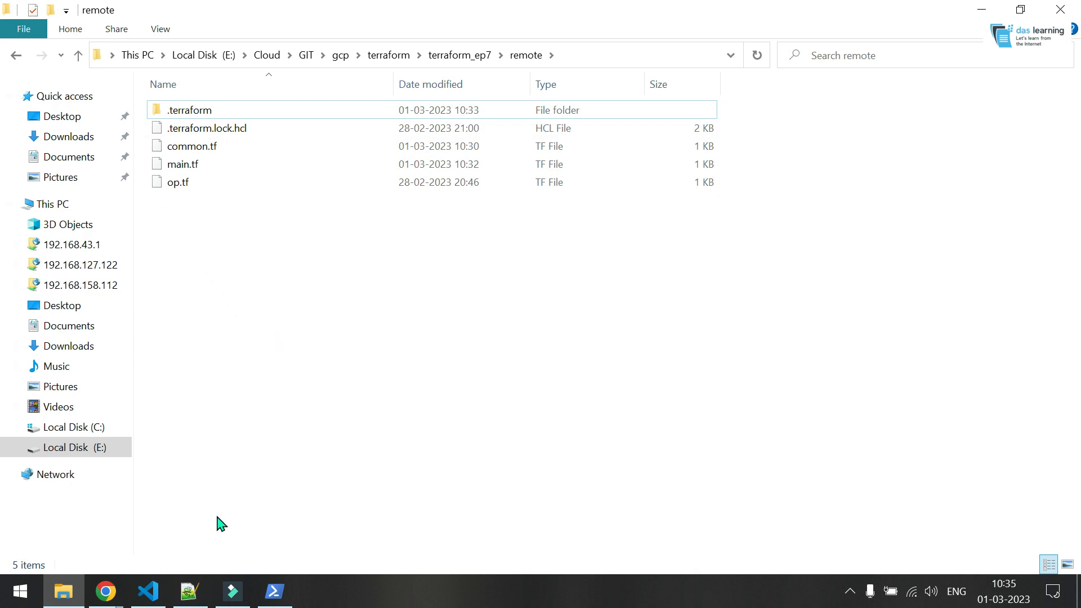
mouse_move(229, 255)
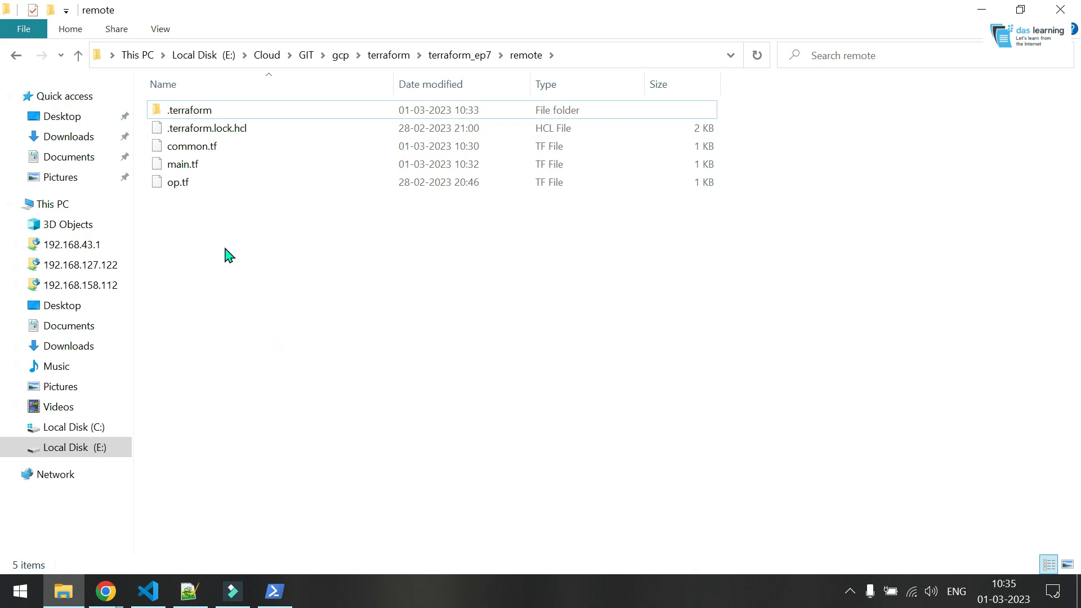
mouse_move(280, 296)
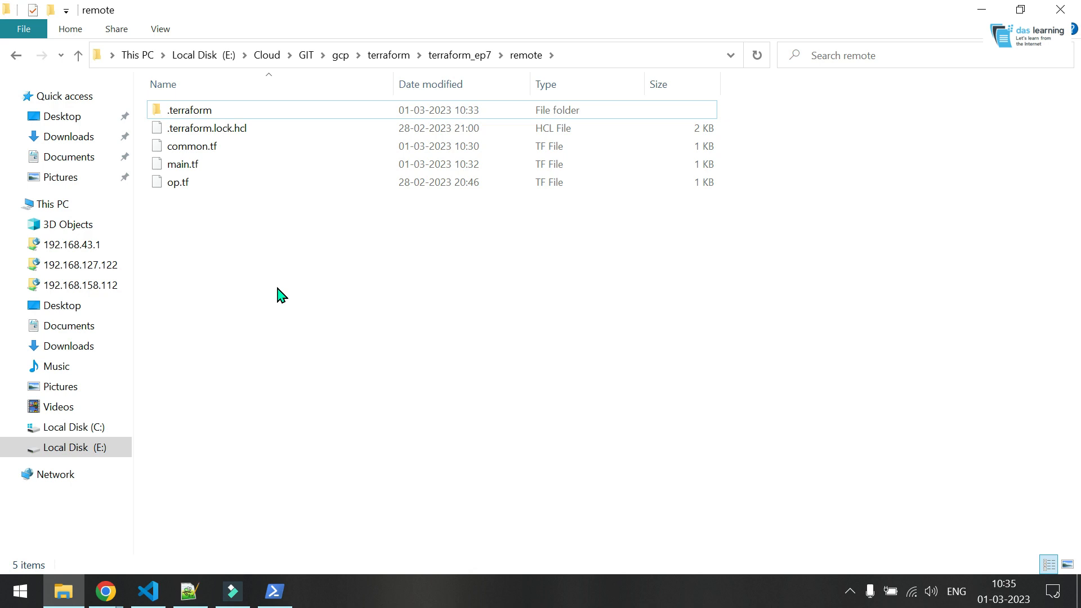
mouse_move(238, 533)
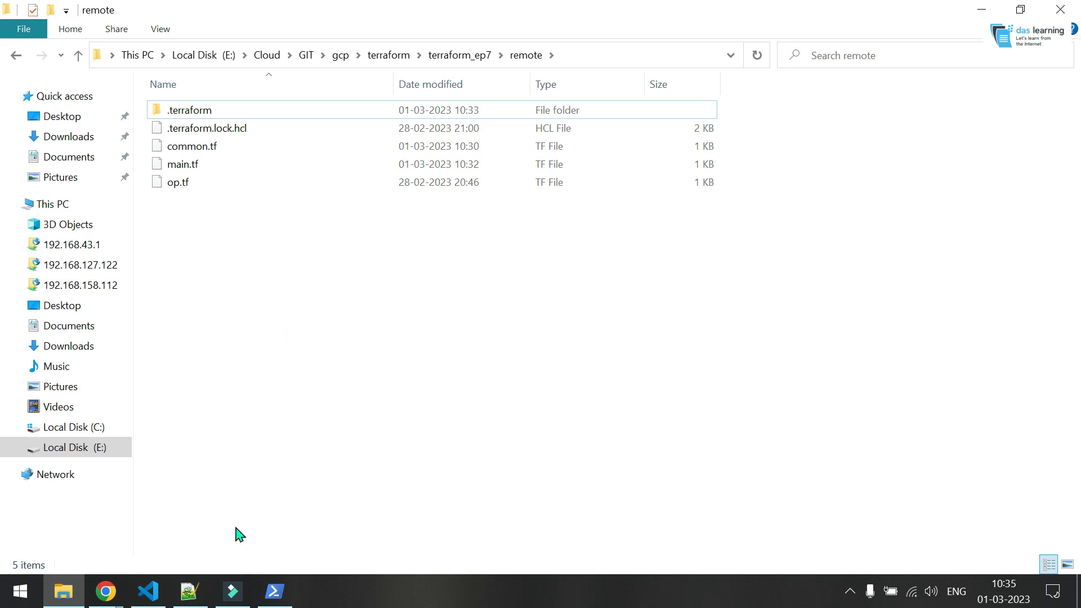
click(105, 592)
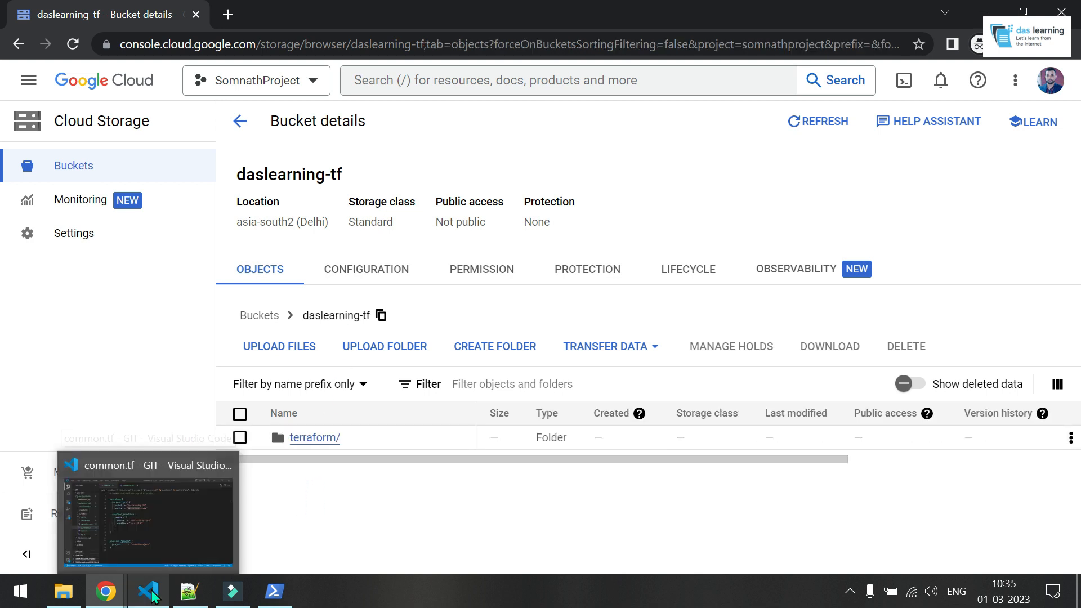
Step: List the Cloud Shell home directory, then switch to the local Terraform project code
text(sh)
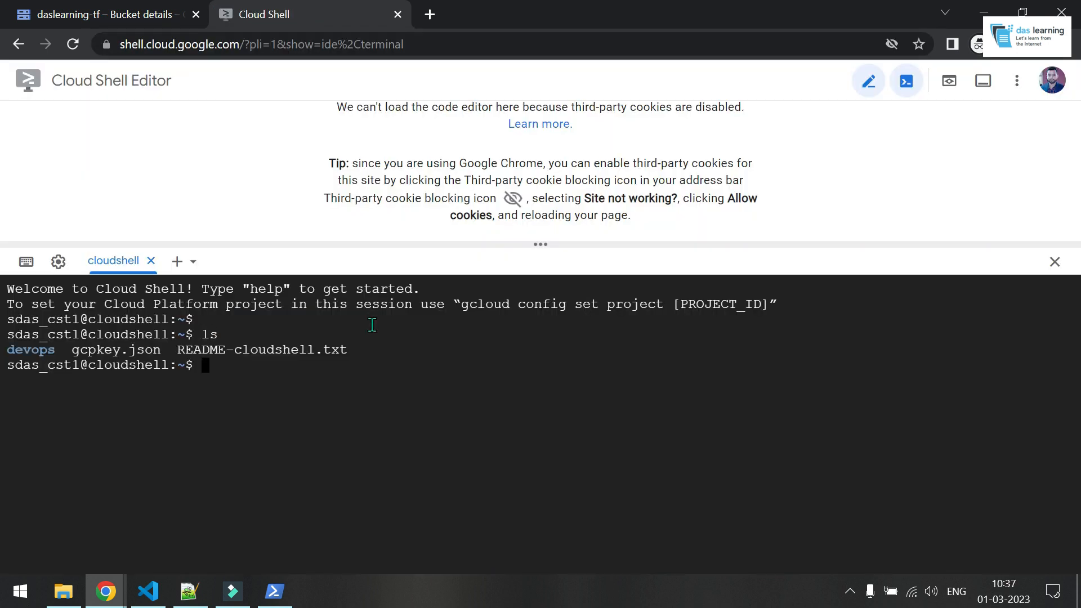
click(146, 591)
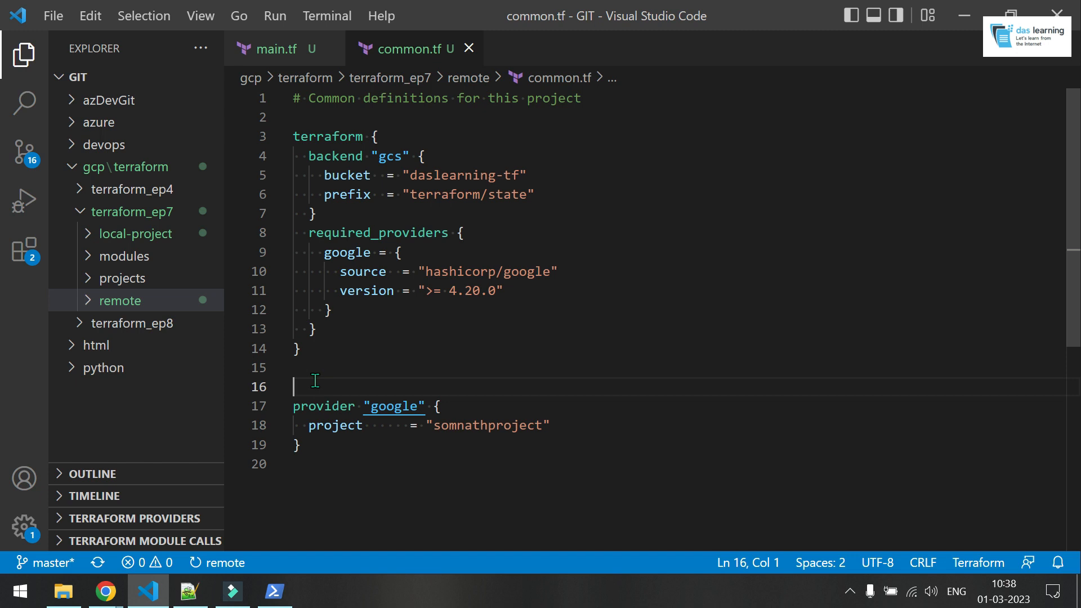
Step: Browse into the local terraform_ep7 folder showing modules and remote, then return to Cloud Shell
click(1015, 81)
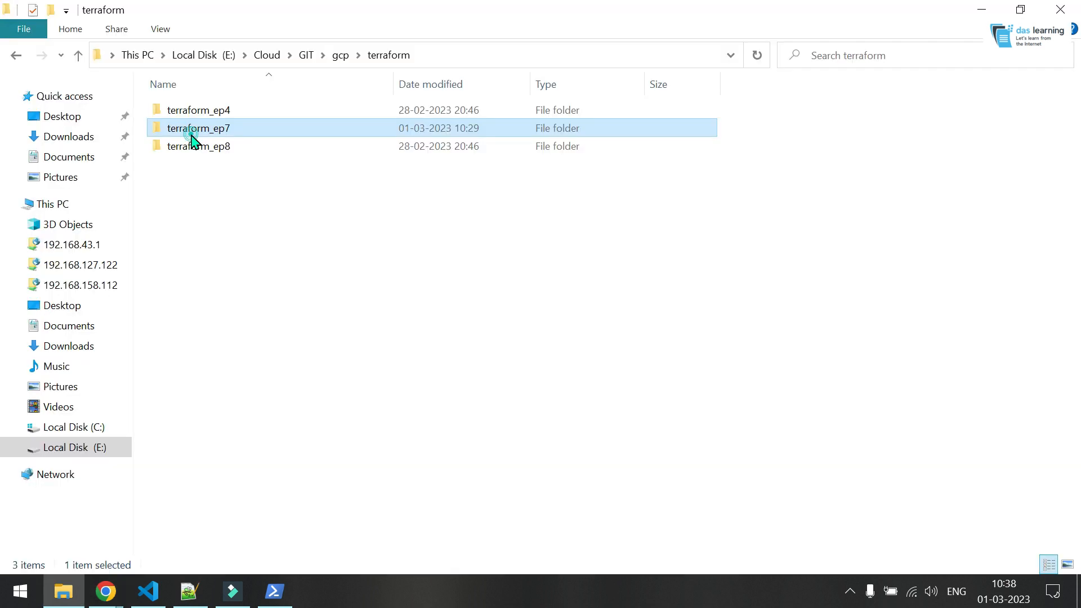
double_click(199, 127)
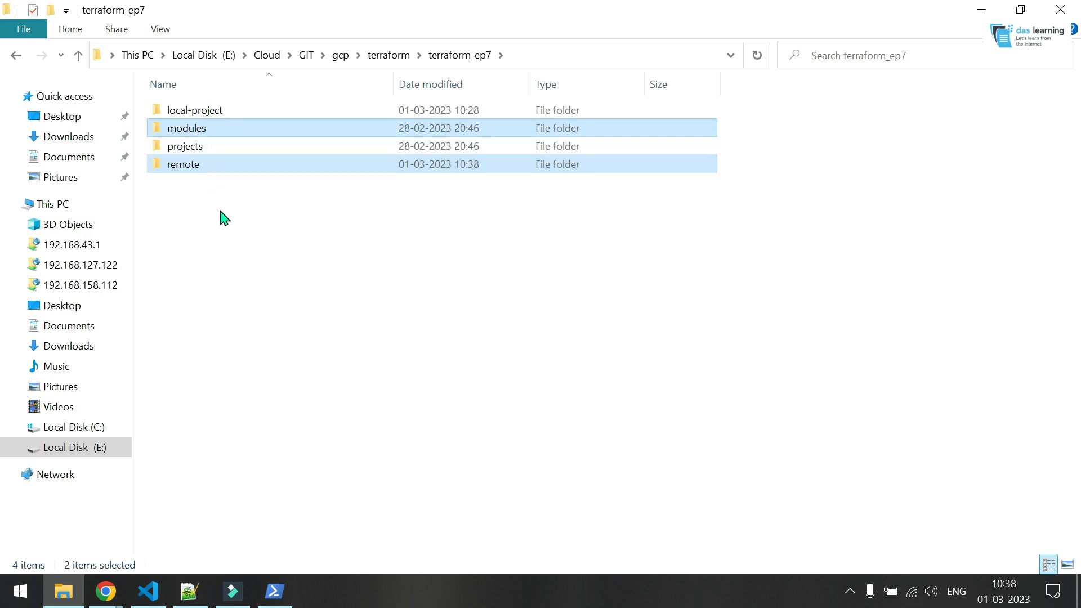
click(104, 591)
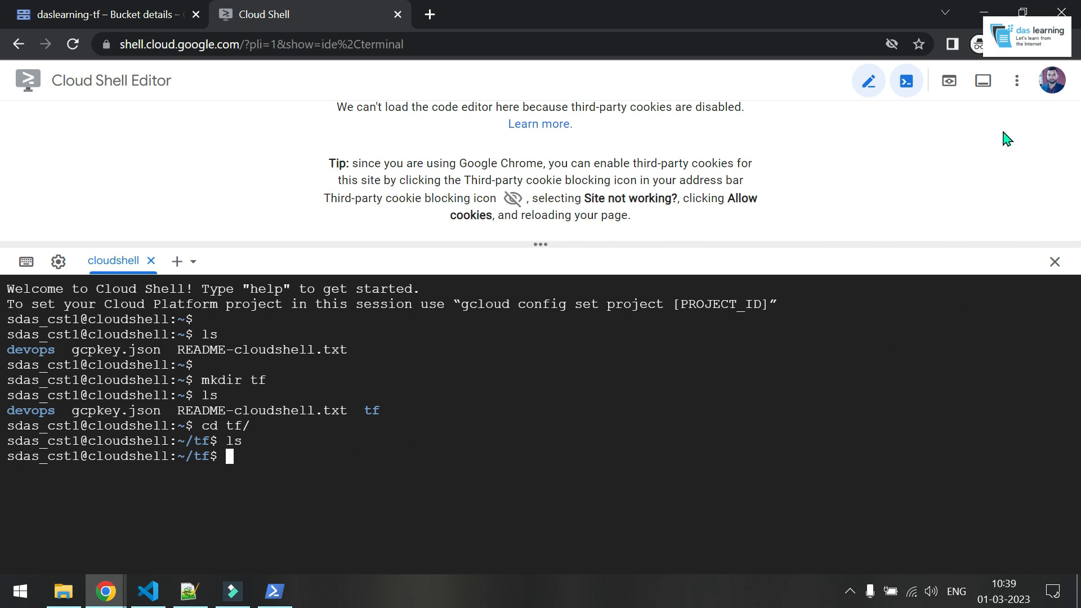
Step: Upload the local modules and remote folders to Cloud Shell via More > Upload > Folder
click(1016, 81)
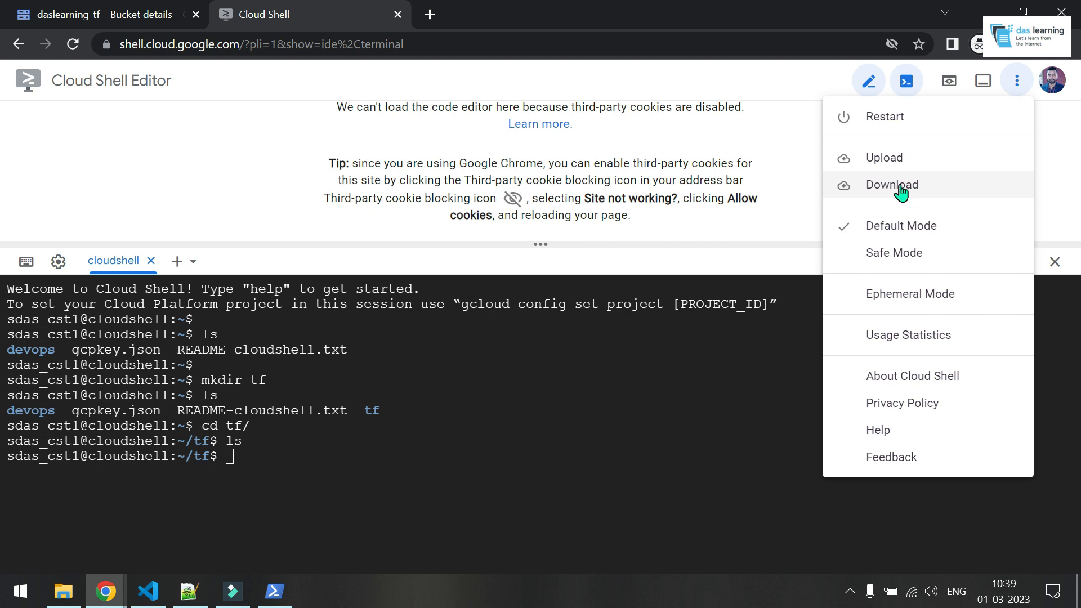
click(883, 157)
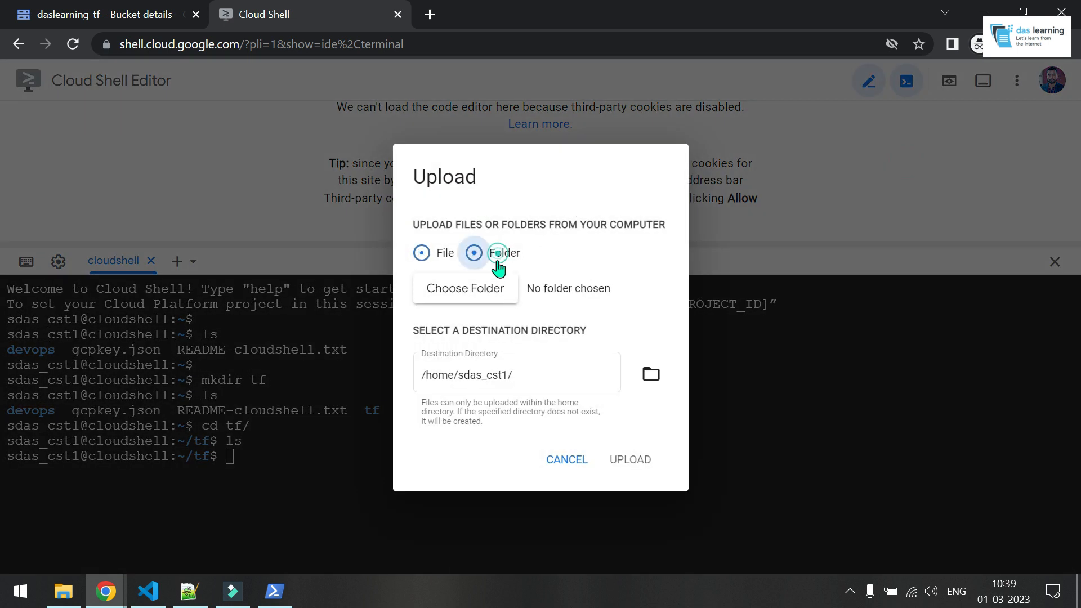
click(465, 288)
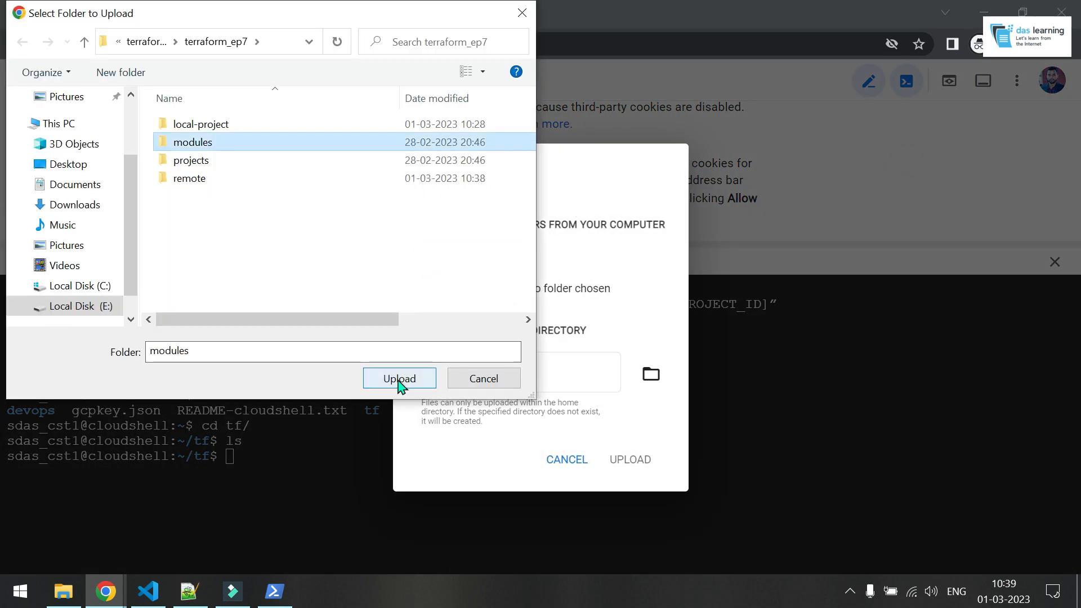
click(399, 379)
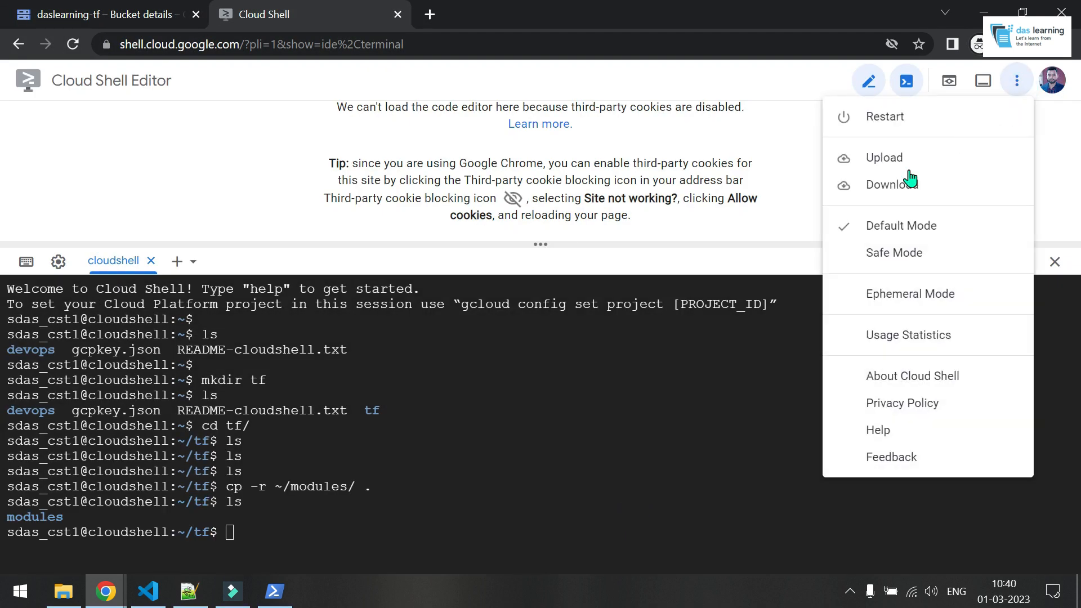
click(885, 158)
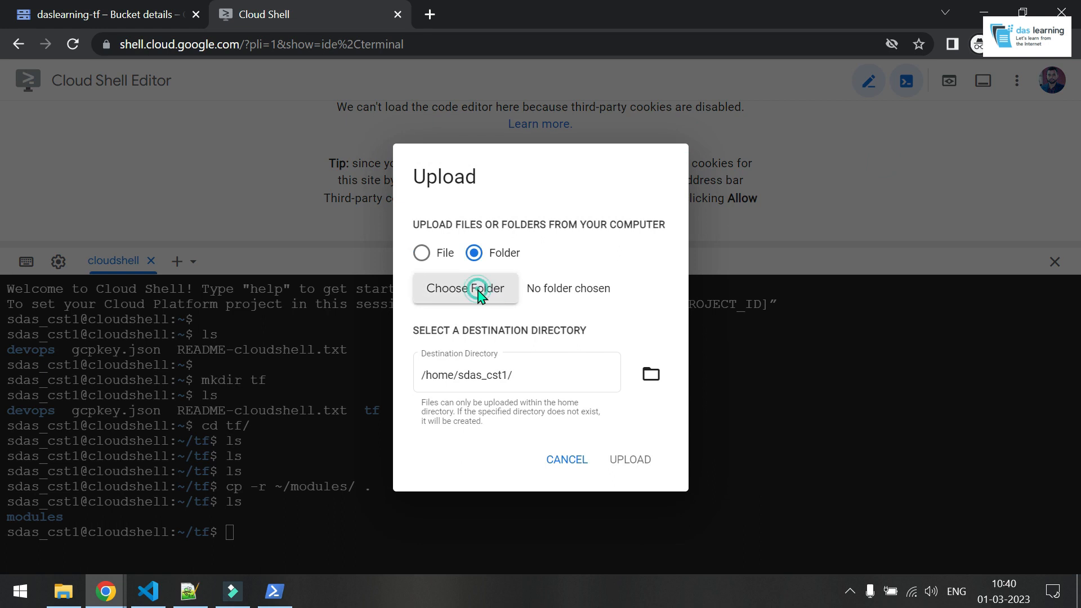
click(465, 288)
text(nano)
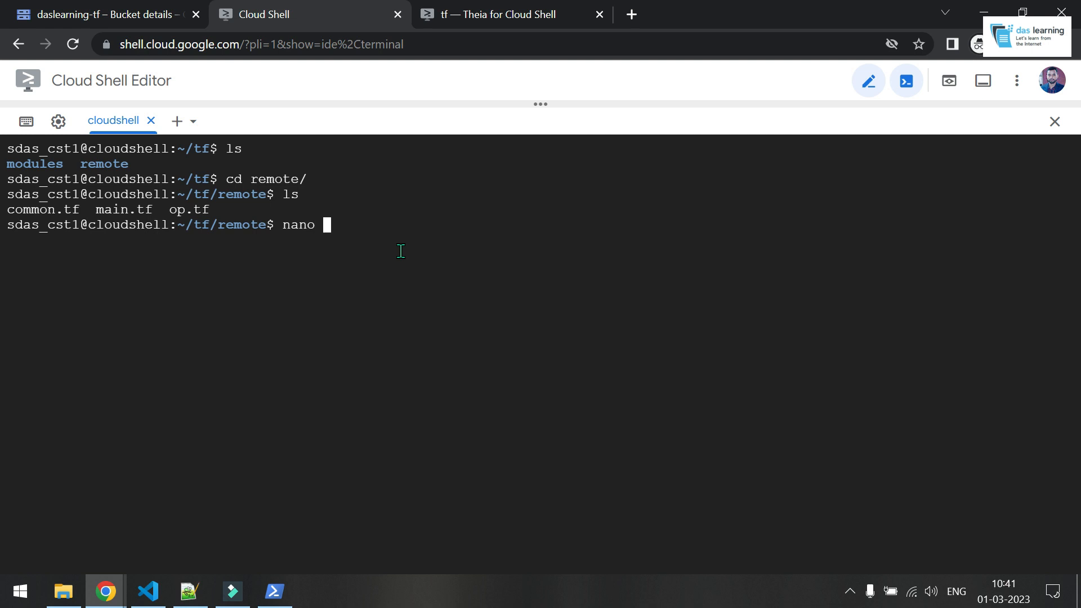
Step: Run terraform init and terraform plan against the gcs backend, then edit main.tf in nano
text(main.tf)
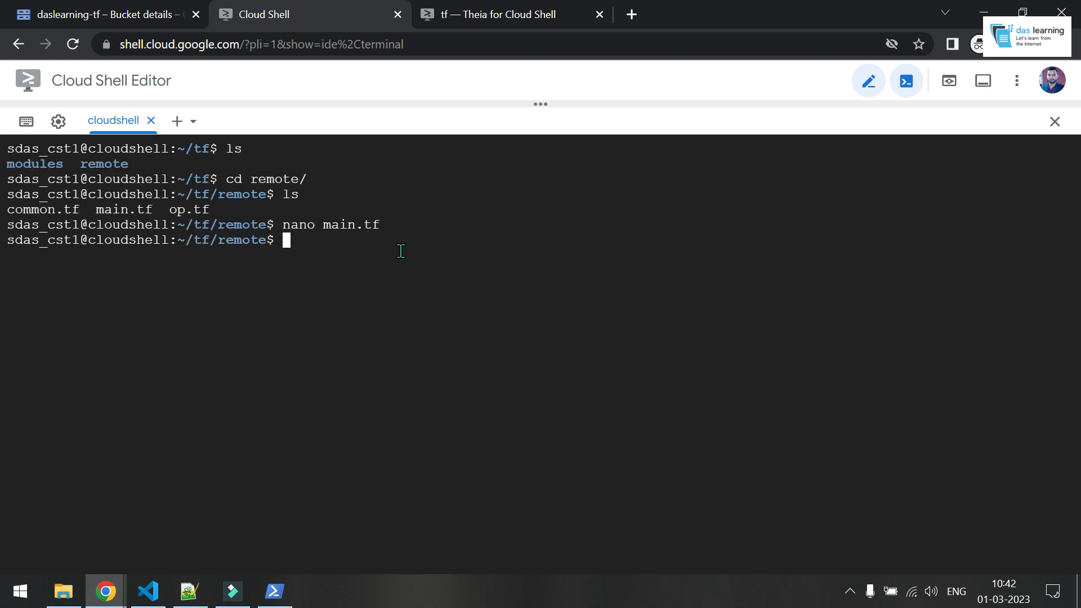
text(terraform in)
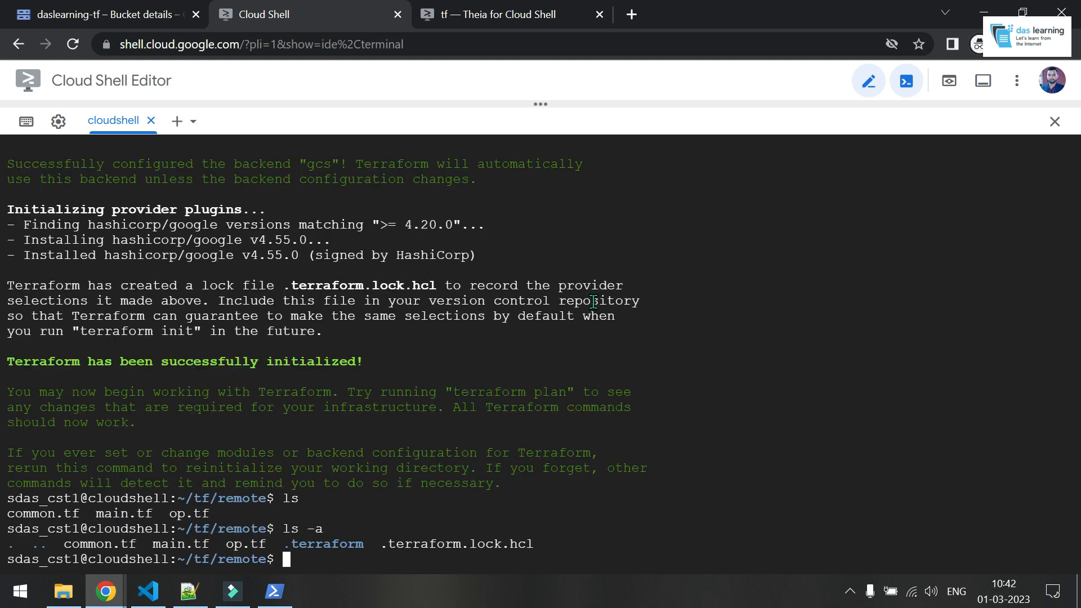
text(terraform)
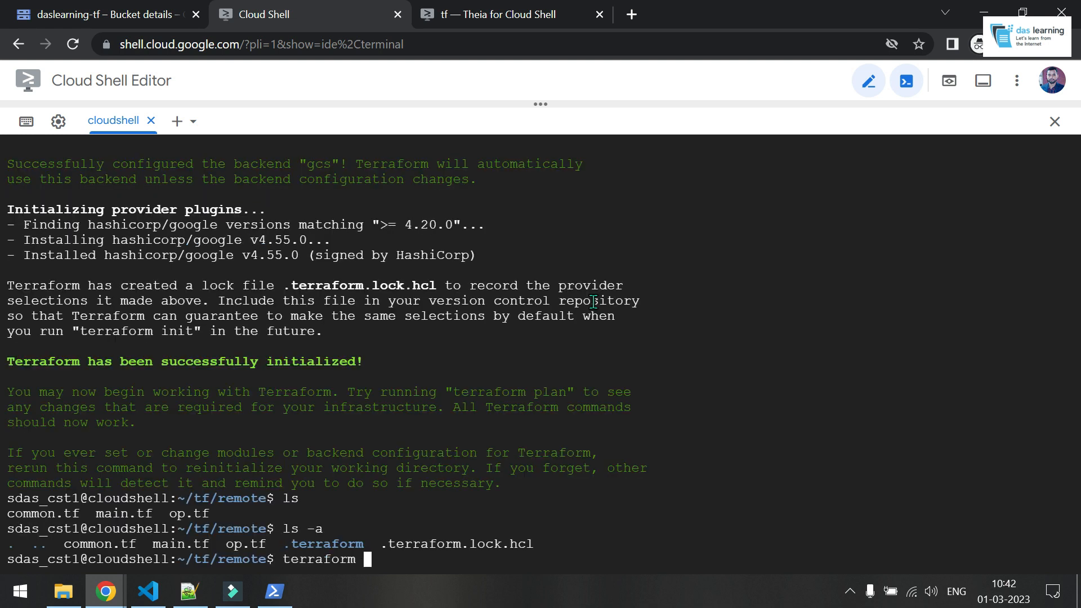
text(plan)
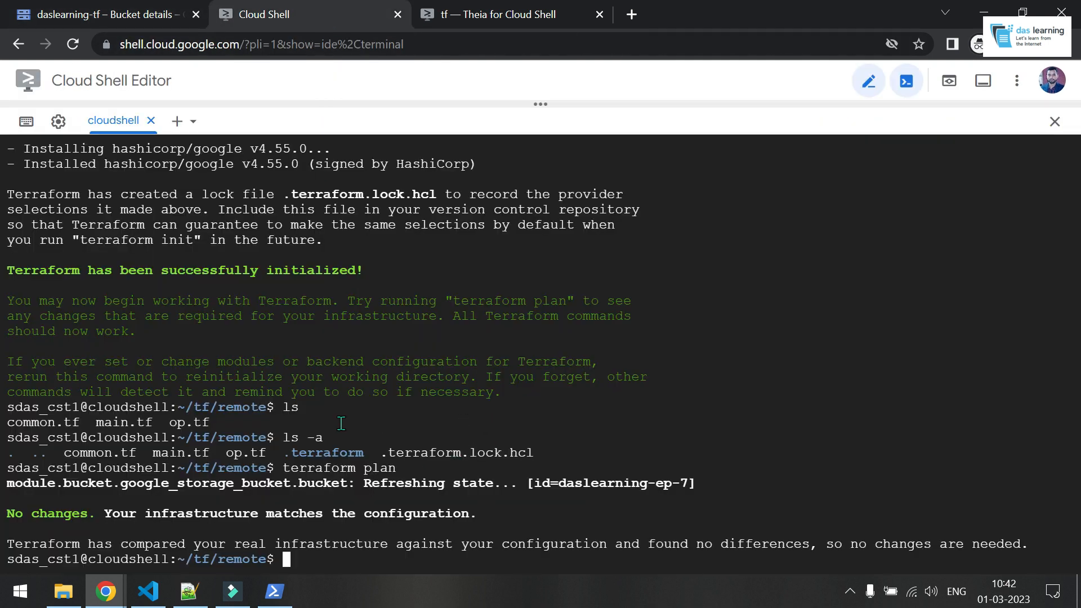
mouse_move(534, 414)
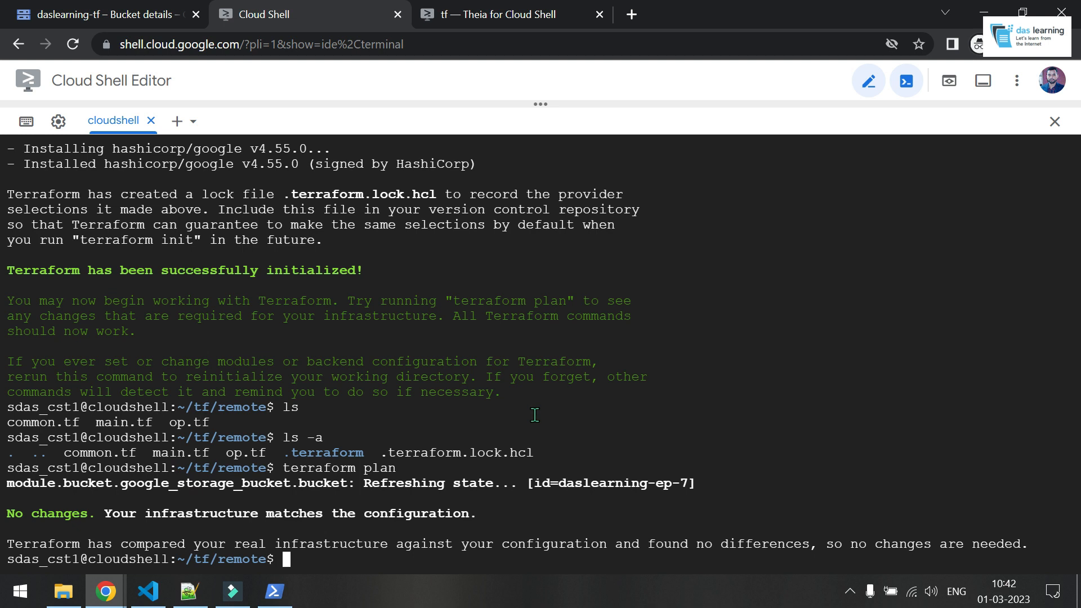
text(nano main.tf)
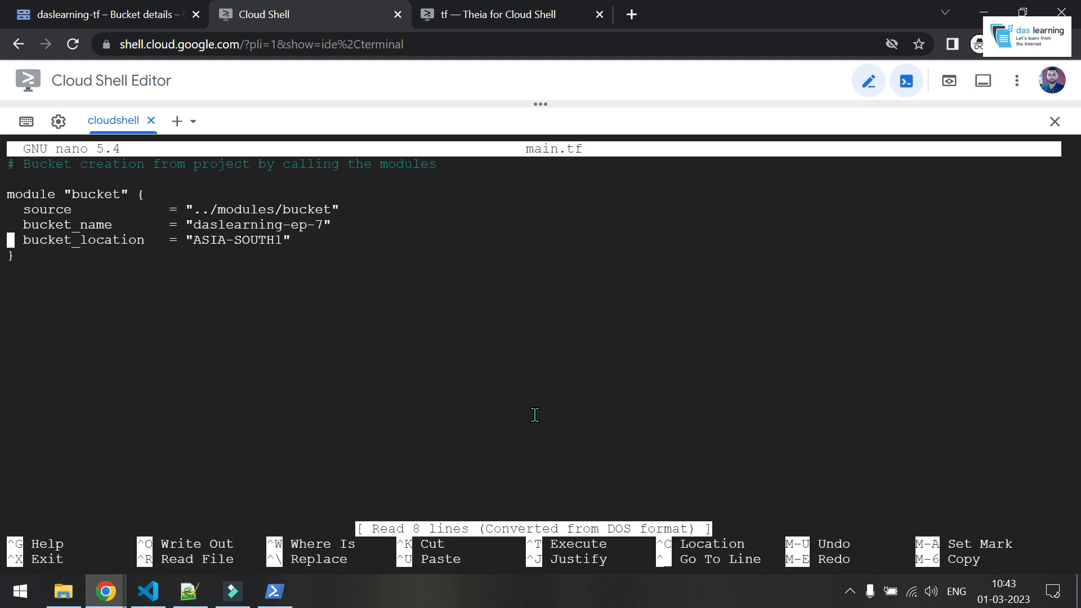
Step: Rename bucket_name to daslearning-ep-7-new in main.tf, then plan and apply the replacement
text(-new)
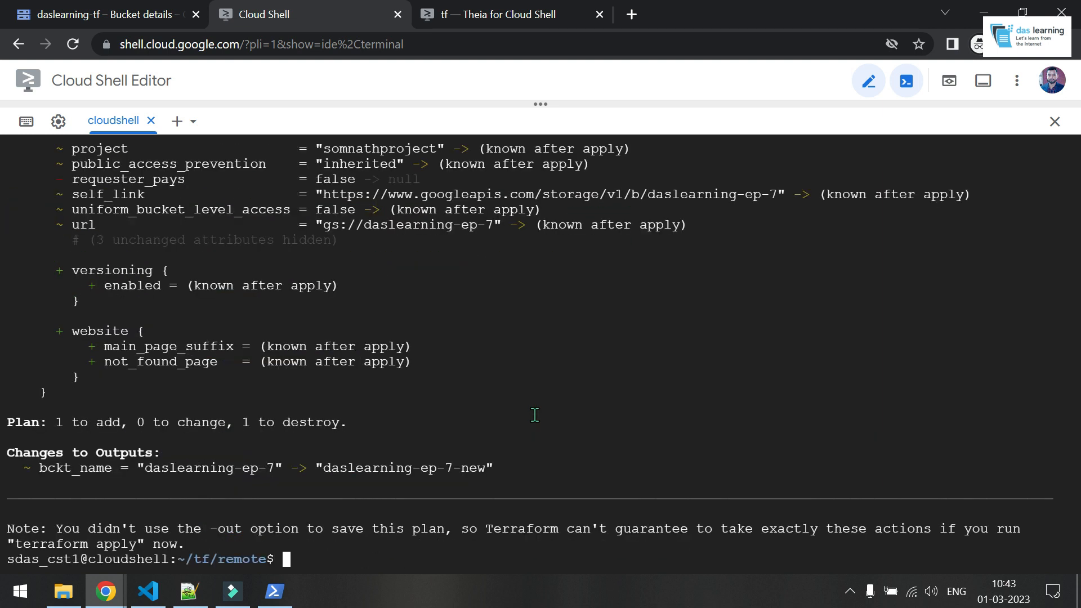
mouse_move(345, 419)
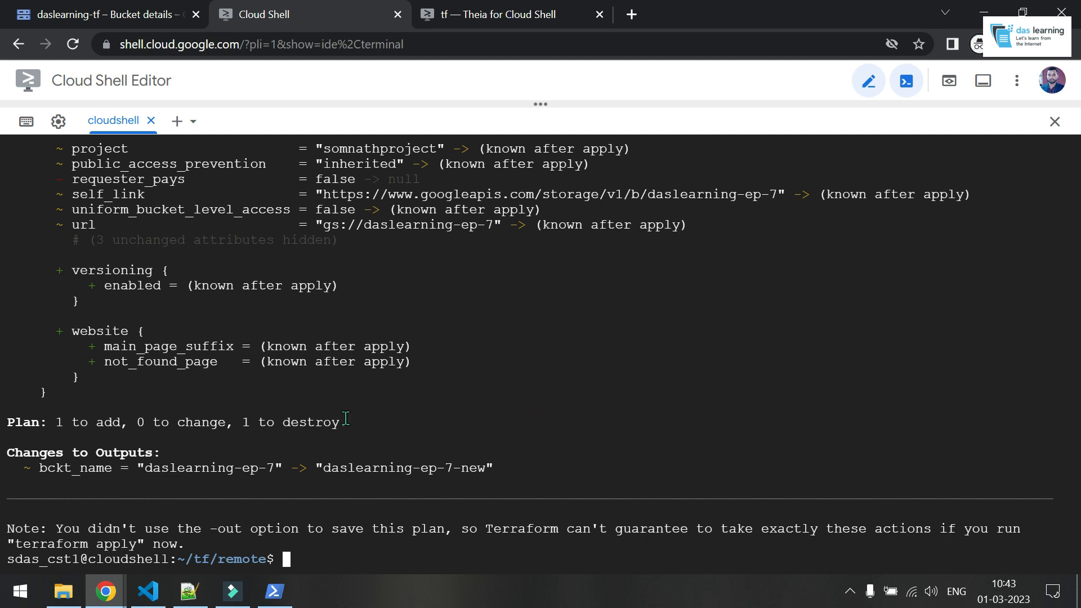
double_click(58, 422)
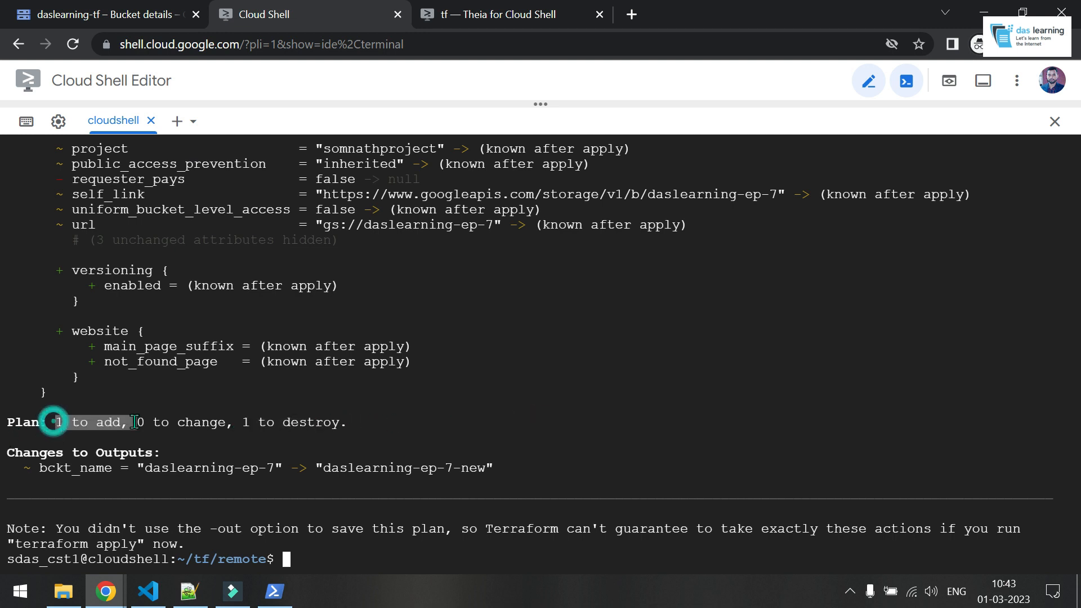
text(terrafor)
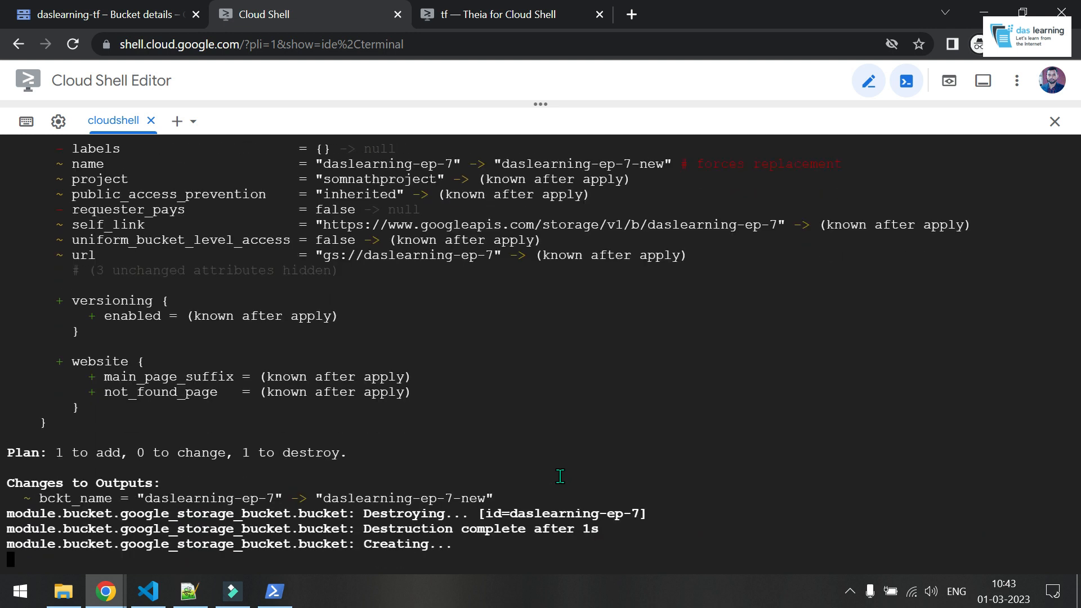
click(104, 13)
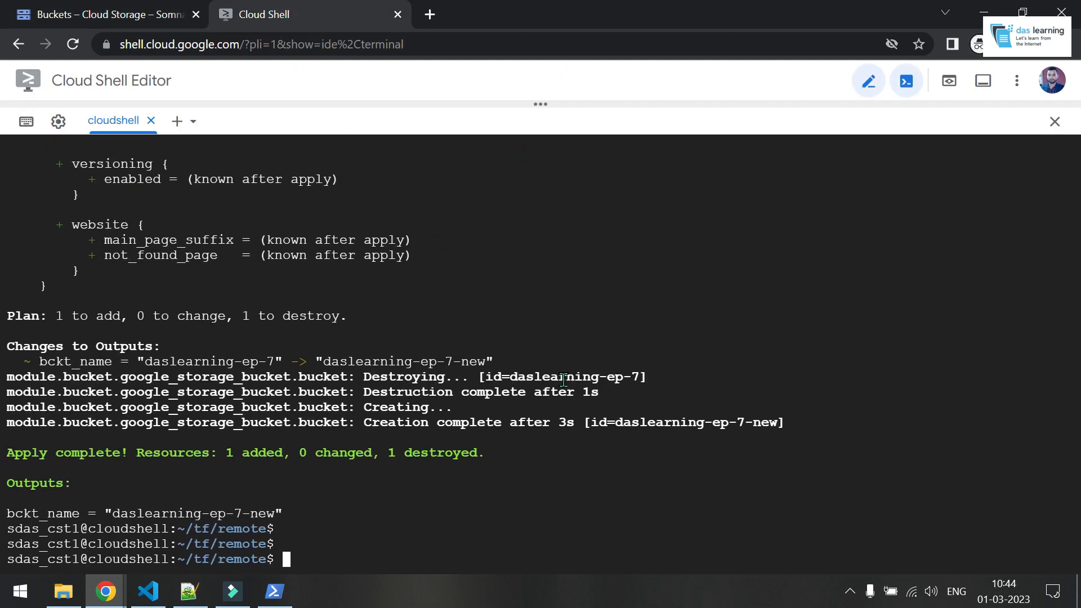
Step: Run terraform destroy on the new bucket and check the Cloud Storage bucket list
text(terraform)
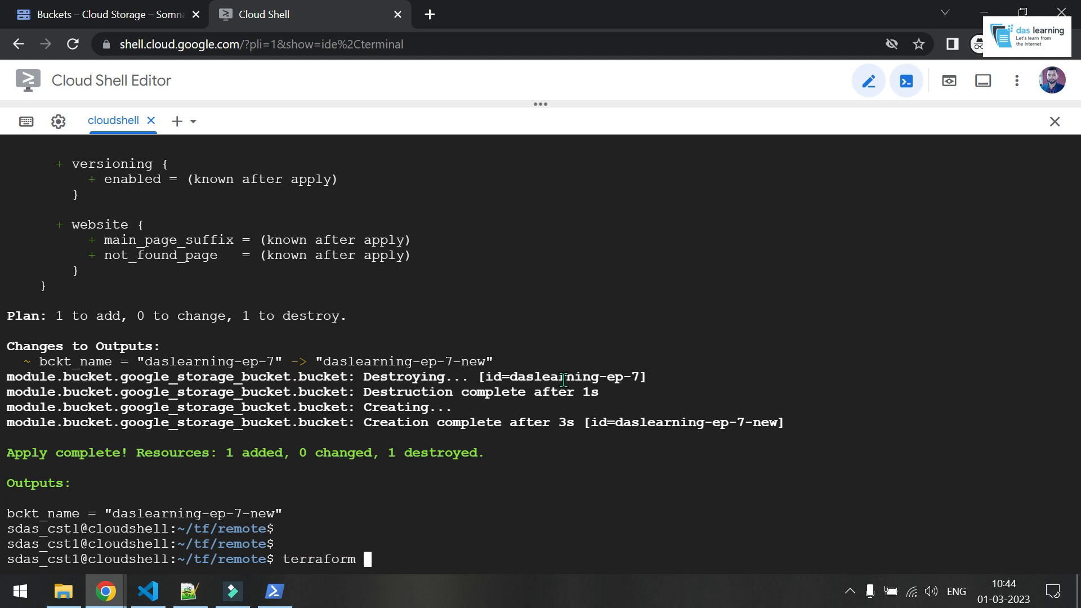
text(des)
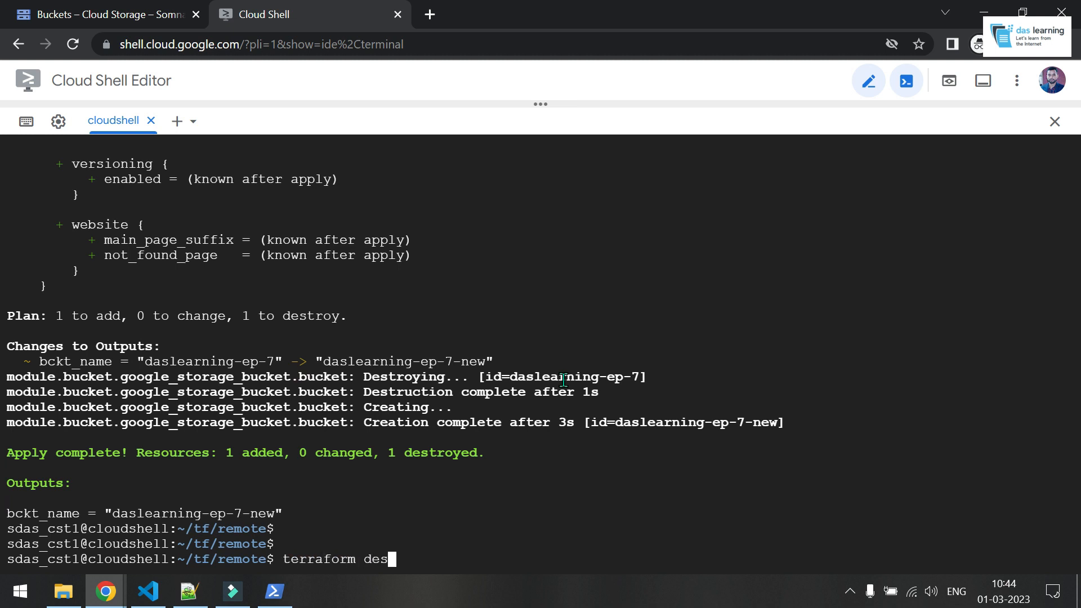
text(troy)
text(yes)
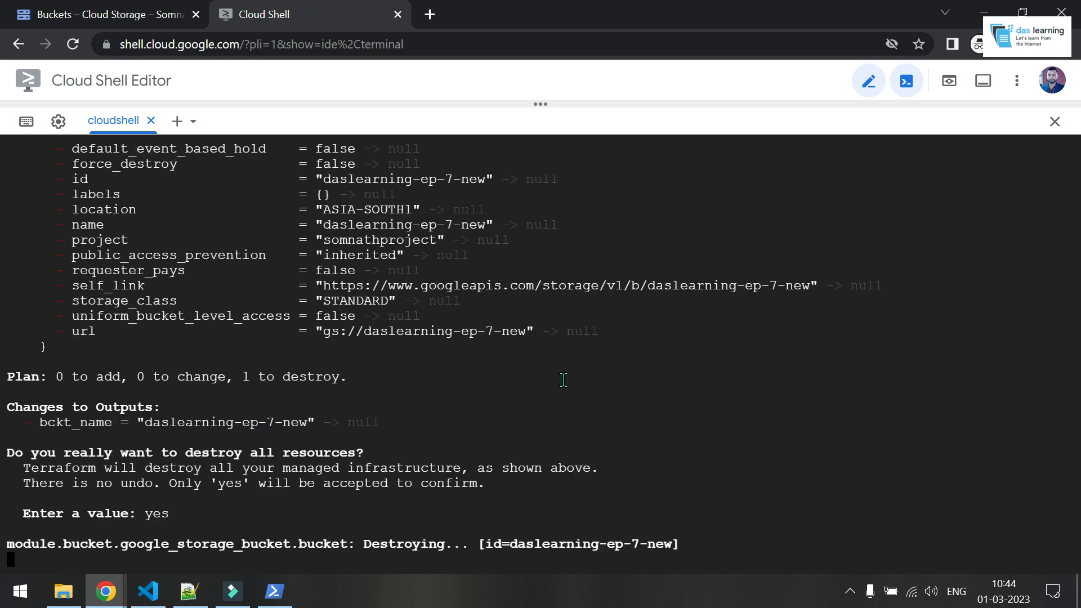
click(103, 14)
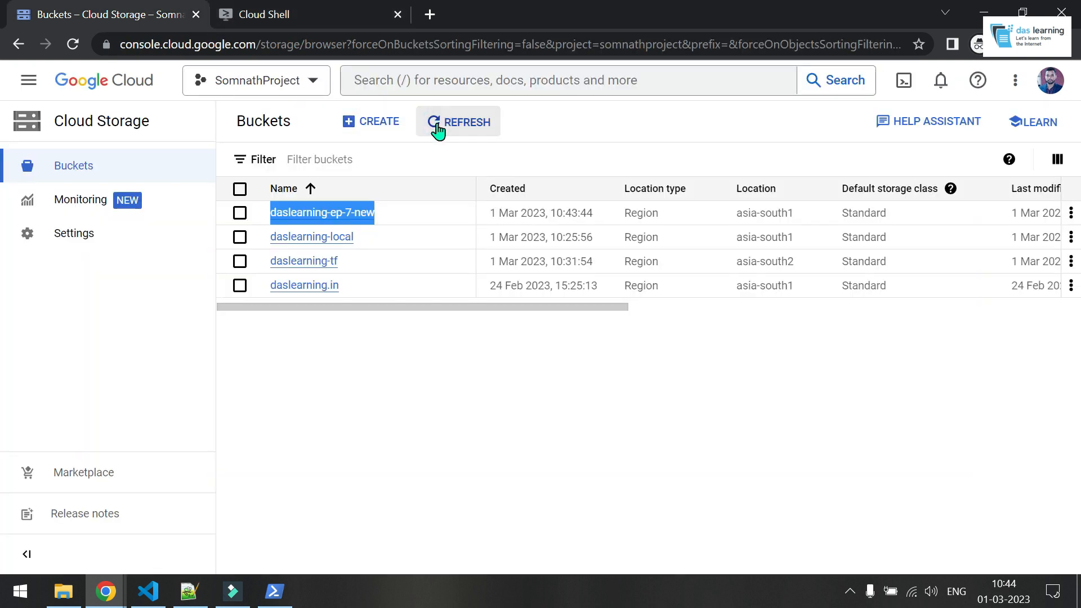
Step: Refresh buckets to confirm daslearning-ep-7-new is gone and daslearning-tf still holds terraform/state
click(274, 591)
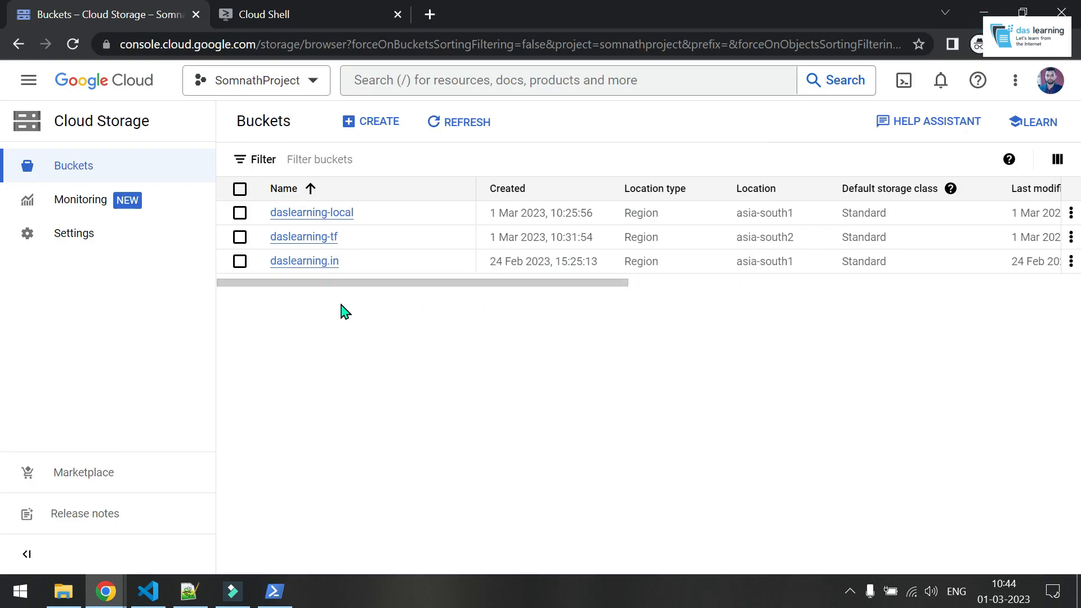
click(303, 236)
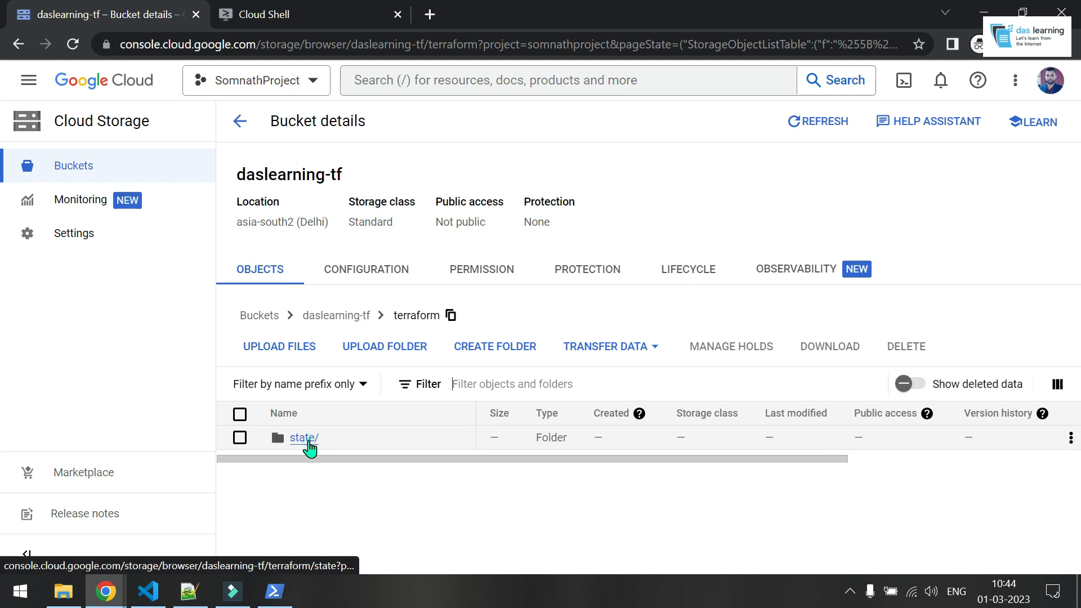
click(301, 437)
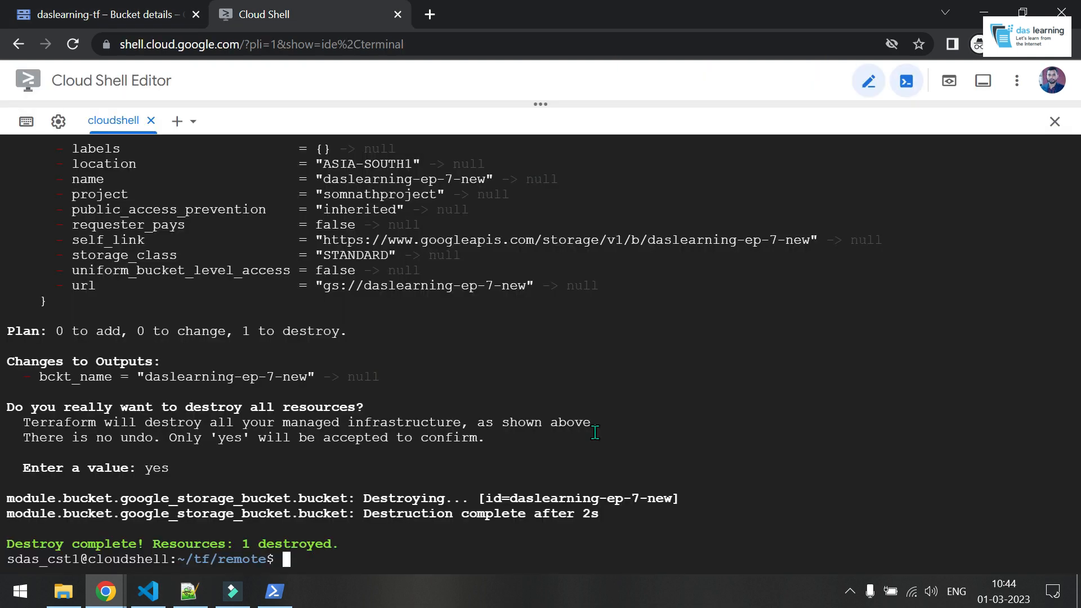
key(enter)
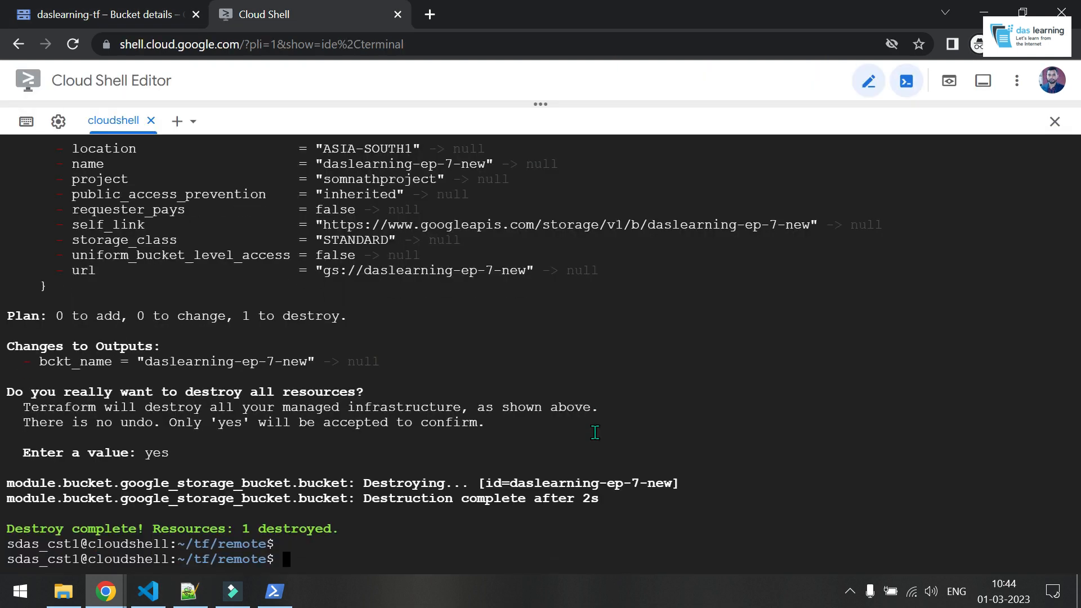